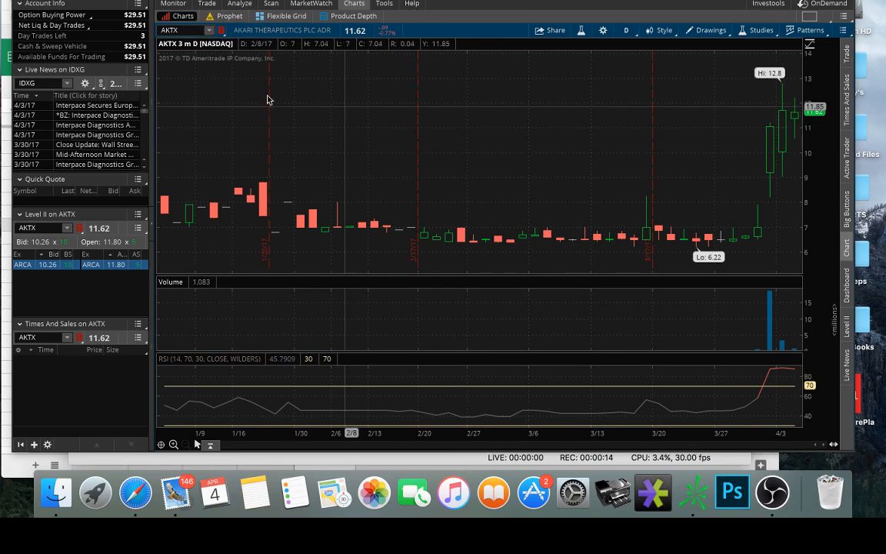
pyautogui.moveTo(243, 110)
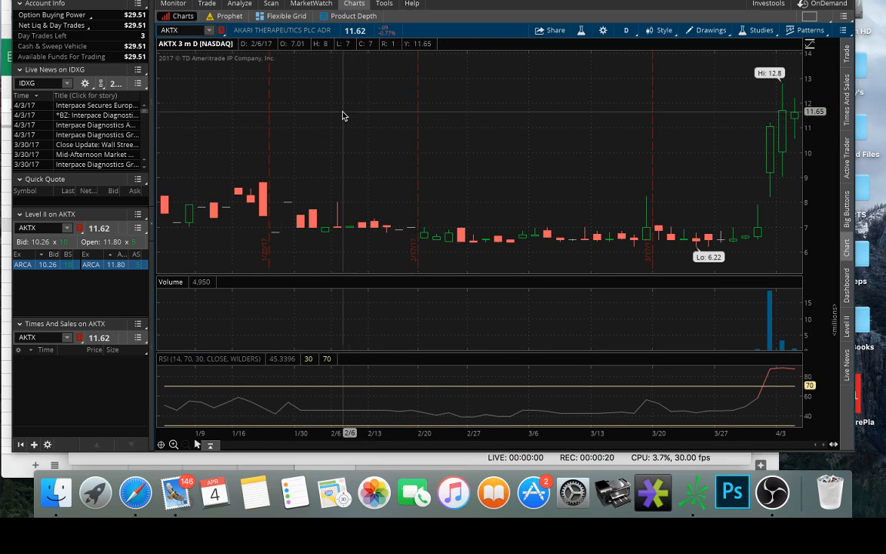
pyautogui.moveTo(446, 120)
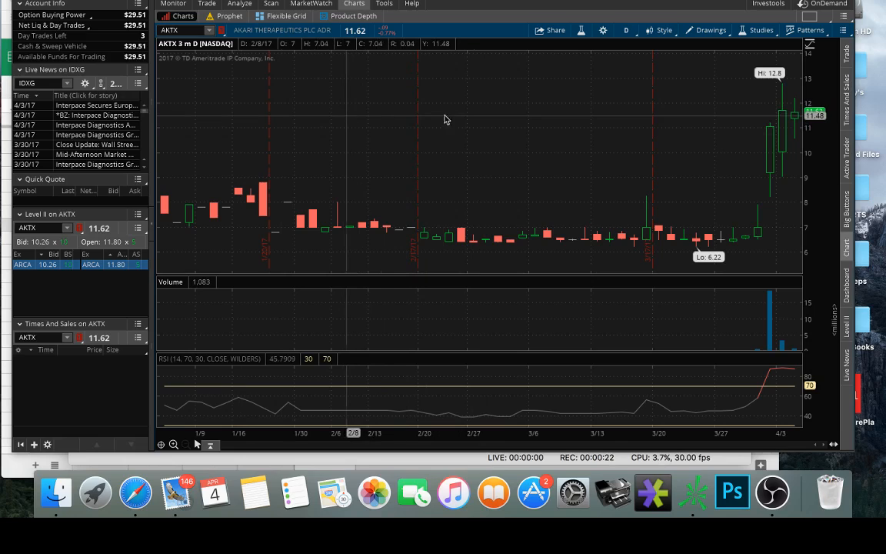
pyautogui.moveTo(600, 124)
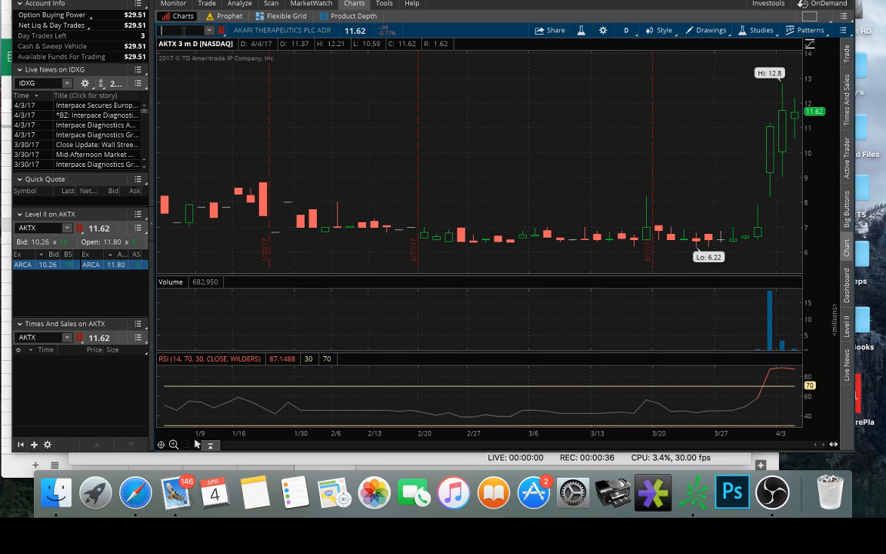
# Step: Load CYCC on the three-month daily chart and bring up the time-range choices
pyautogui.write('CYCC')
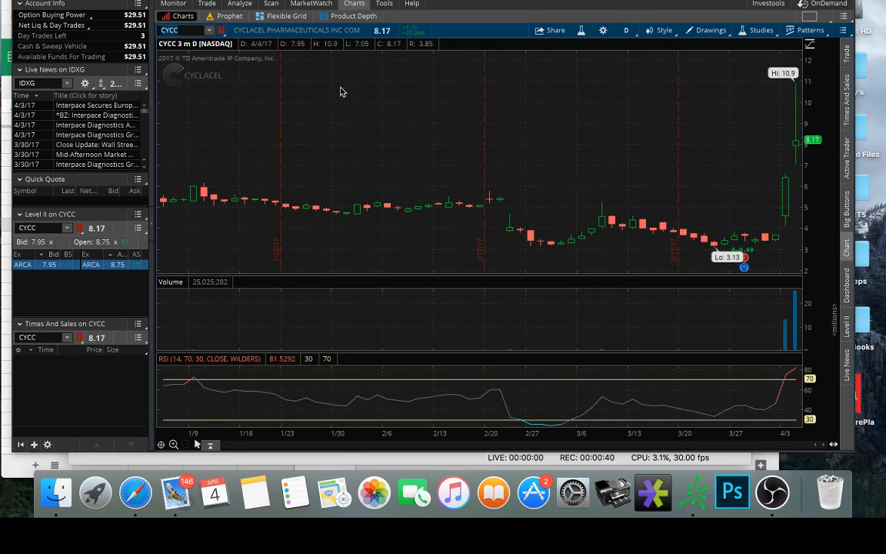
pyautogui.moveTo(792, 258)
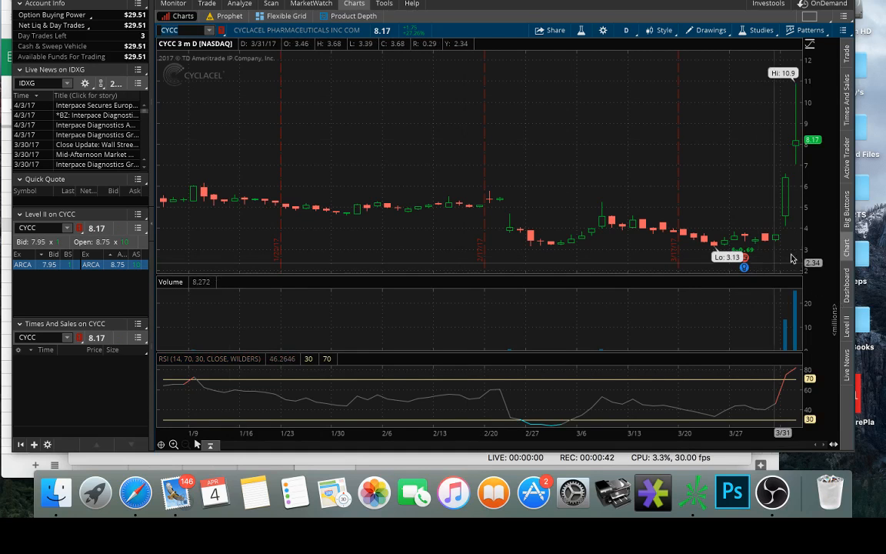
pyautogui.click(625, 31)
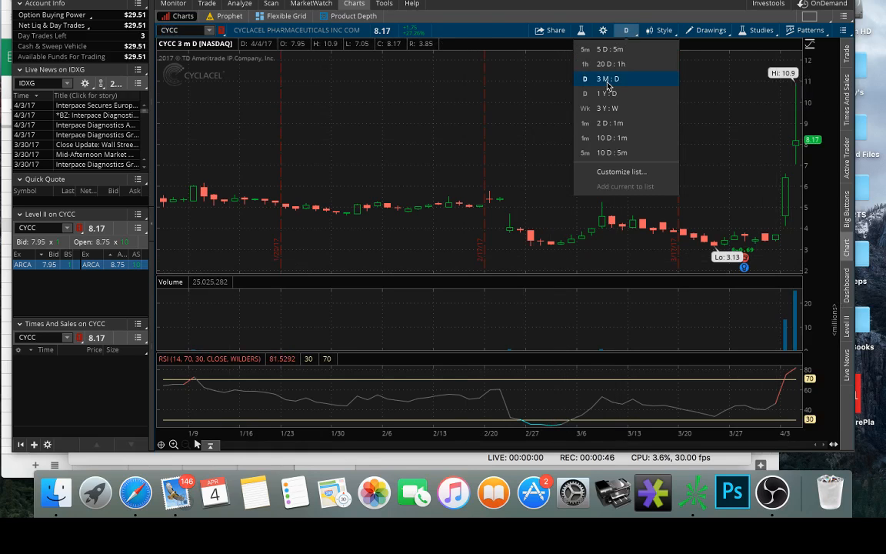
pyautogui.moveTo(613, 153)
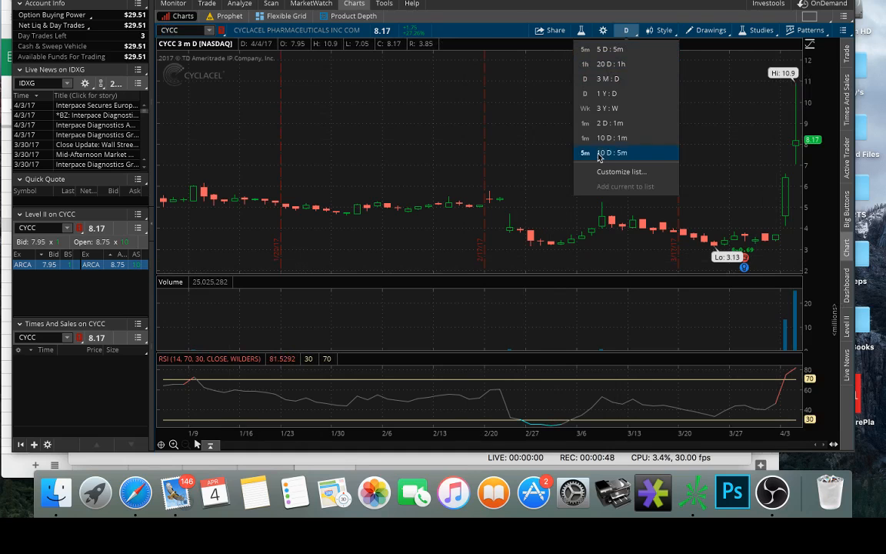
pyautogui.moveTo(610, 123)
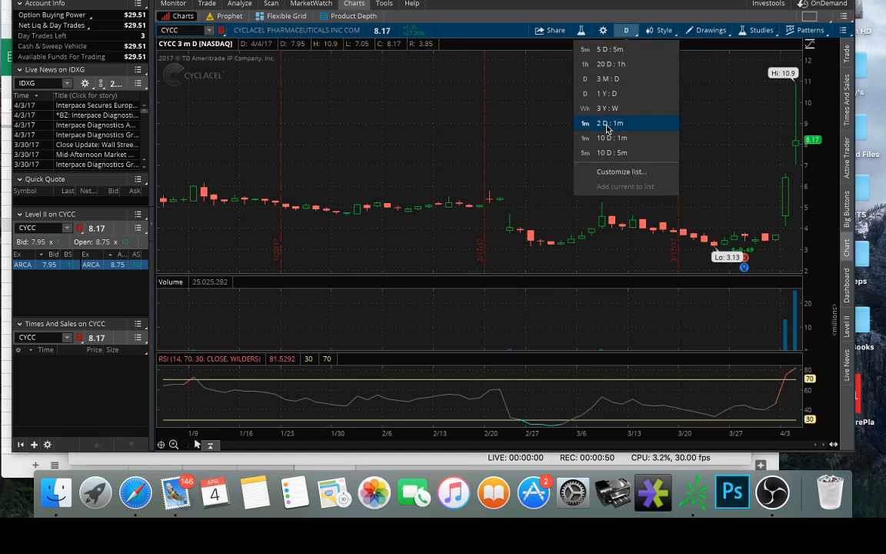
pyautogui.click(609, 123)
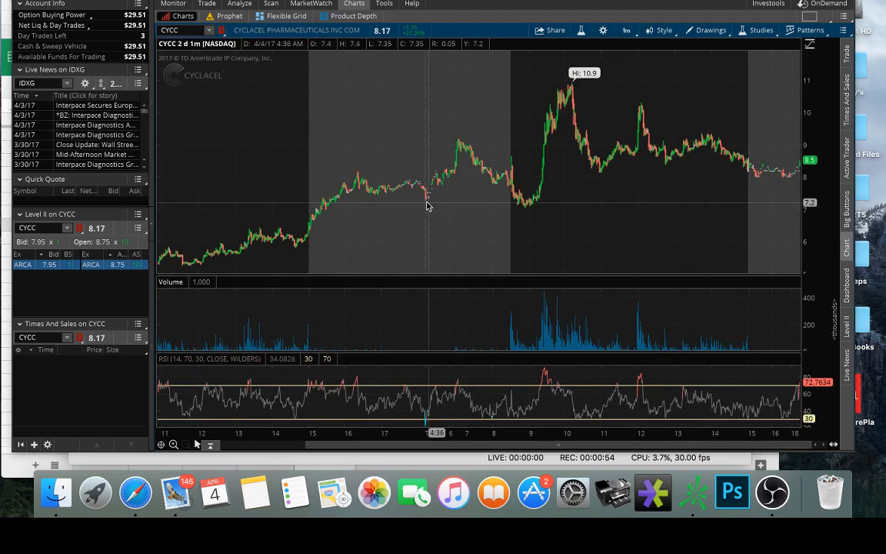
pyautogui.moveTo(456, 154)
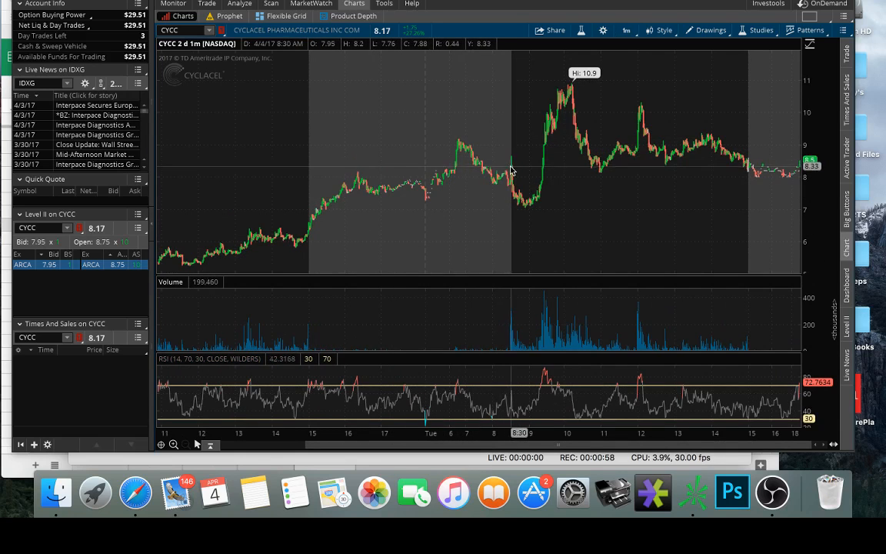
pyautogui.moveTo(438, 184)
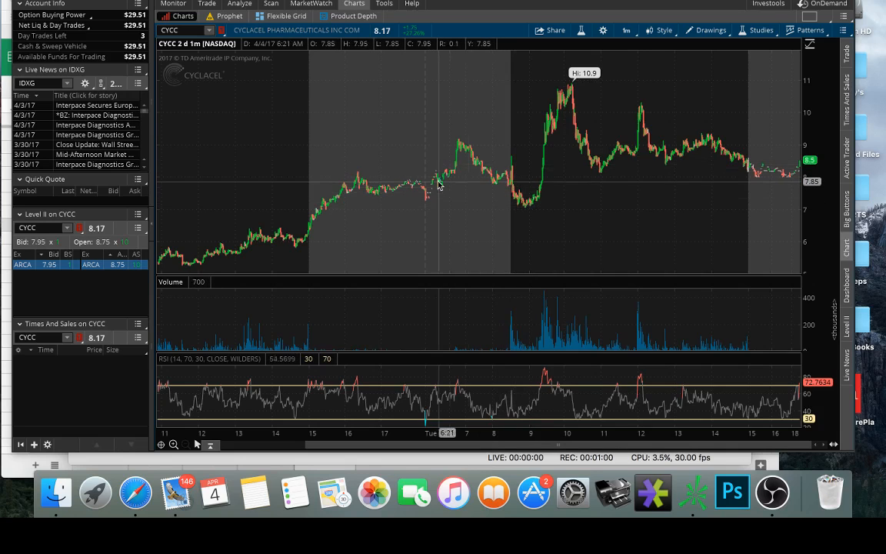
pyautogui.moveTo(496, 184)
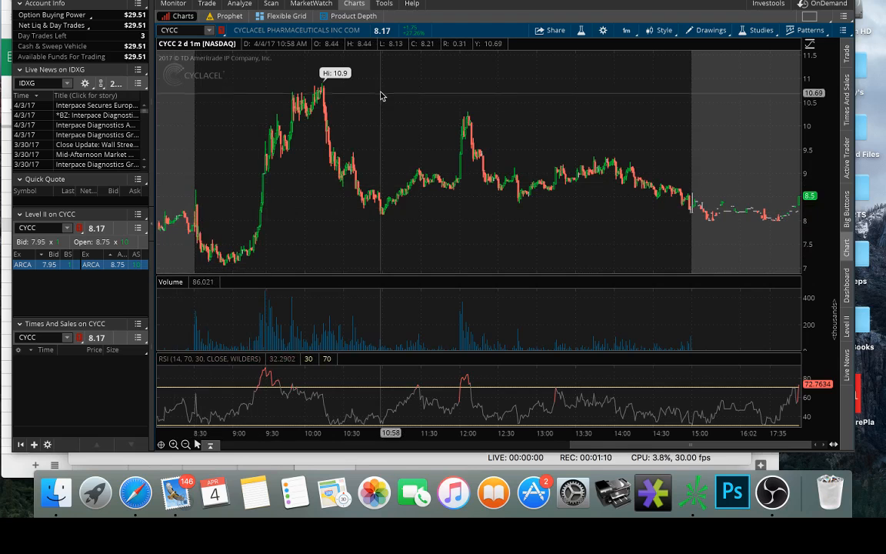
pyautogui.moveTo(416, 121)
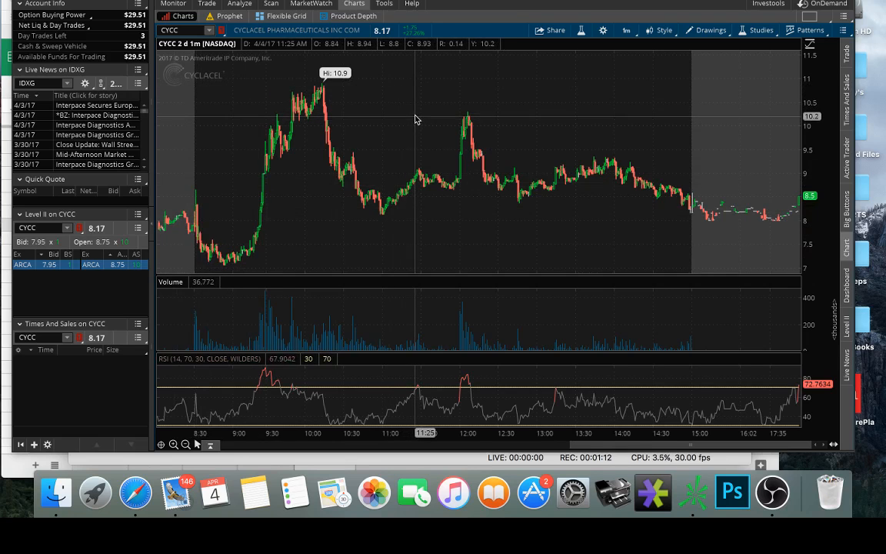
pyautogui.moveTo(370, 105)
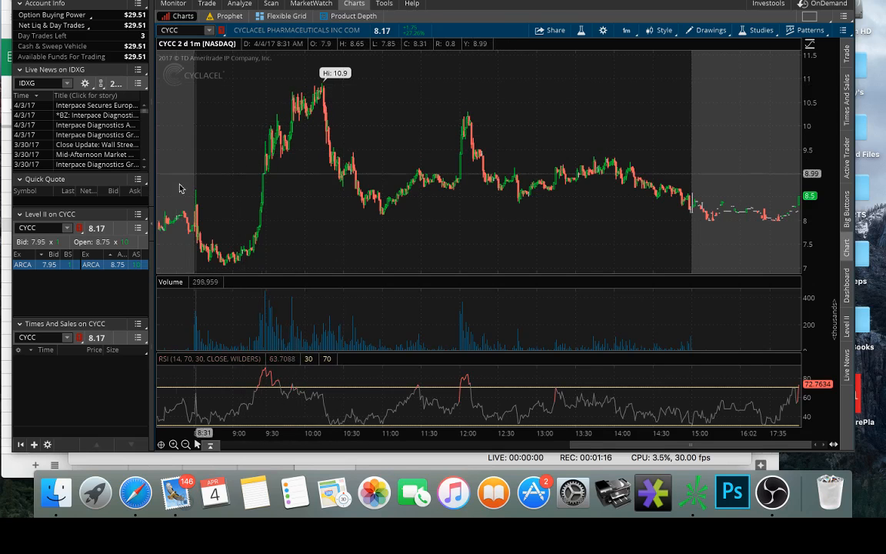
pyautogui.moveTo(202, 216)
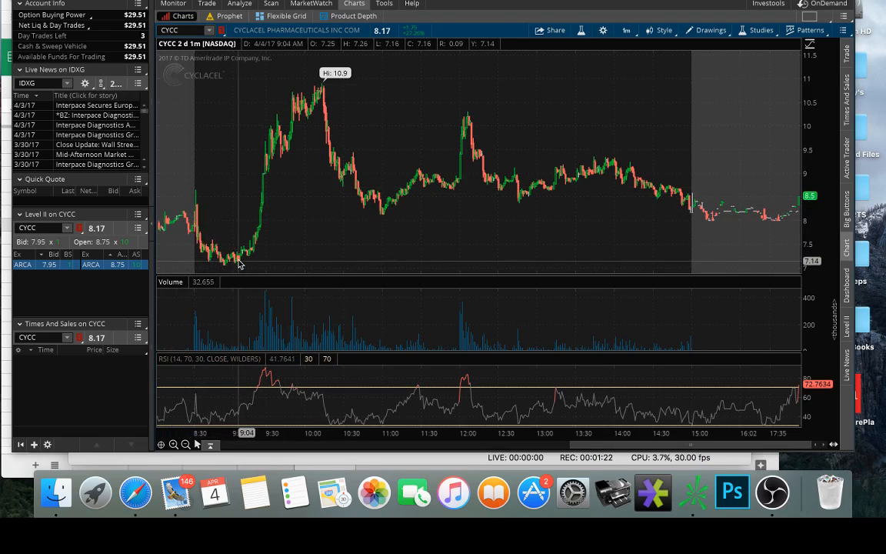
pyautogui.moveTo(252, 256)
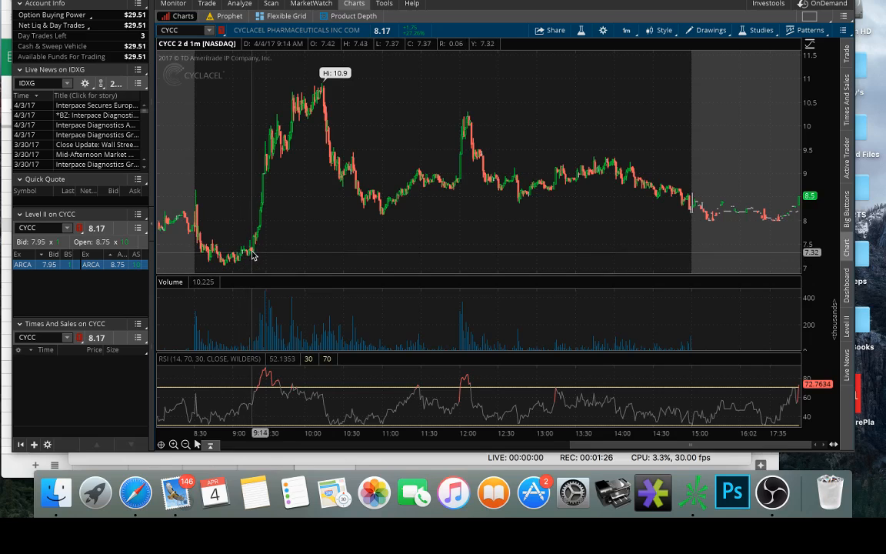
pyautogui.moveTo(256, 250)
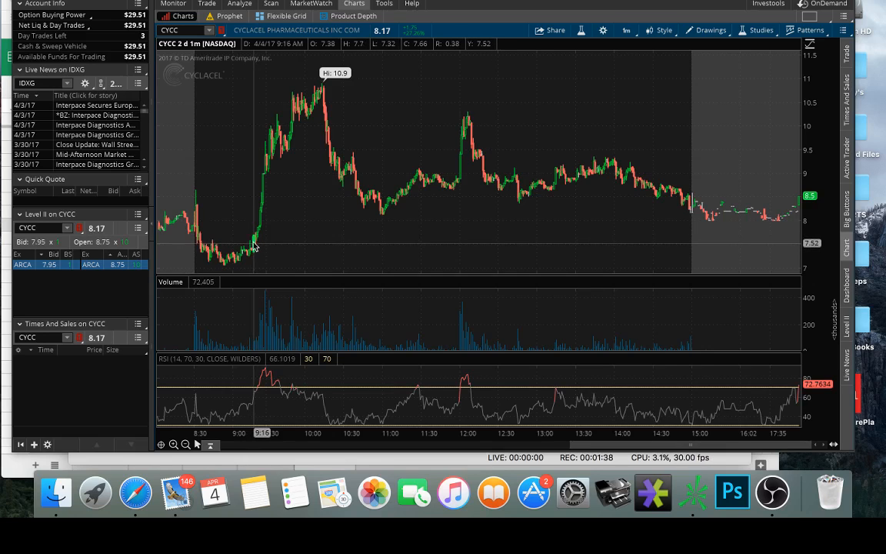
pyautogui.moveTo(259, 244)
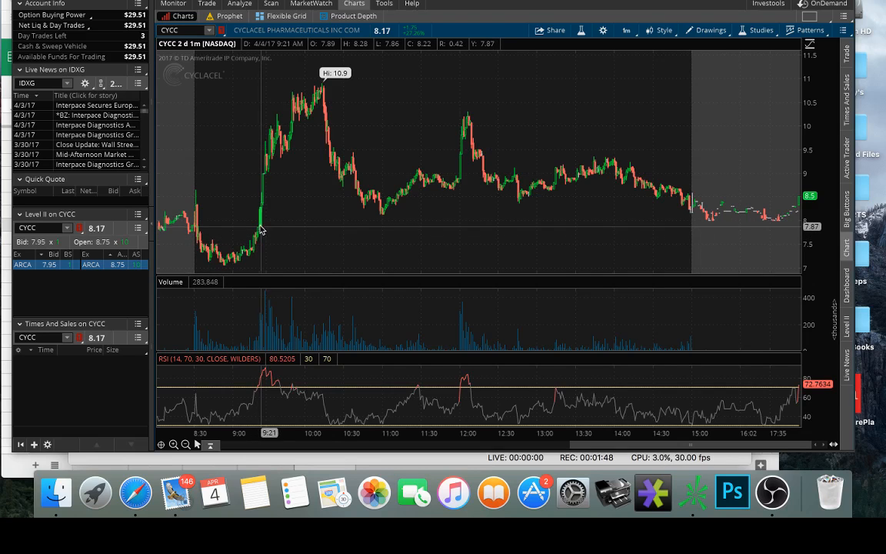
pyautogui.moveTo(258, 245)
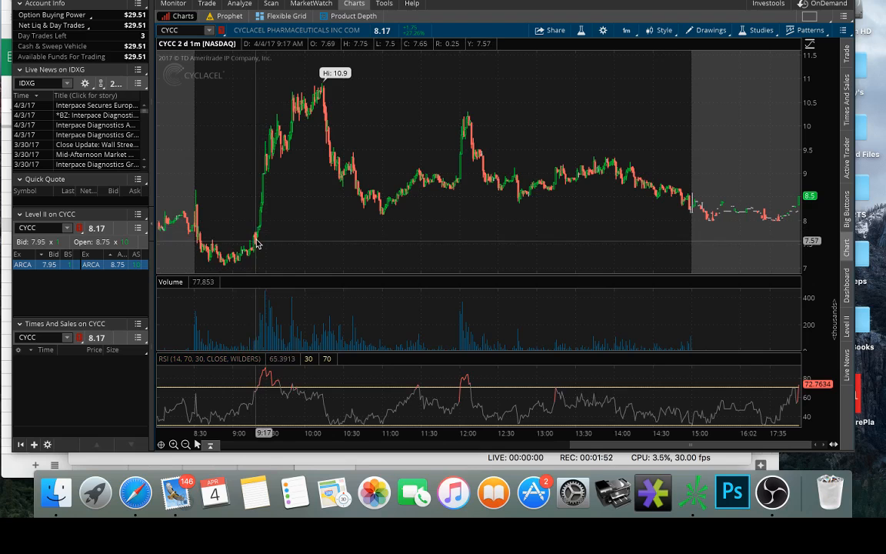
pyautogui.moveTo(246, 256)
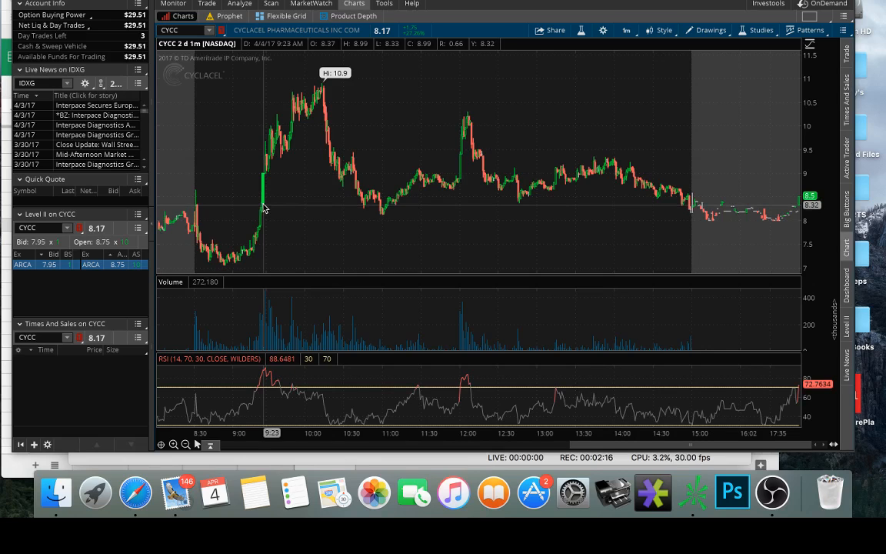
pyautogui.moveTo(261, 223)
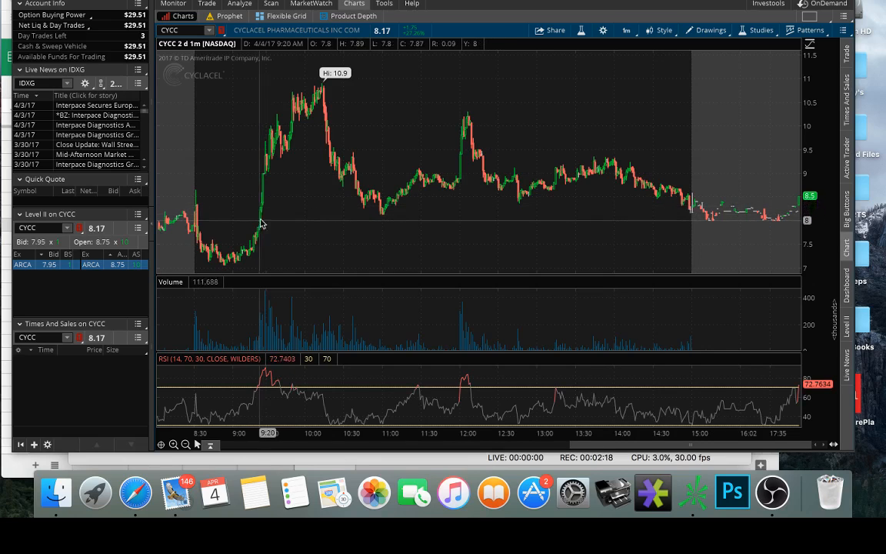
pyautogui.moveTo(265, 227)
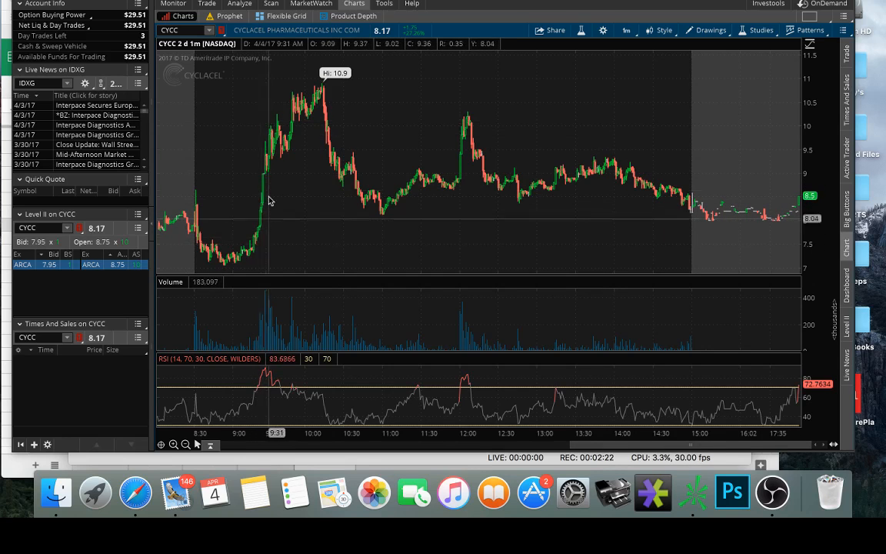
pyautogui.moveTo(327, 105)
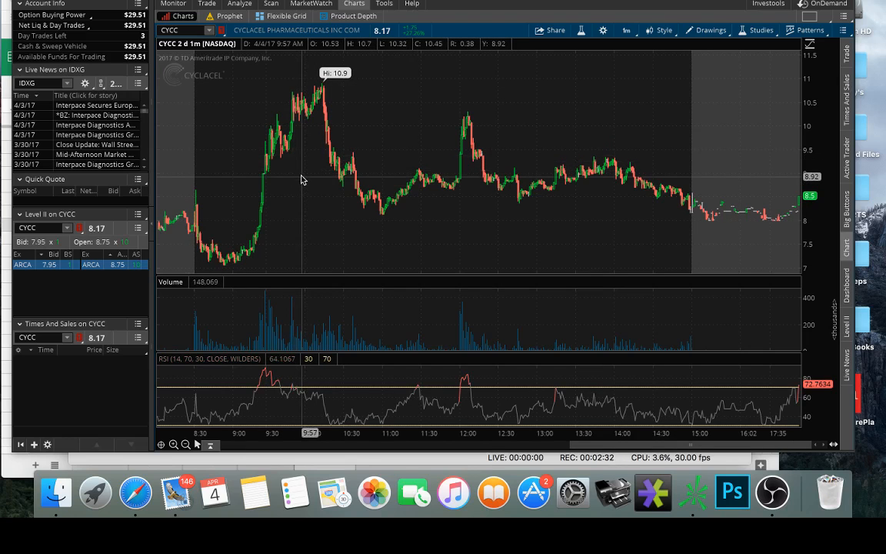
pyautogui.moveTo(254, 243)
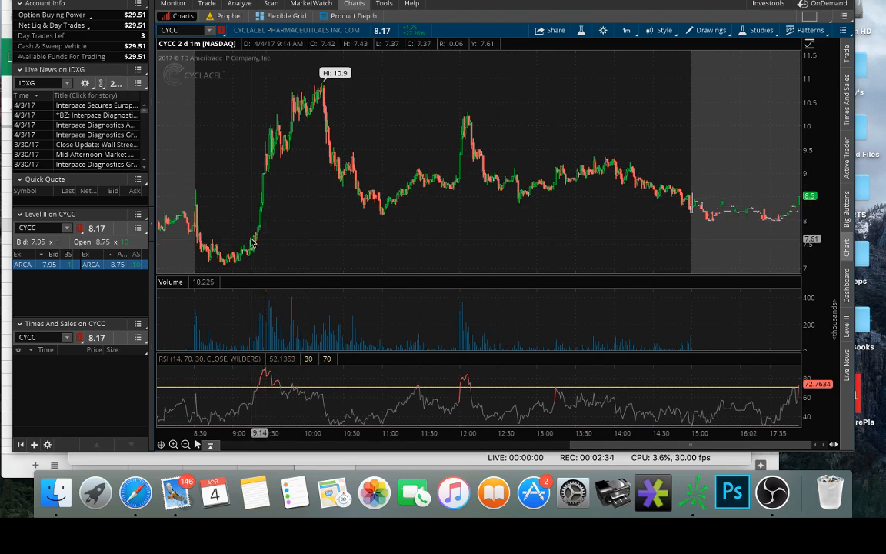
pyautogui.moveTo(259, 170)
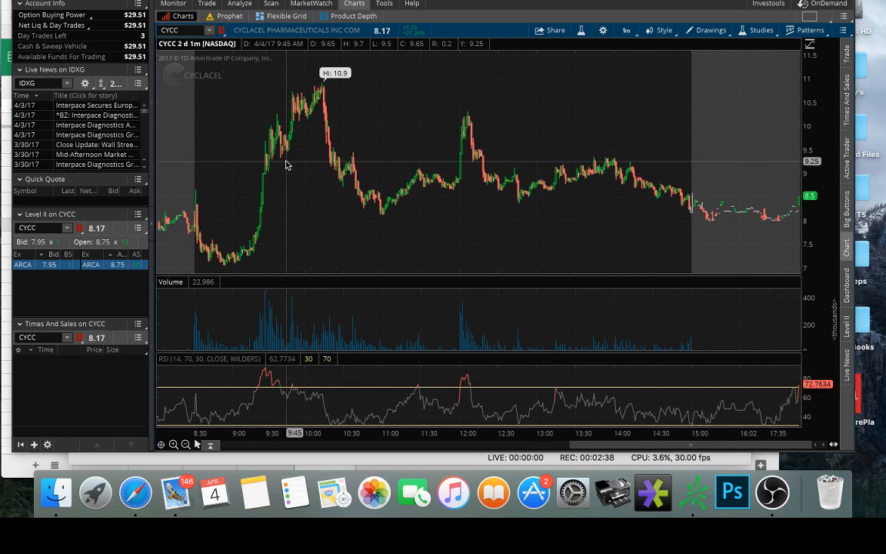
pyautogui.moveTo(265, 173)
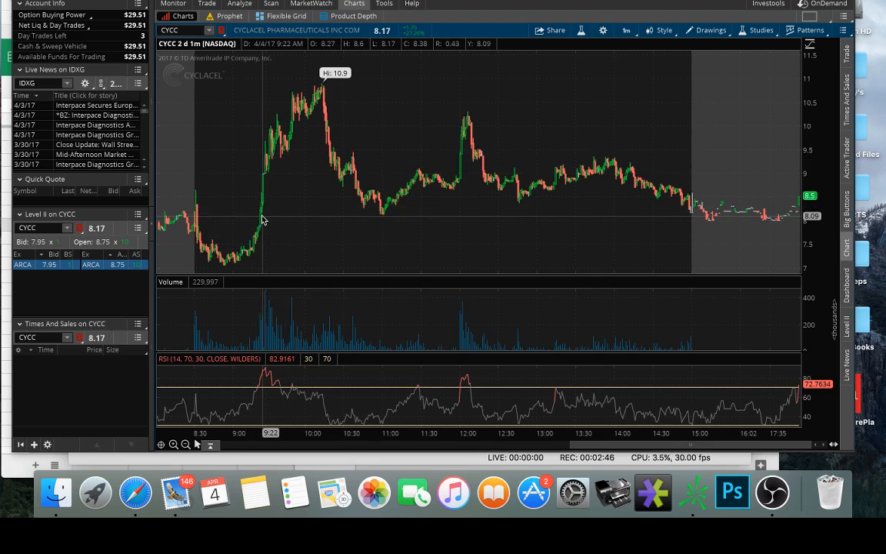
pyautogui.moveTo(249, 371)
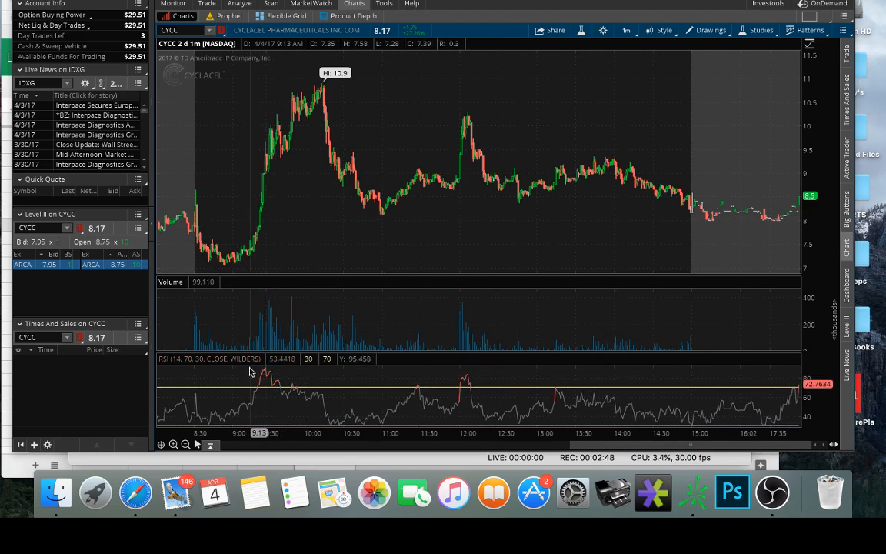
pyautogui.moveTo(265, 377)
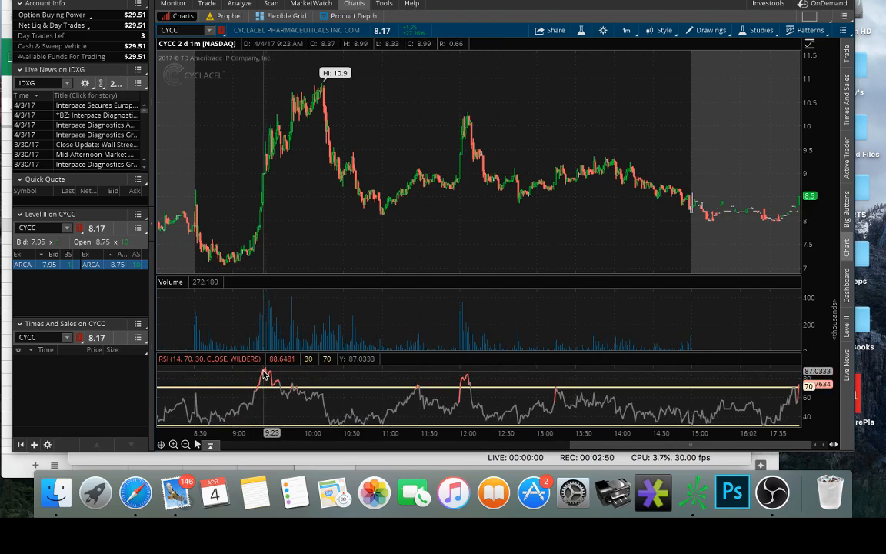
pyautogui.moveTo(269, 212)
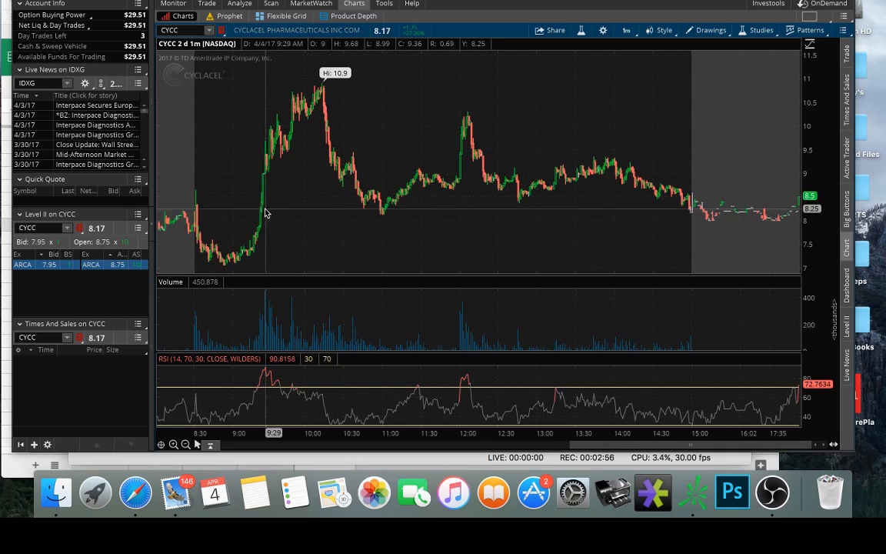
pyautogui.moveTo(265, 224)
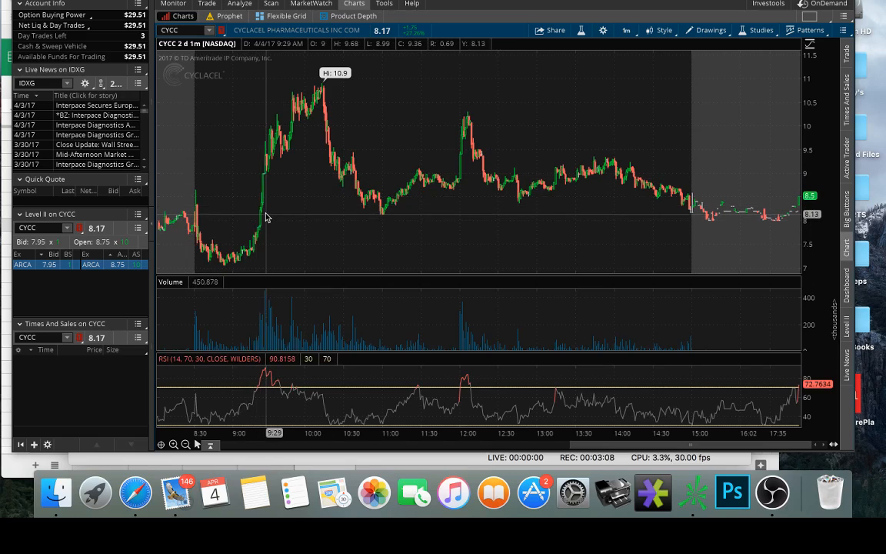
pyautogui.moveTo(265, 222)
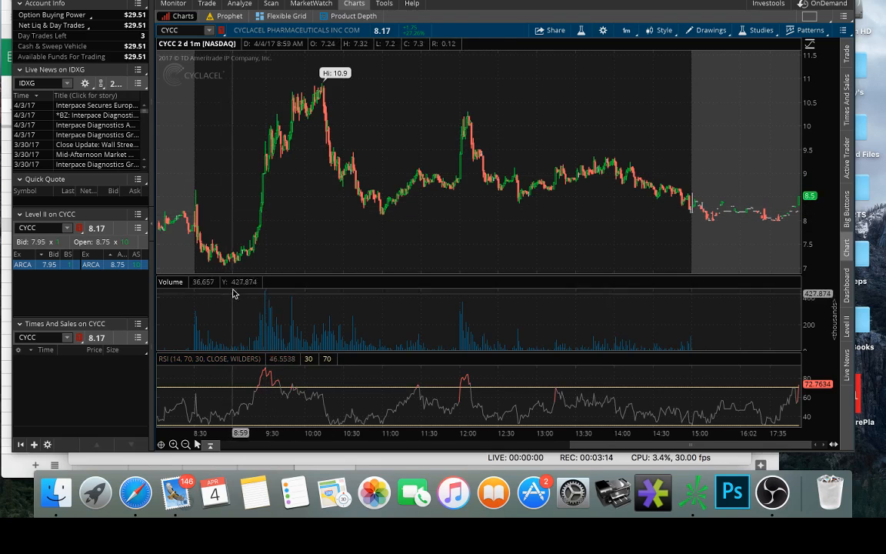
pyautogui.moveTo(287, 190)
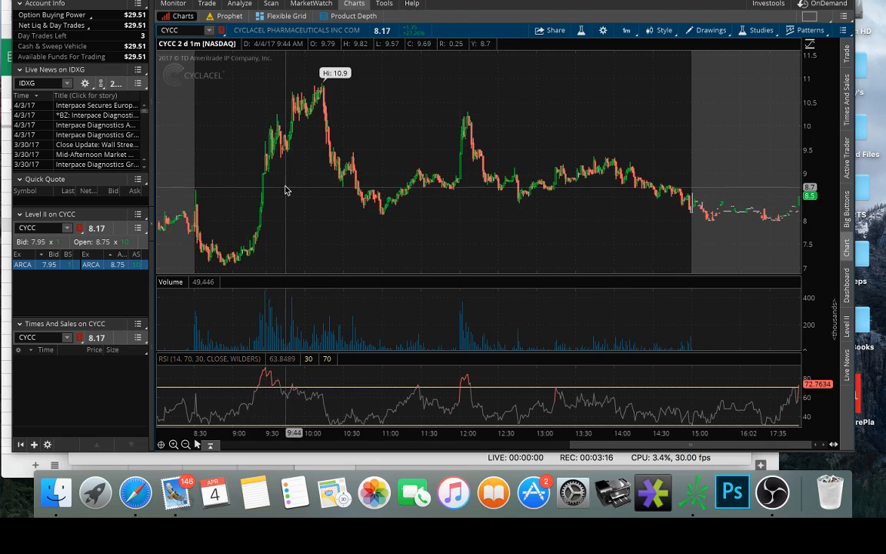
pyautogui.moveTo(291, 158)
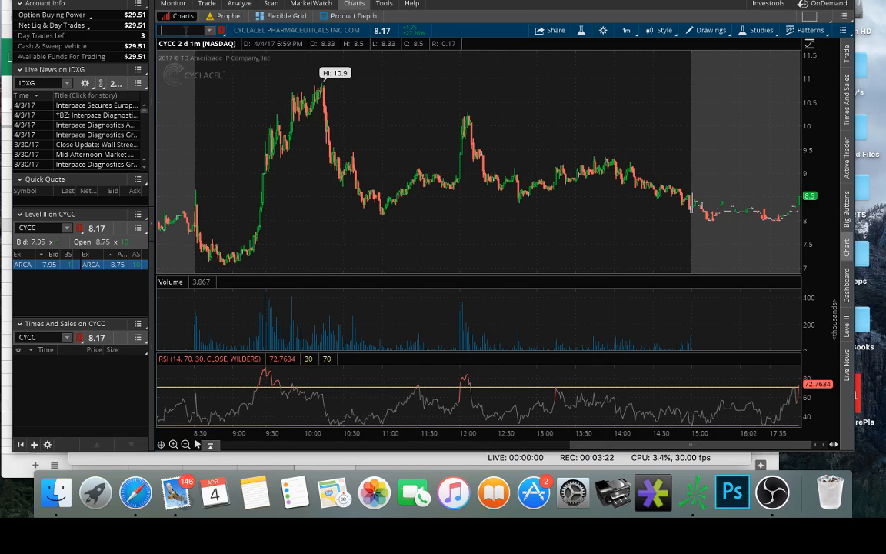
# Step: Load the AKTX ticker onto the two-day one-minute chart
pyautogui.write('A')
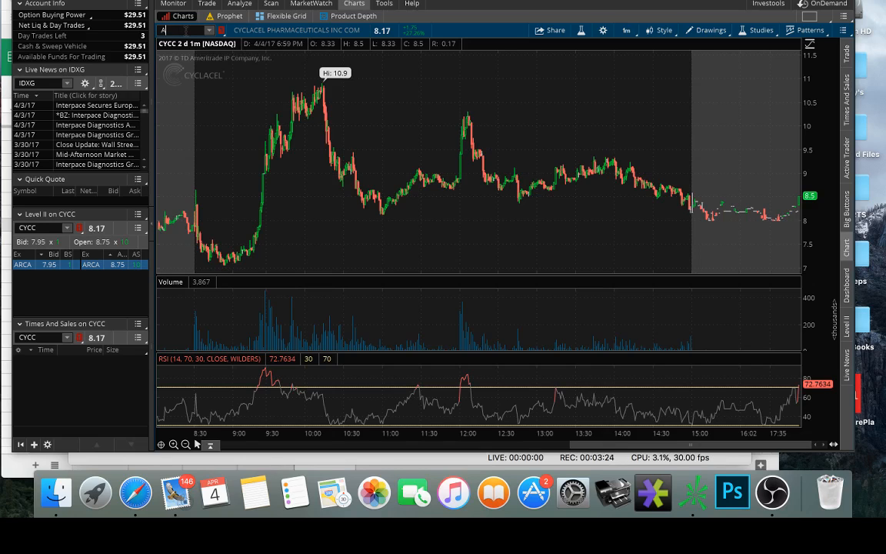
pyautogui.write('LTX')
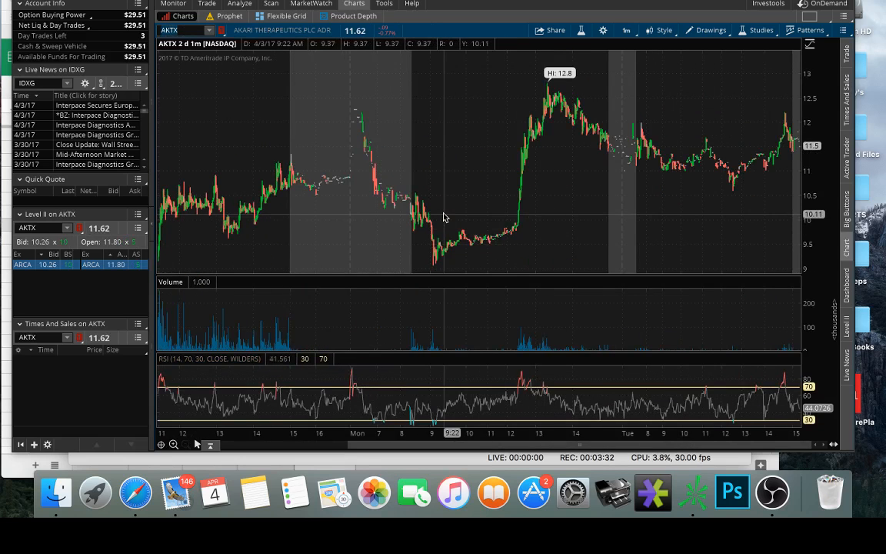
pyautogui.moveTo(458, 216)
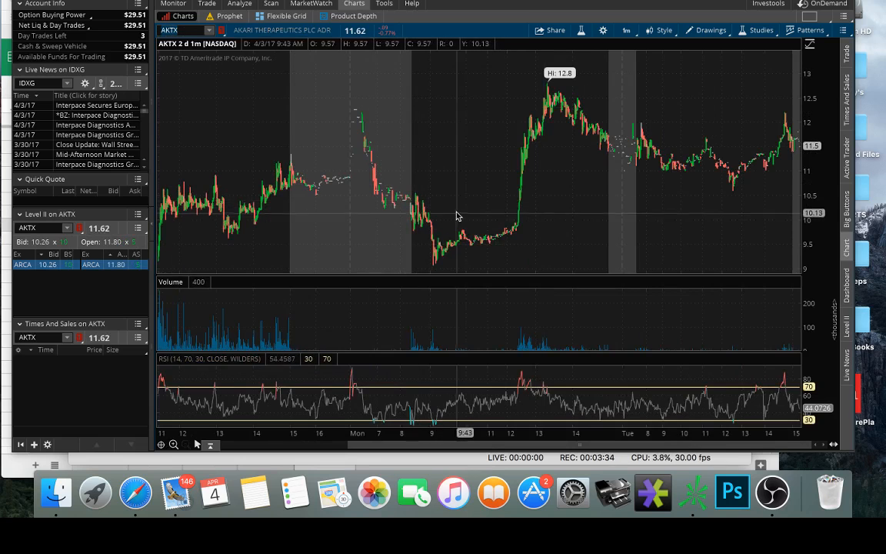
pyautogui.moveTo(455, 240)
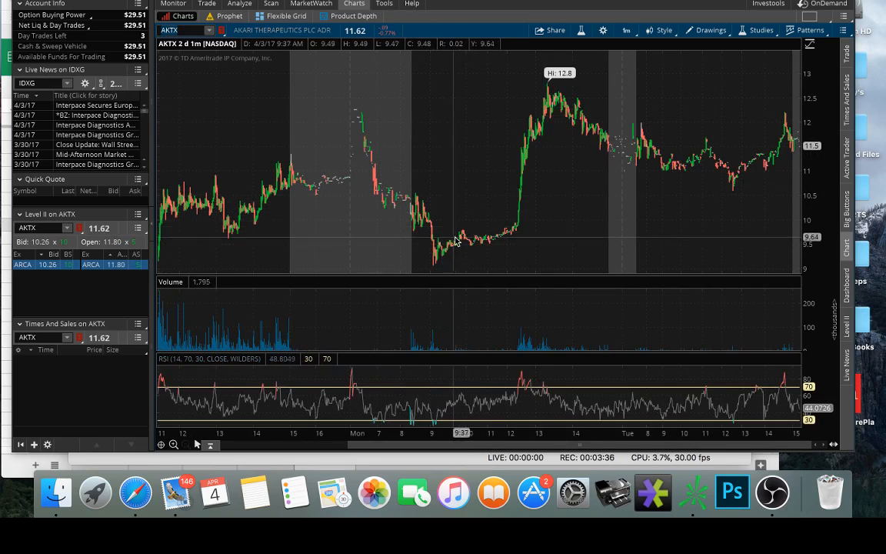
pyautogui.moveTo(690, 161)
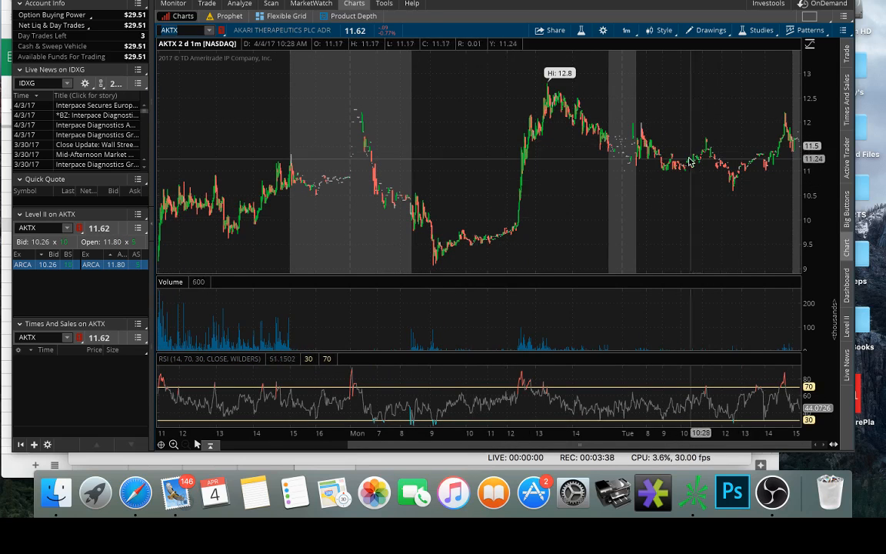
# Step: View AKTX over three months of daily candles, then return to two days of one-minute bars
pyautogui.click(628, 30)
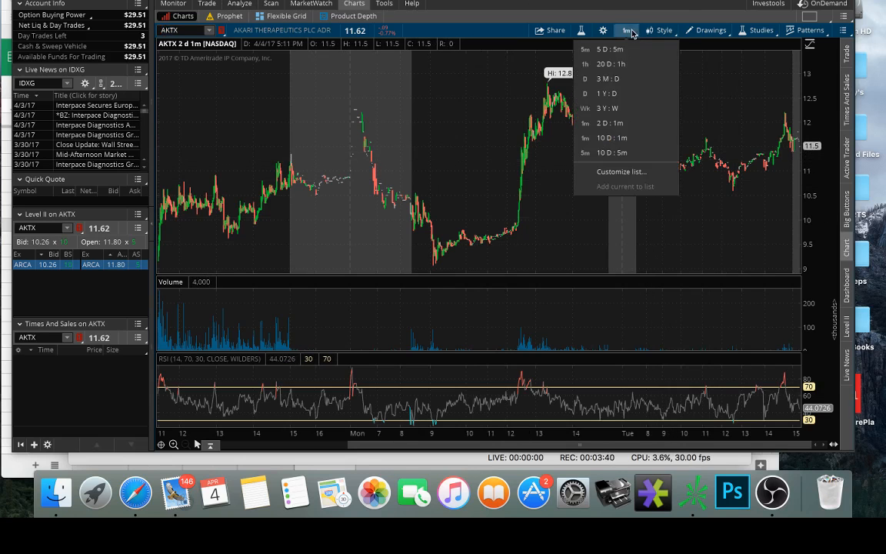
pyautogui.click(607, 79)
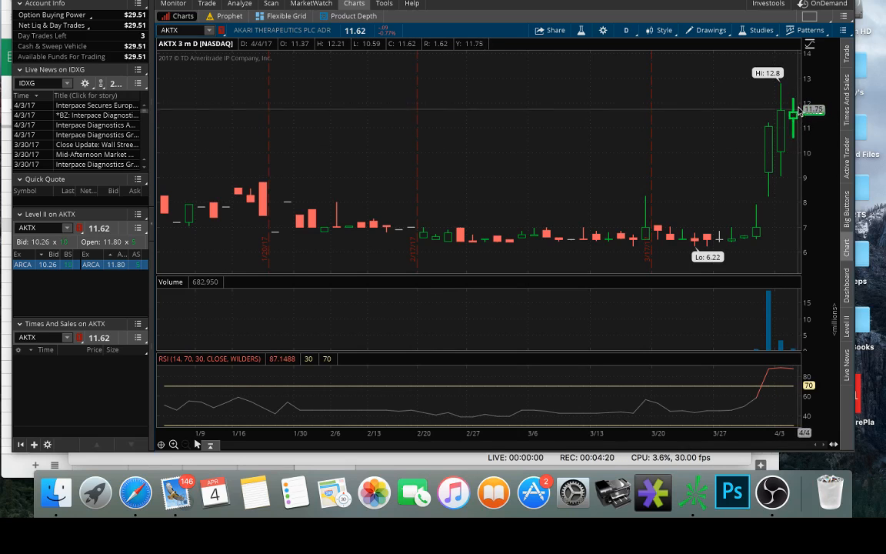
pyautogui.moveTo(792, 138)
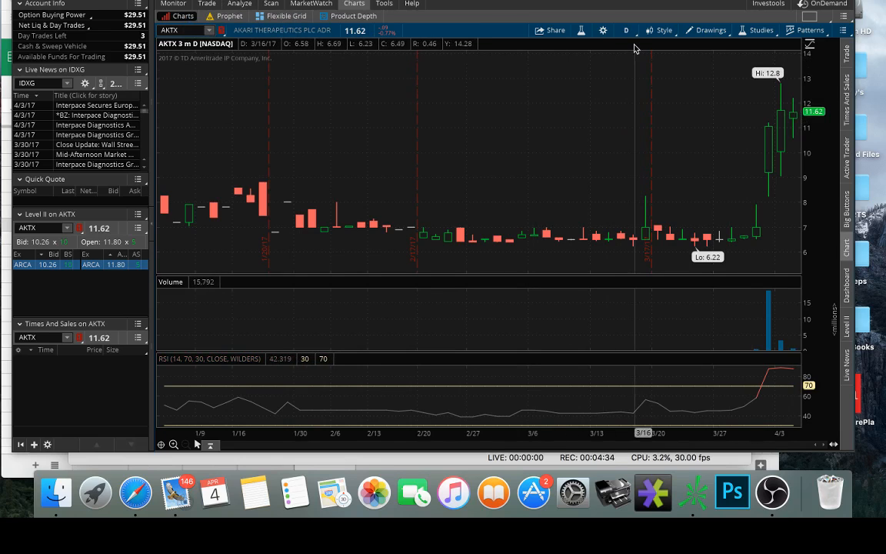
pyautogui.click(625, 31)
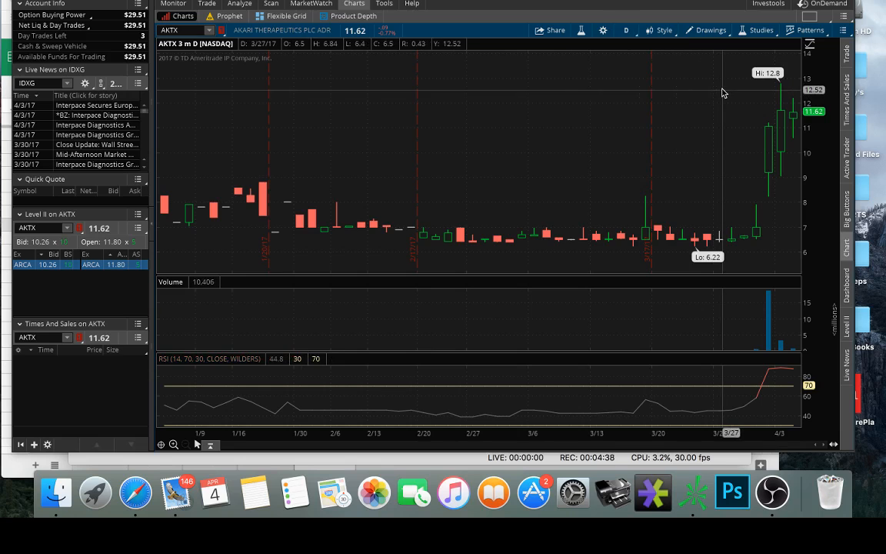
pyautogui.moveTo(805, 159)
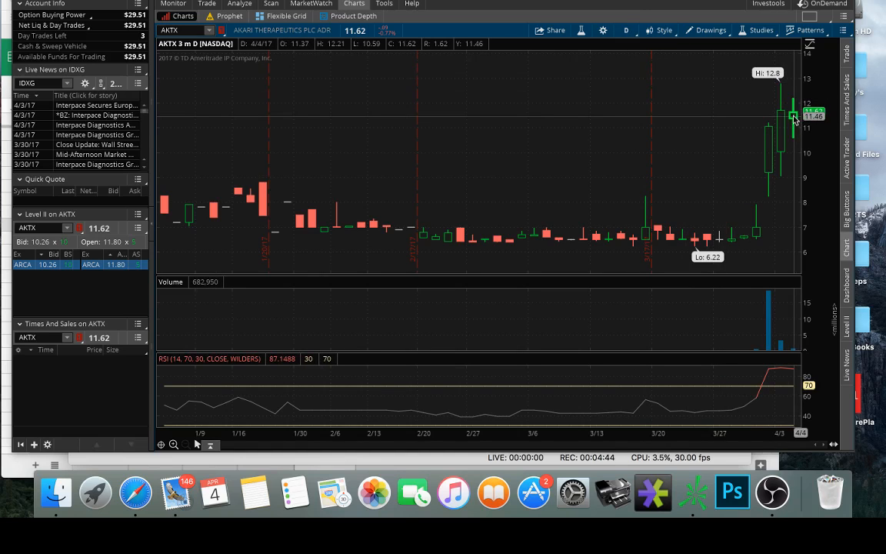
pyautogui.moveTo(548, 52)
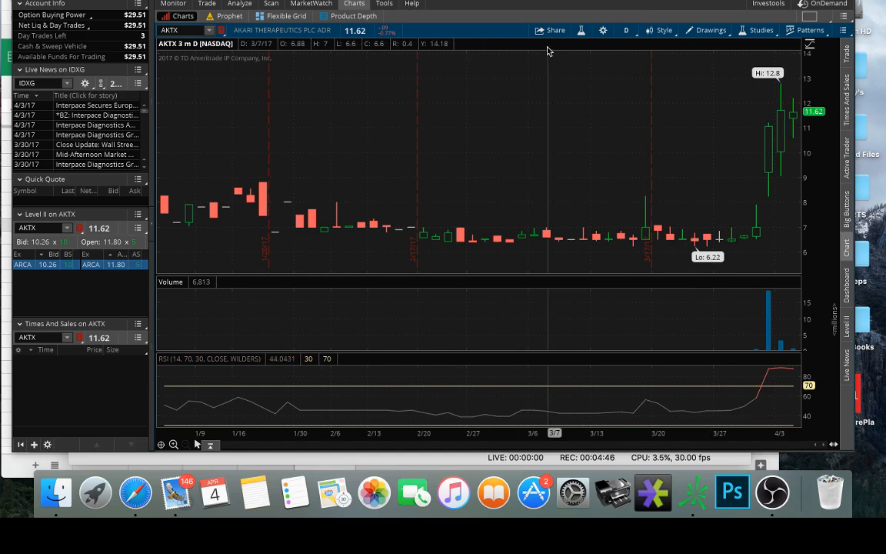
pyautogui.click(627, 31)
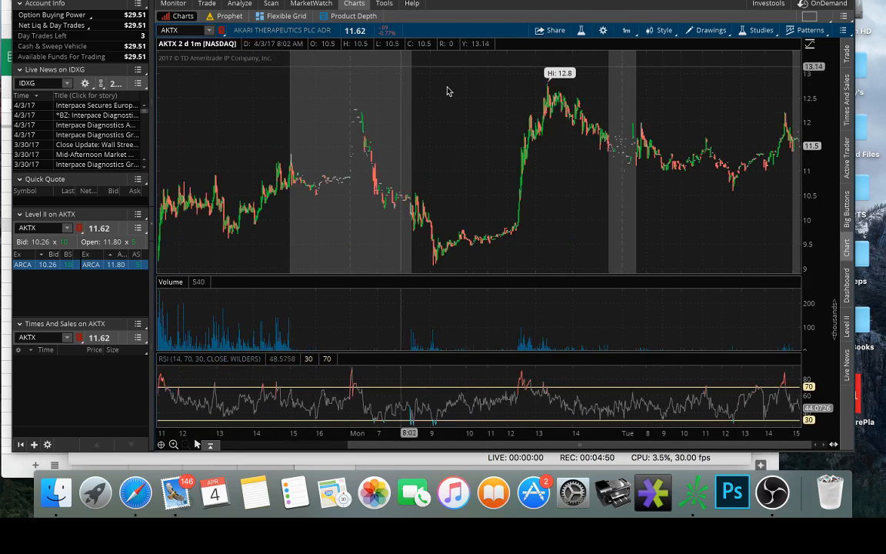
pyautogui.moveTo(562, 87)
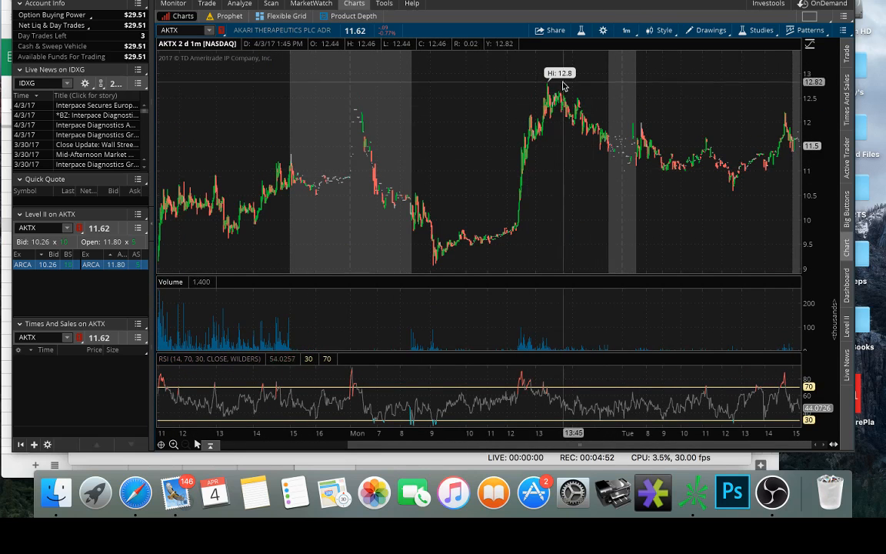
pyautogui.moveTo(562, 100)
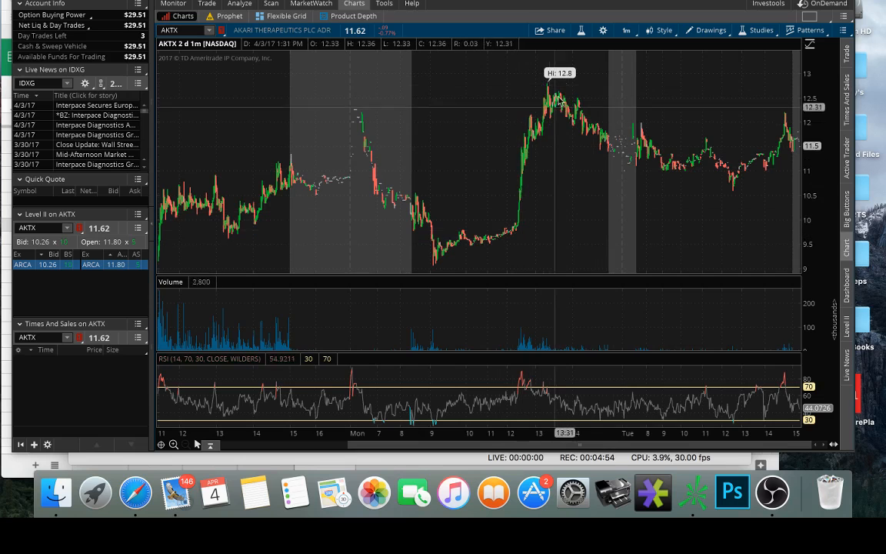
pyautogui.moveTo(720, 162)
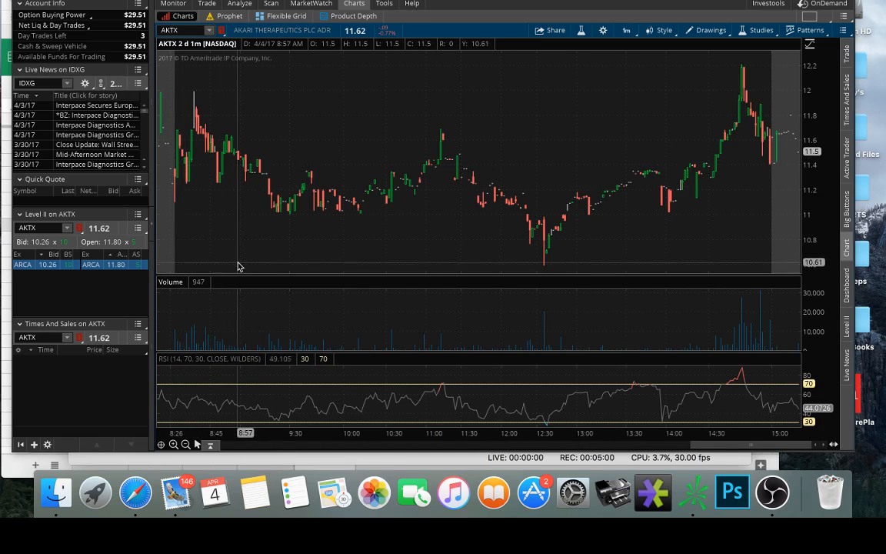
pyautogui.moveTo(177, 172)
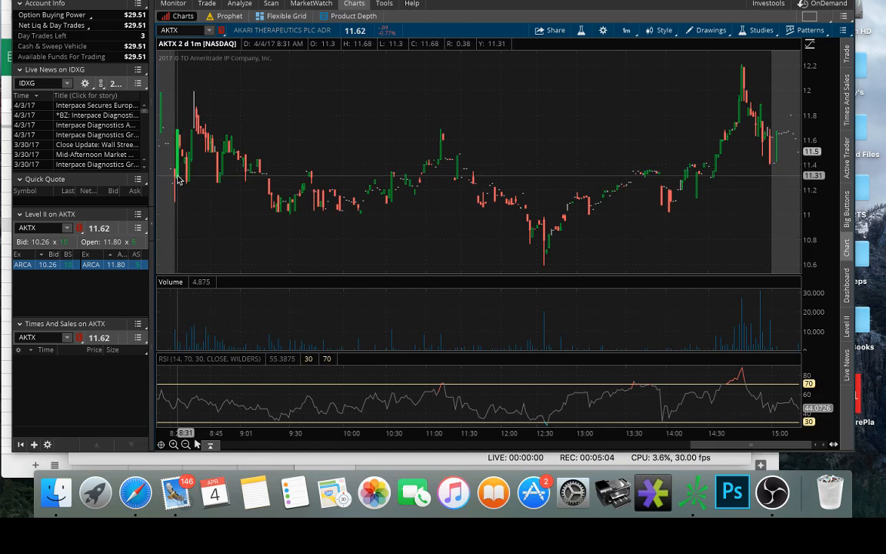
pyautogui.moveTo(180, 172)
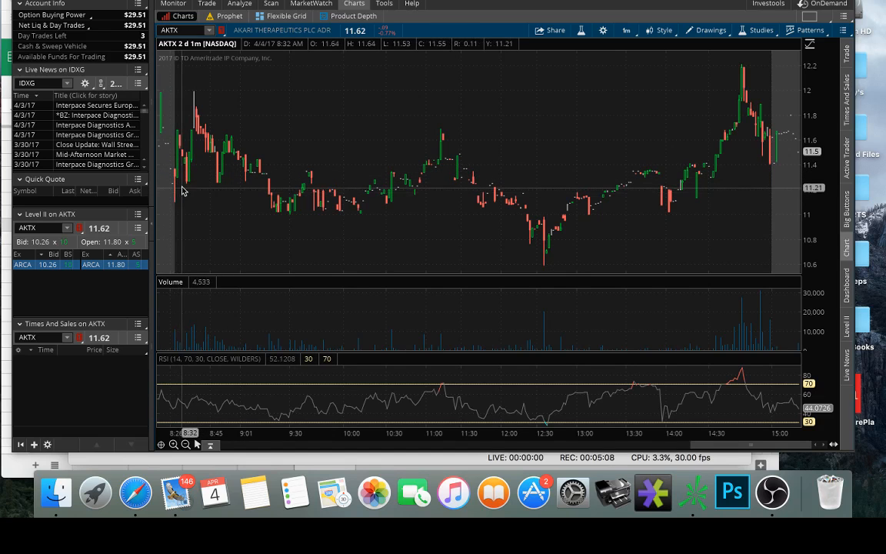
pyautogui.moveTo(177, 191)
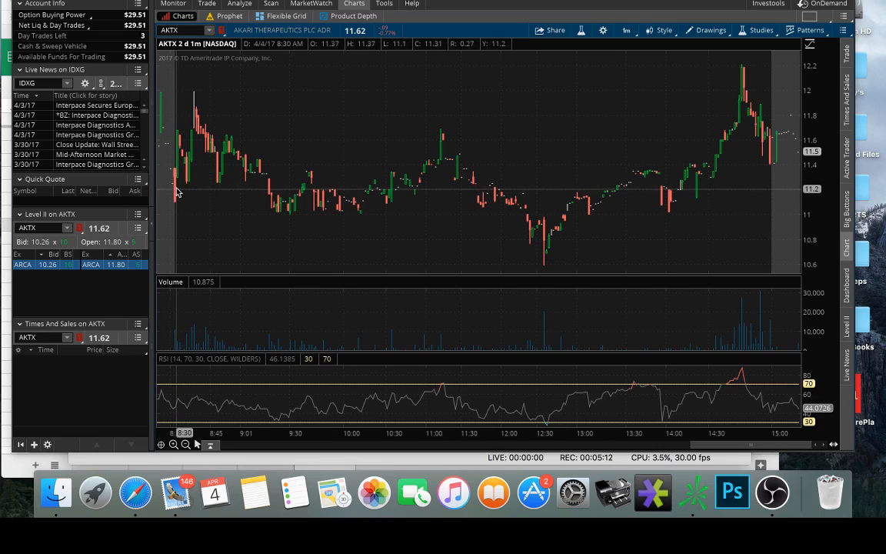
pyautogui.moveTo(178, 188)
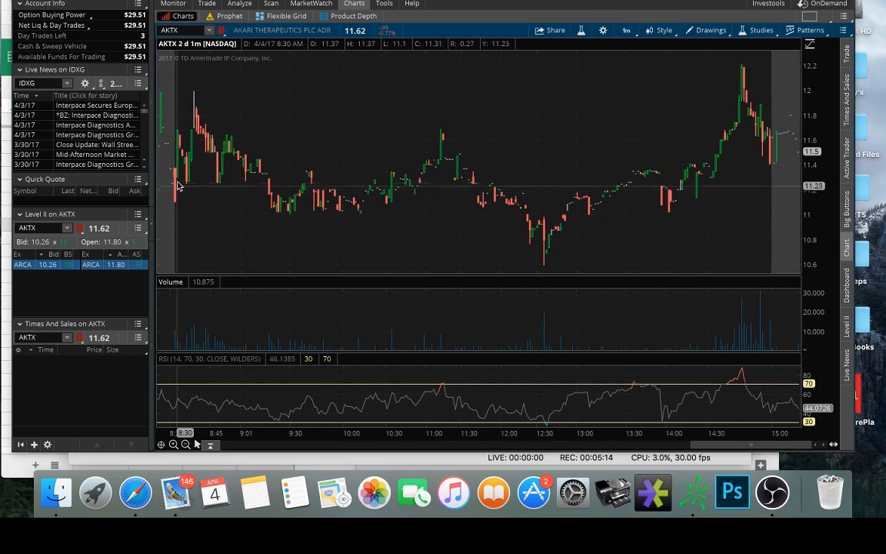
pyautogui.moveTo(197, 105)
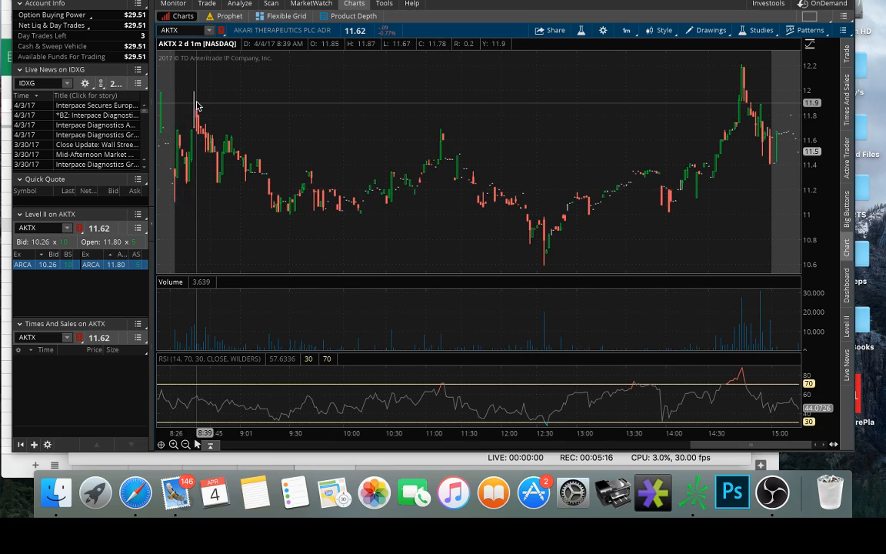
pyautogui.moveTo(200, 111)
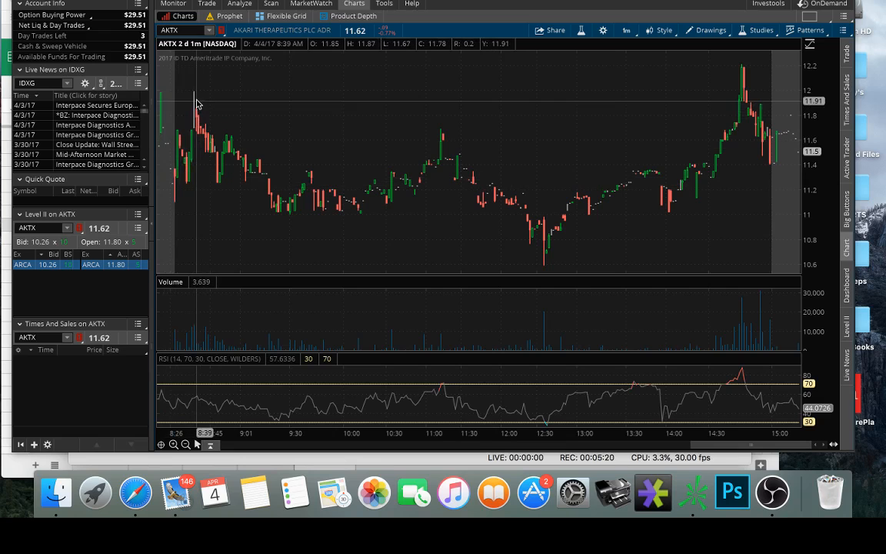
pyautogui.moveTo(354, 228)
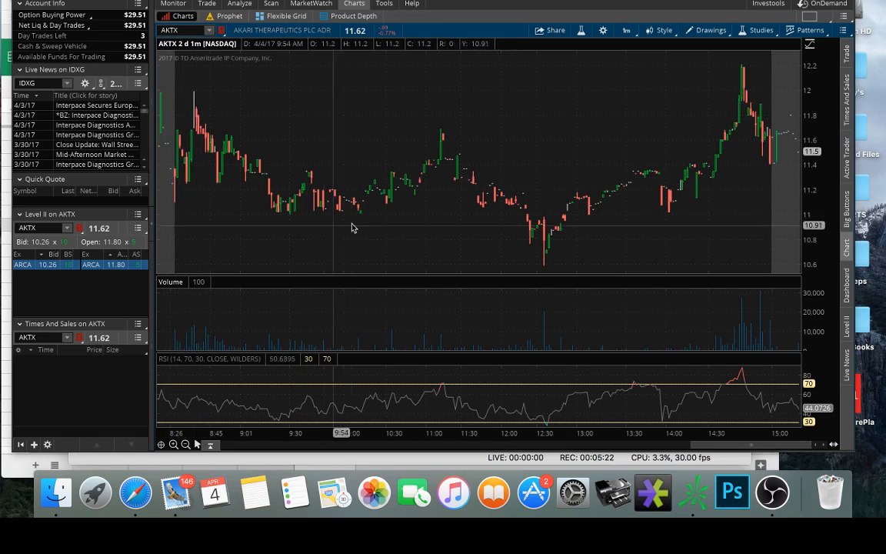
pyautogui.moveTo(547, 269)
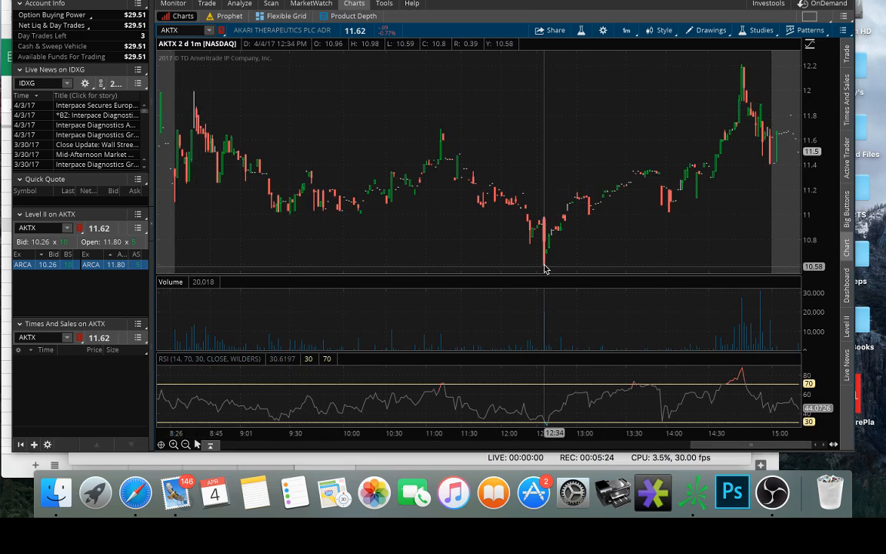
pyautogui.moveTo(137, 177)
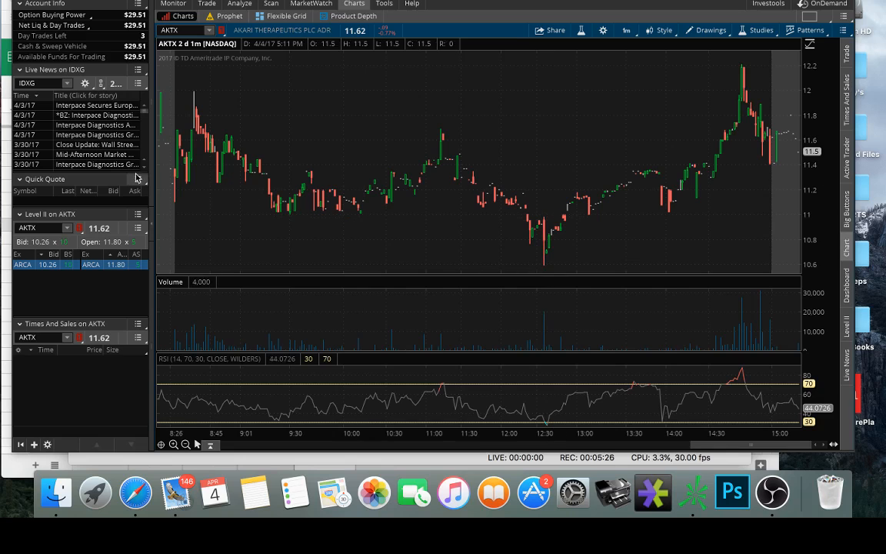
pyautogui.moveTo(237, 174)
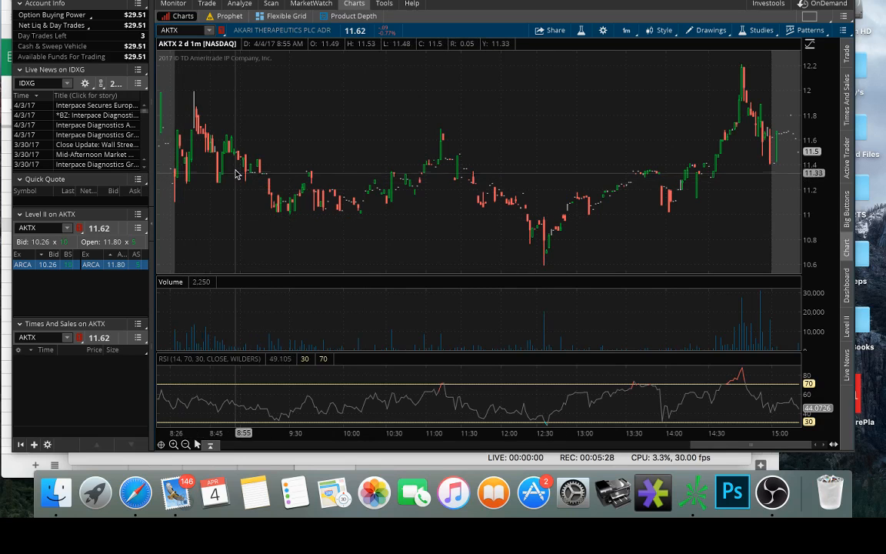
pyautogui.moveTo(263, 200)
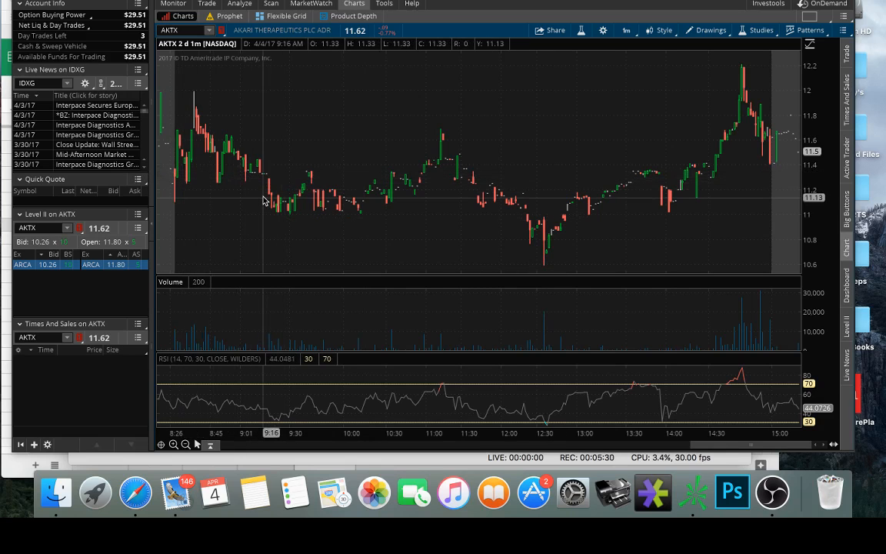
pyautogui.moveTo(539, 243)
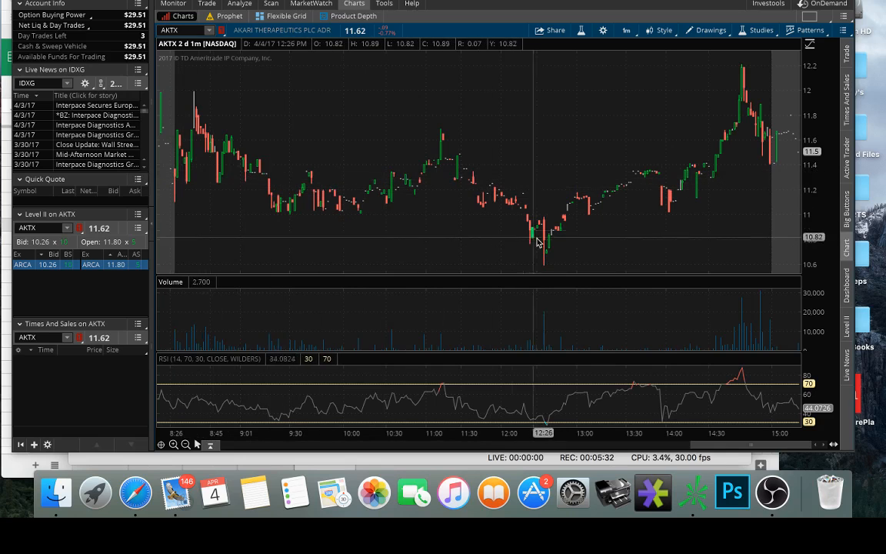
pyautogui.moveTo(533, 211)
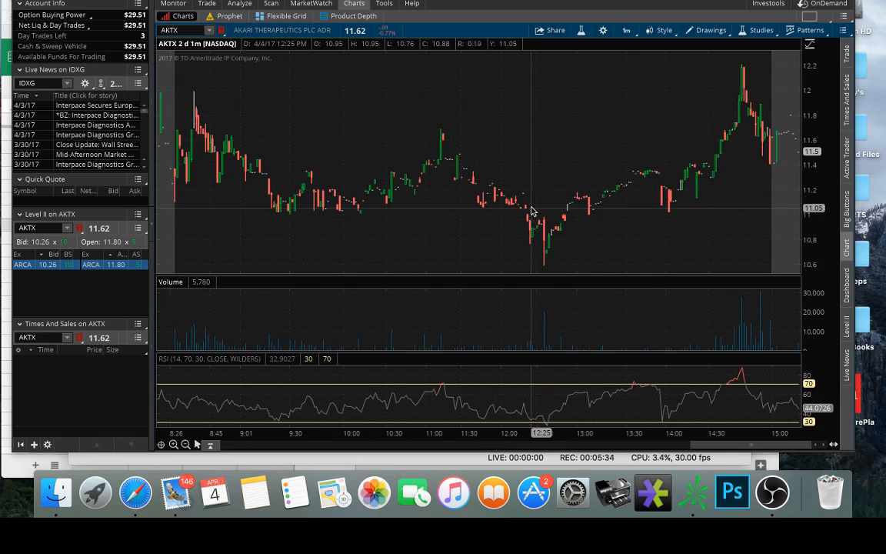
pyautogui.moveTo(532, 261)
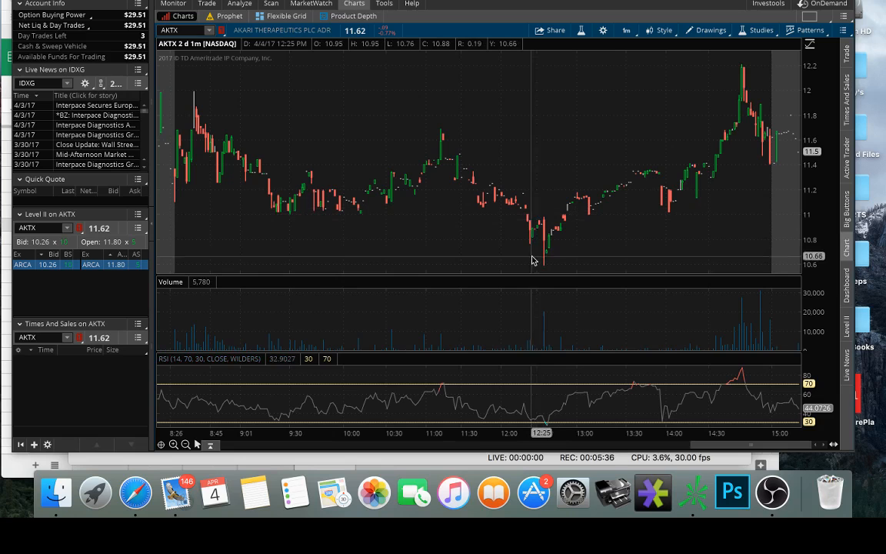
pyautogui.moveTo(692, 162)
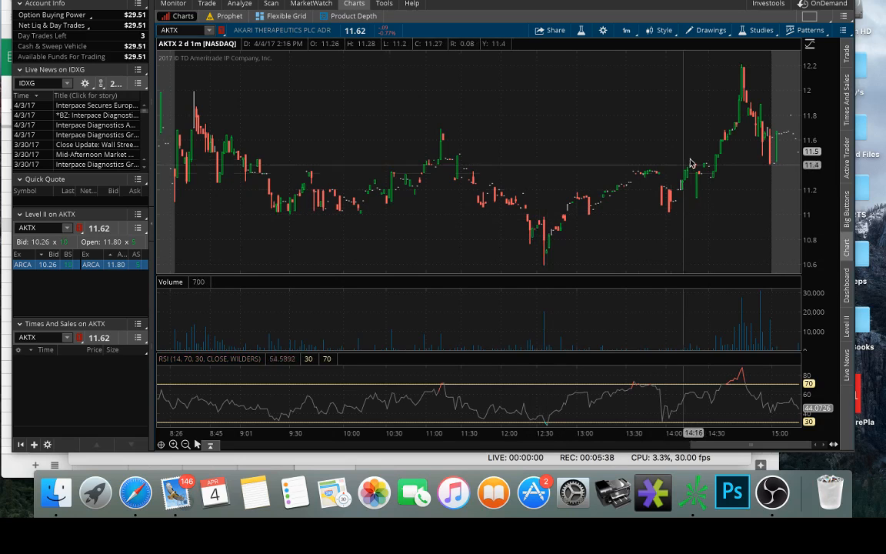
pyautogui.moveTo(748, 82)
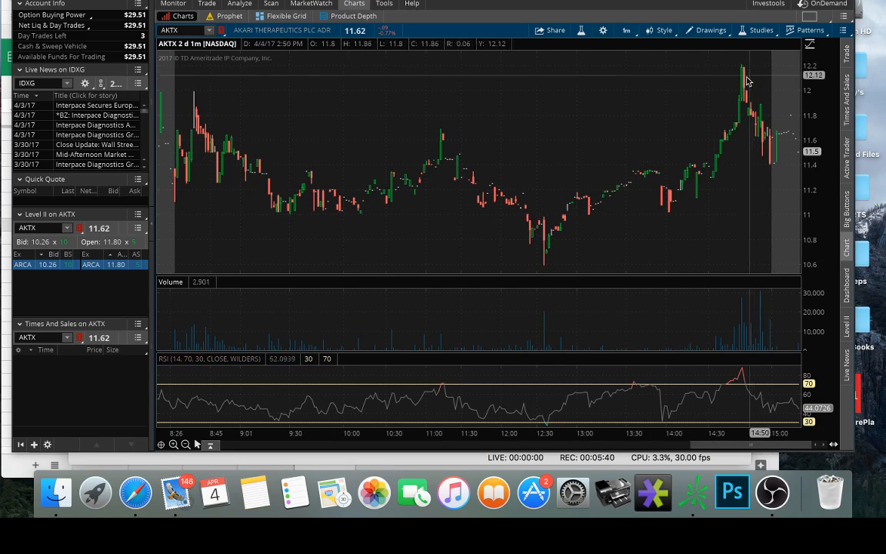
# Step: Bring up the time-frame presets for the AKTX two-day one-minute chart
pyautogui.click(626, 31)
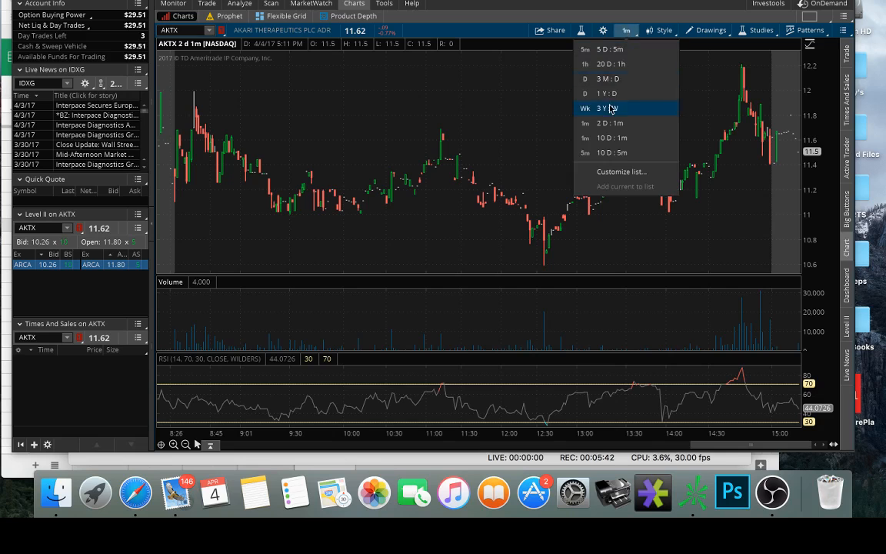
# Step: Show three months of daily AKTX candles, then bring the presets back up
pyautogui.click(608, 79)
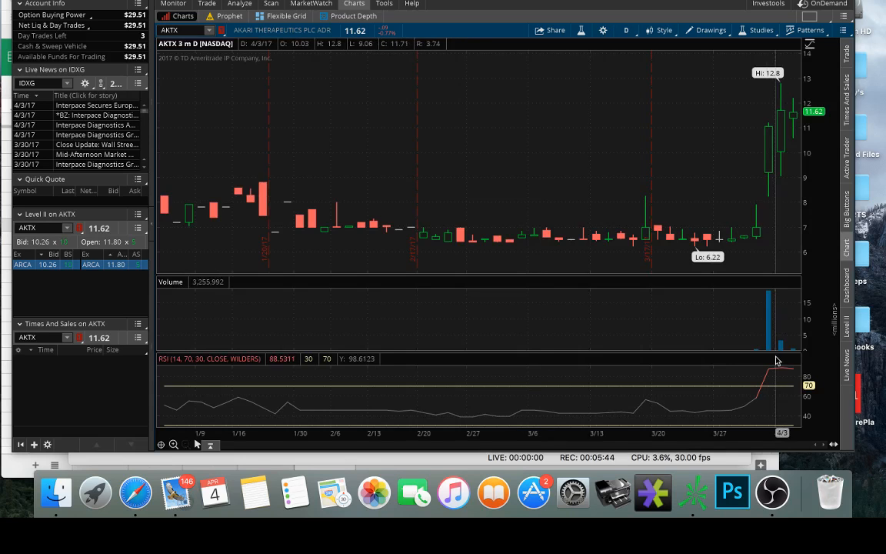
pyautogui.moveTo(793, 353)
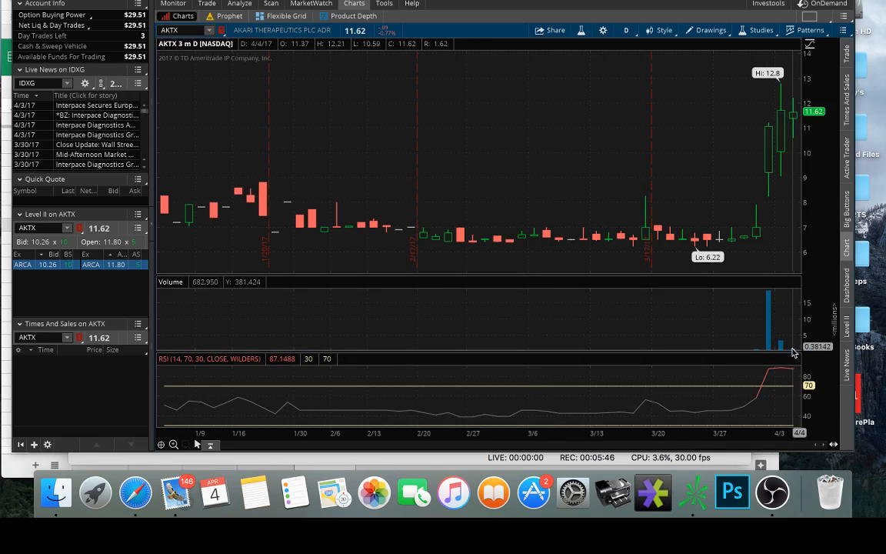
pyautogui.moveTo(416, 86)
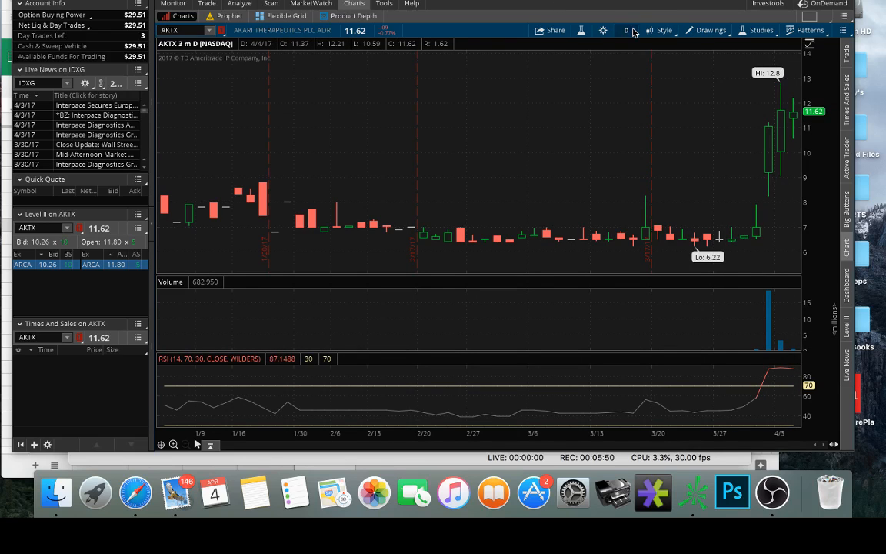
pyautogui.click(627, 31)
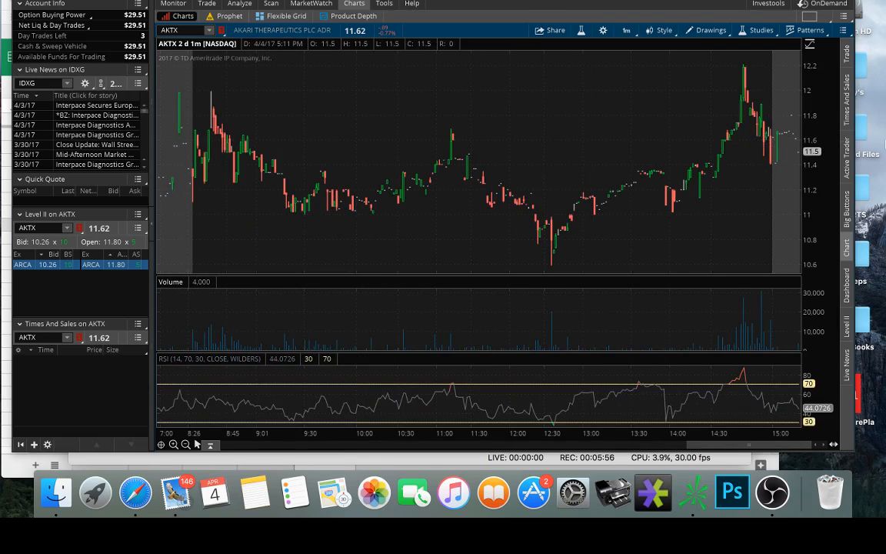
pyautogui.moveTo(775, 135)
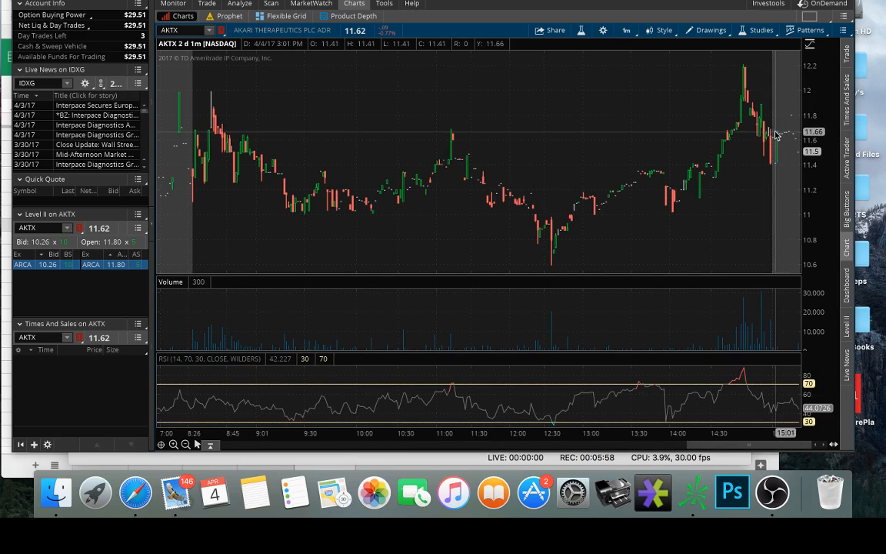
pyautogui.moveTo(765, 183)
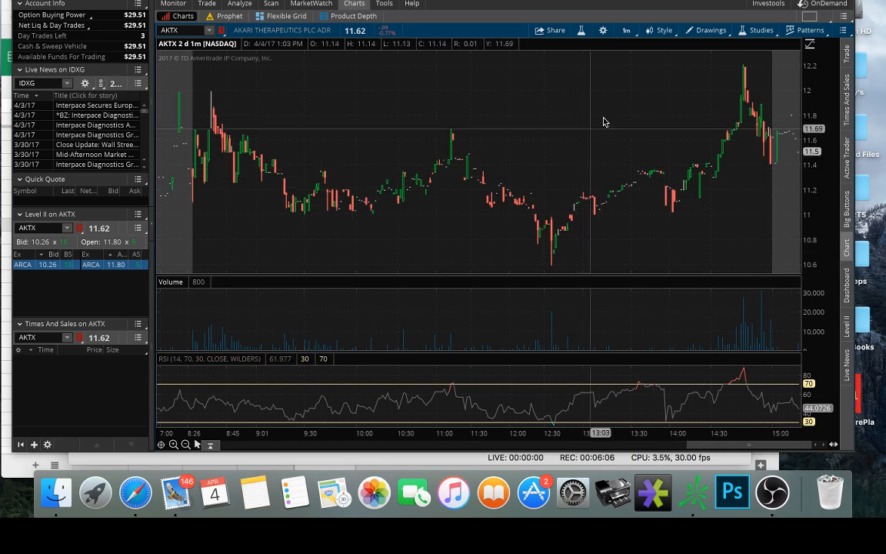
pyautogui.moveTo(228, 234)
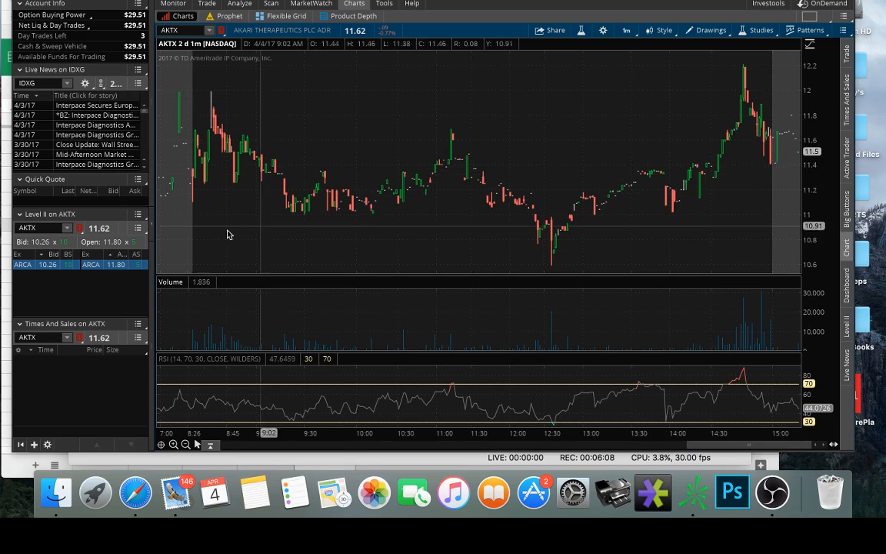
pyautogui.moveTo(228, 98)
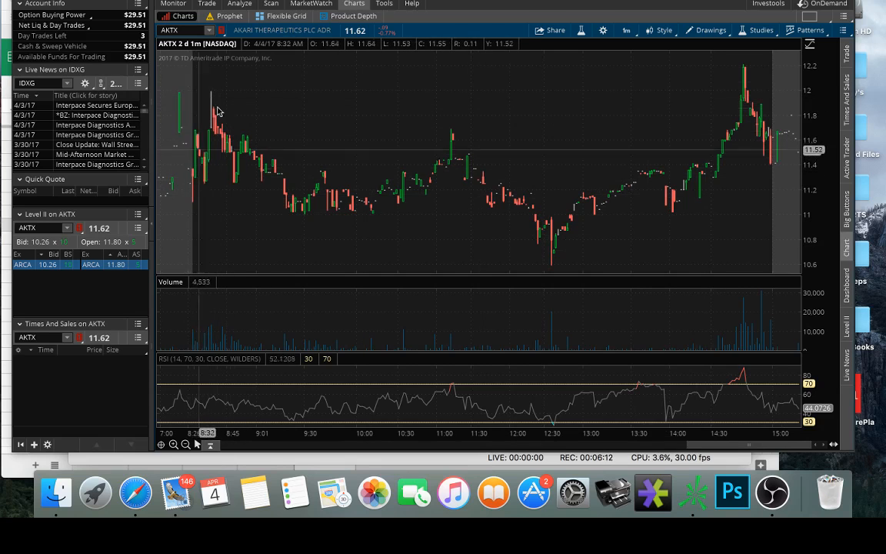
pyautogui.moveTo(185, 191)
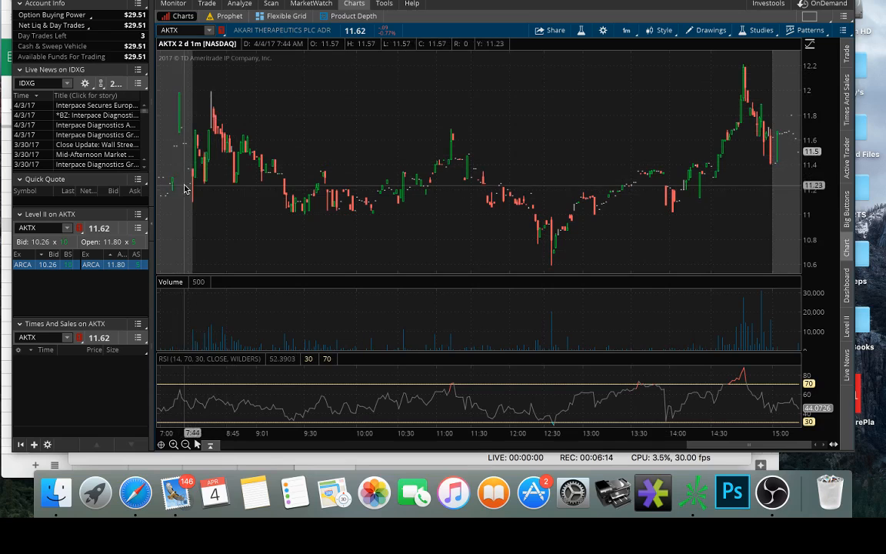
pyautogui.moveTo(213, 116)
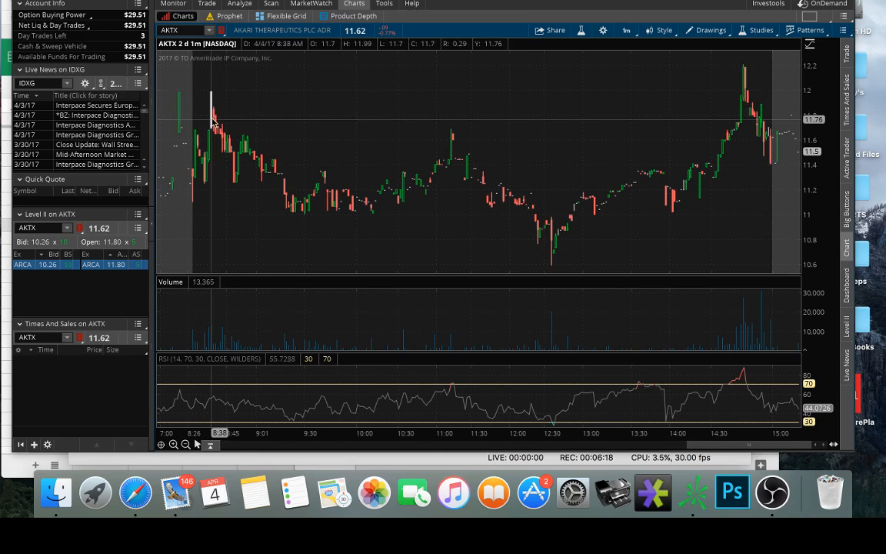
pyautogui.moveTo(582, 261)
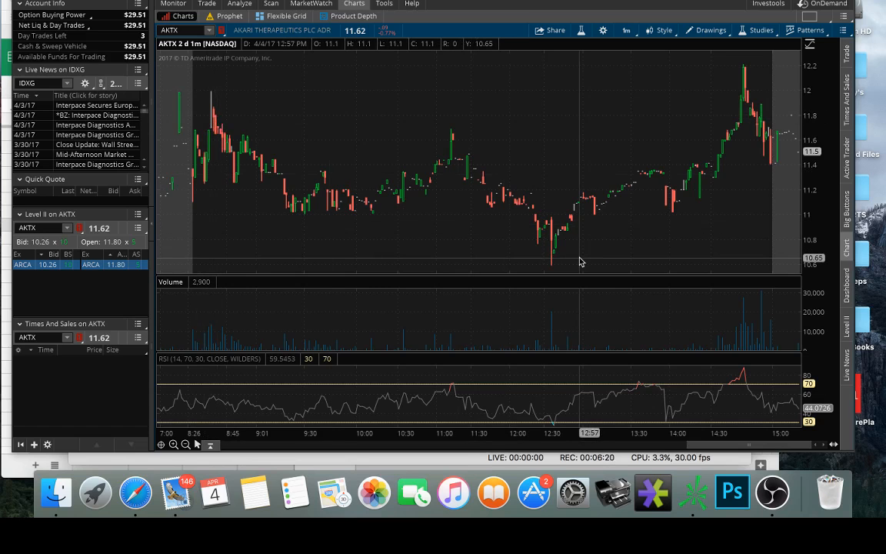
pyautogui.moveTo(223, 131)
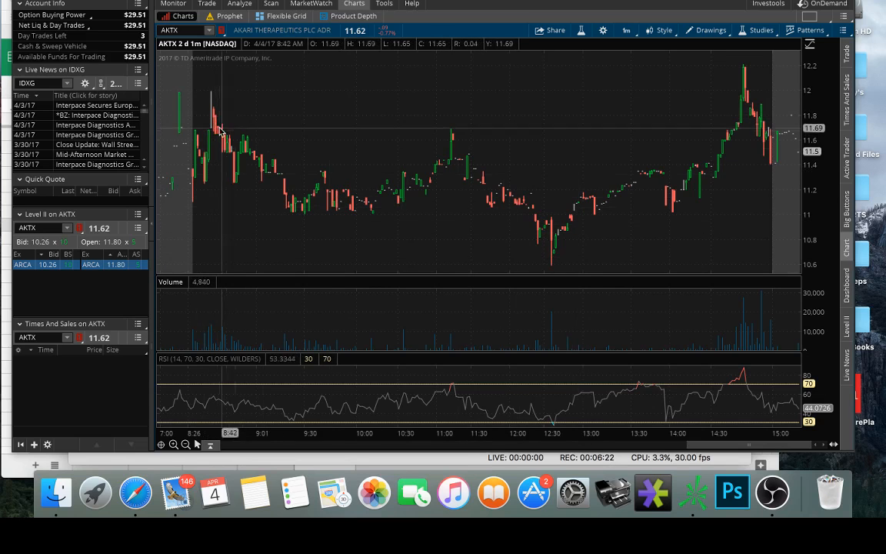
pyautogui.moveTo(582, 215)
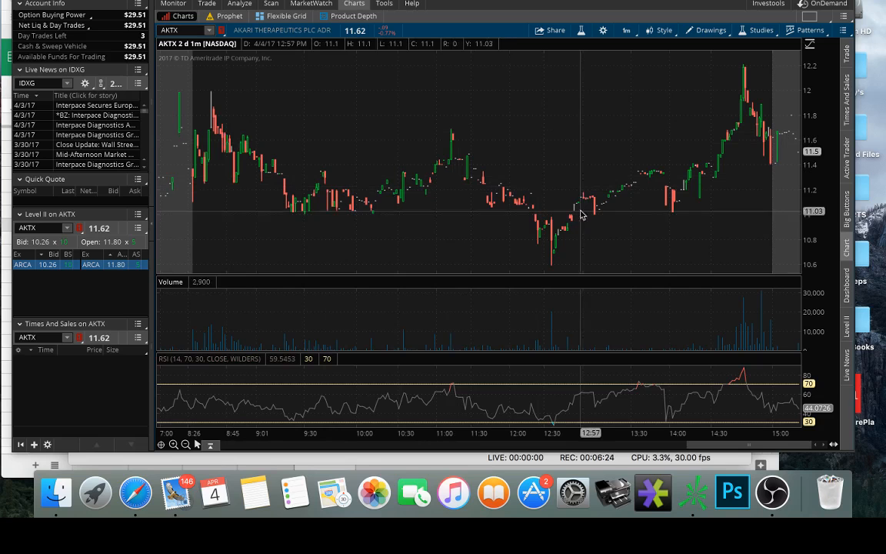
pyautogui.moveTo(659, 116)
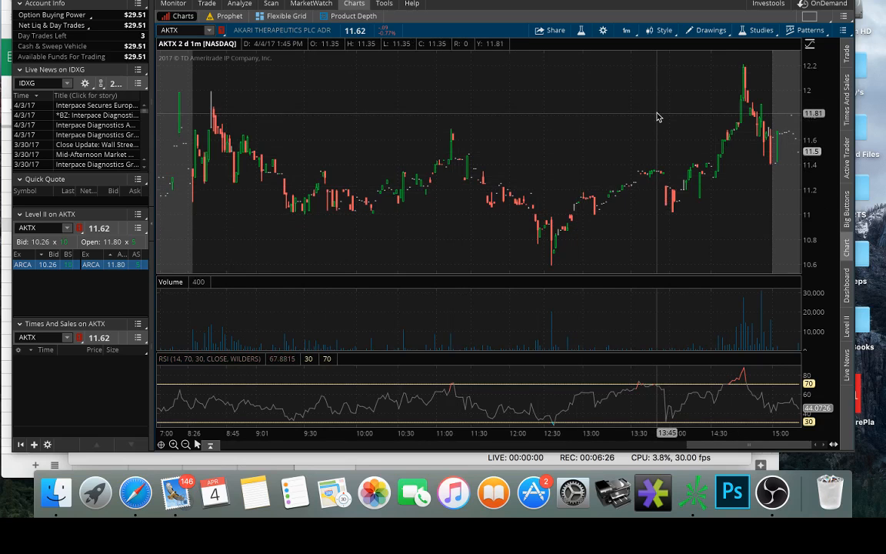
pyautogui.moveTo(608, 132)
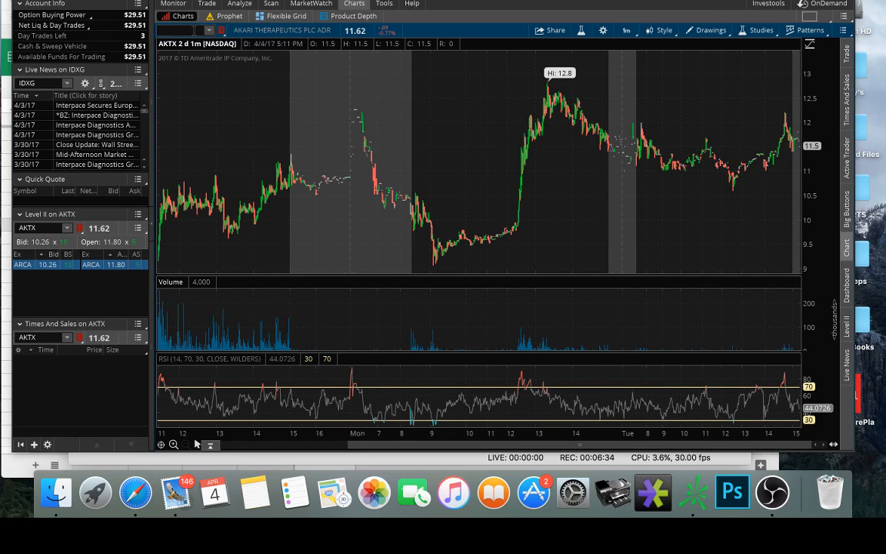
# Step: Load CRVS onto the two-day one-minute chart in place of AKTX
pyautogui.write('CRVS')
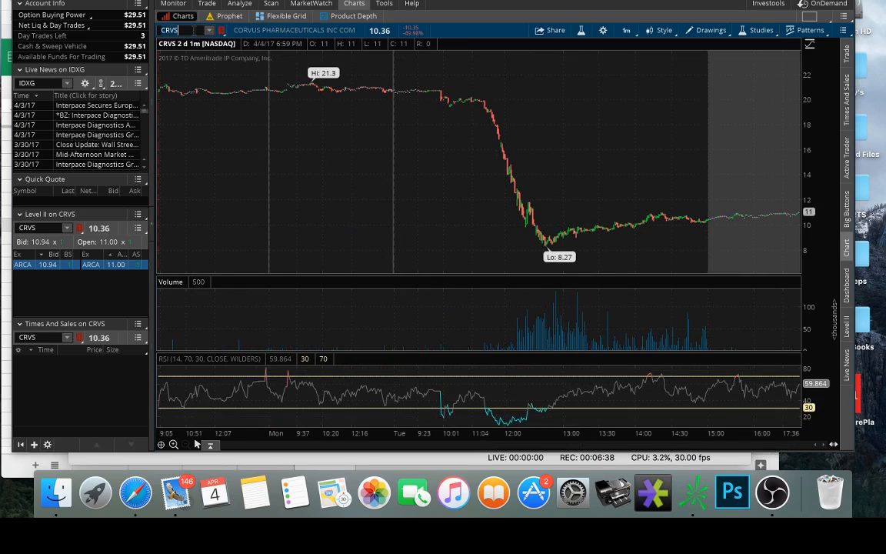
pyautogui.moveTo(434, 151)
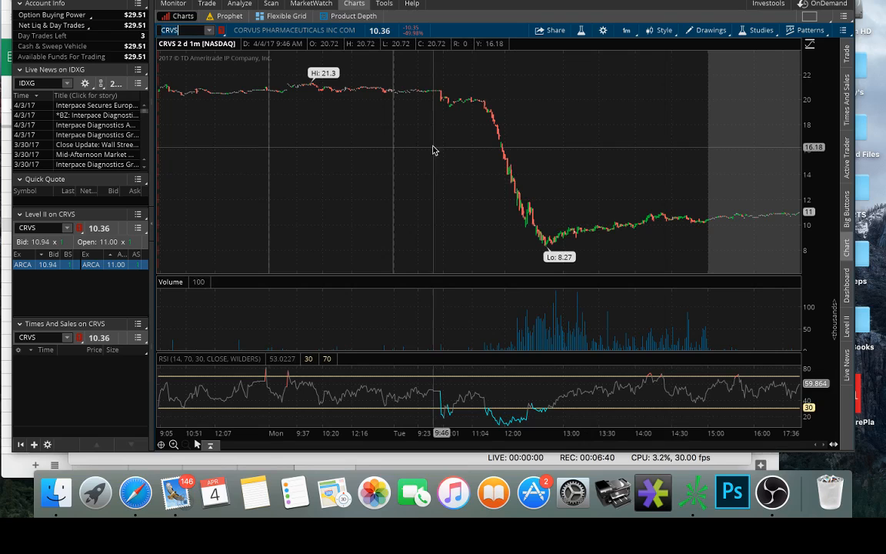
pyautogui.moveTo(459, 133)
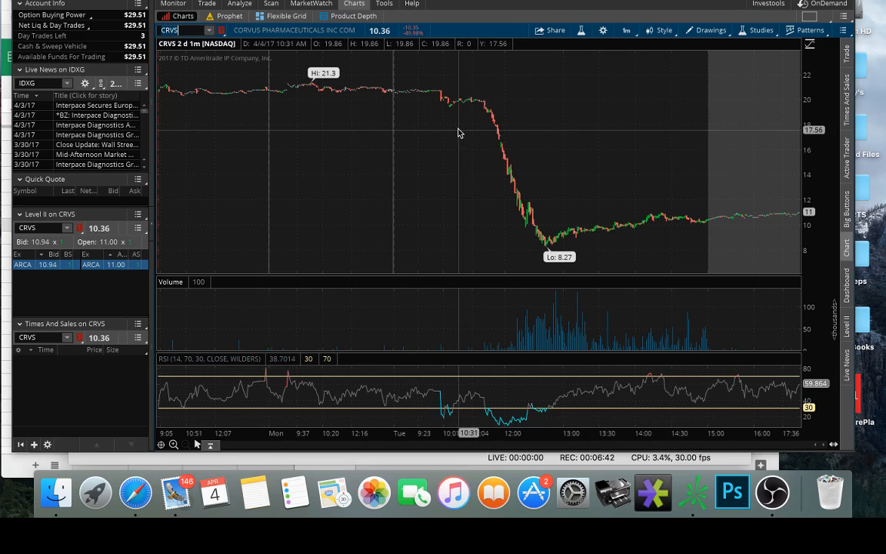
pyautogui.moveTo(440, 138)
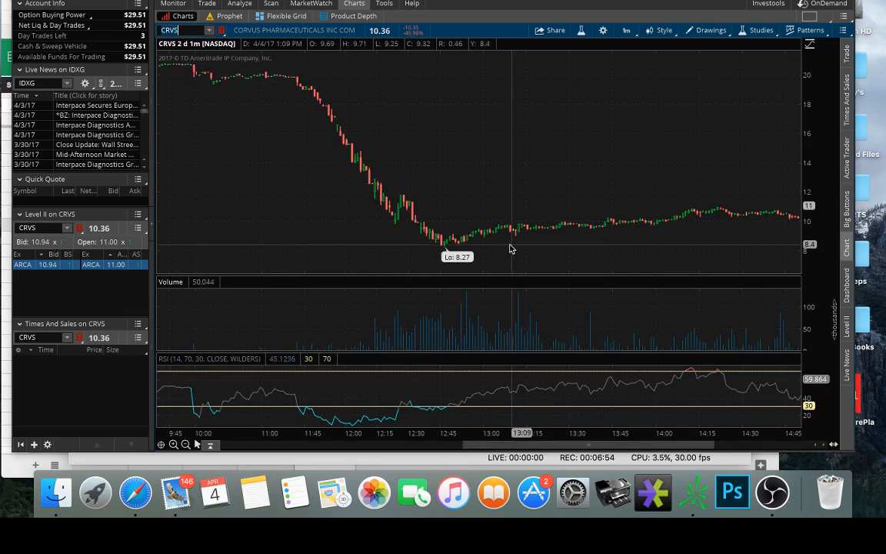
pyautogui.moveTo(452, 247)
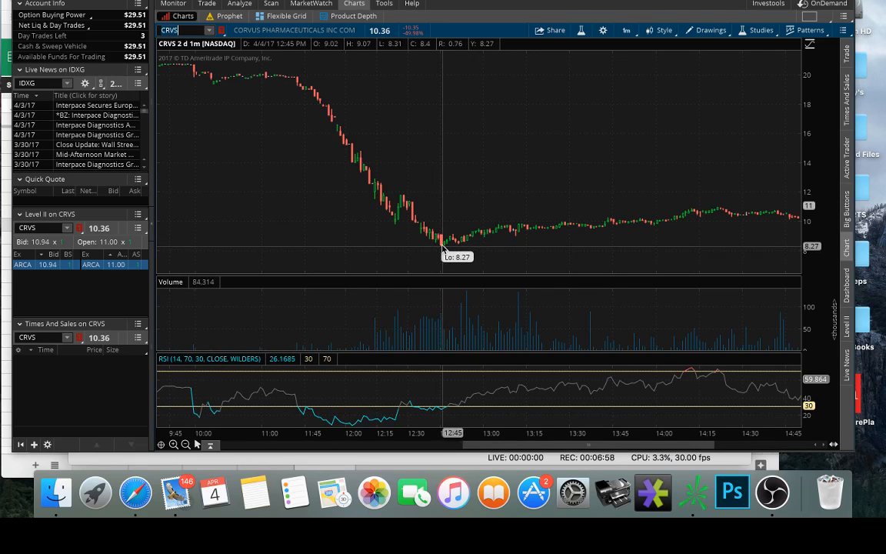
pyautogui.moveTo(367, 176)
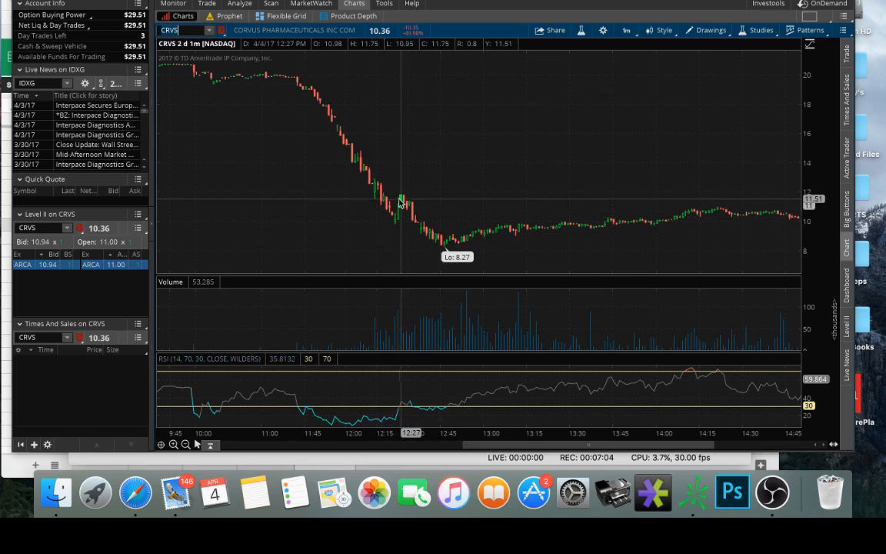
pyautogui.moveTo(404, 202)
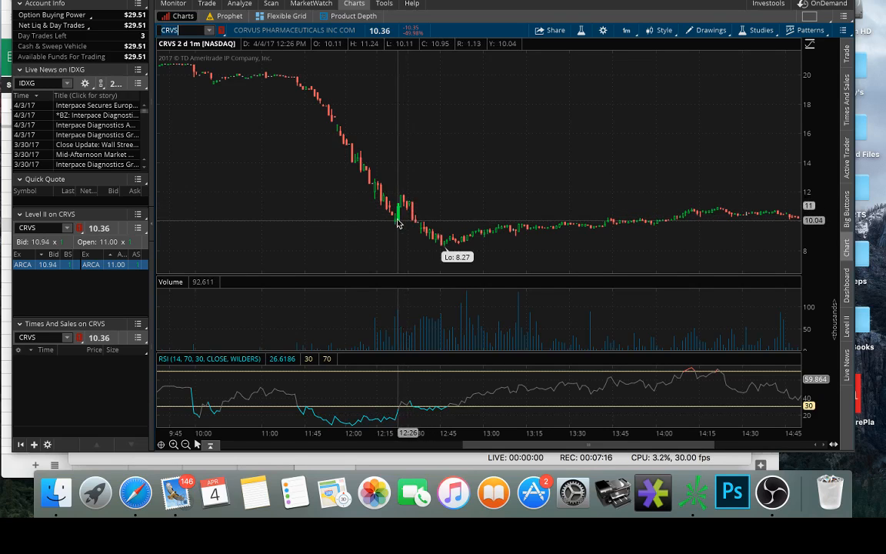
pyautogui.moveTo(414, 223)
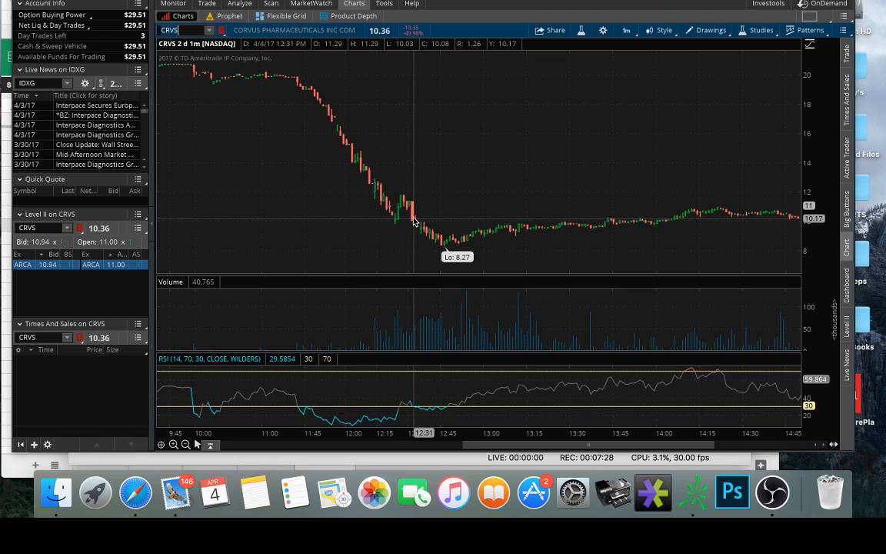
pyautogui.moveTo(434, 237)
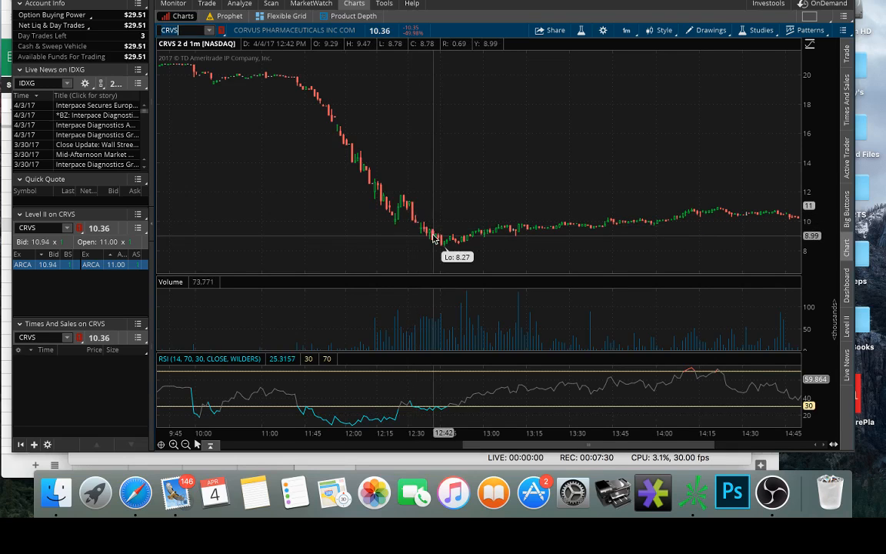
pyautogui.moveTo(445, 245)
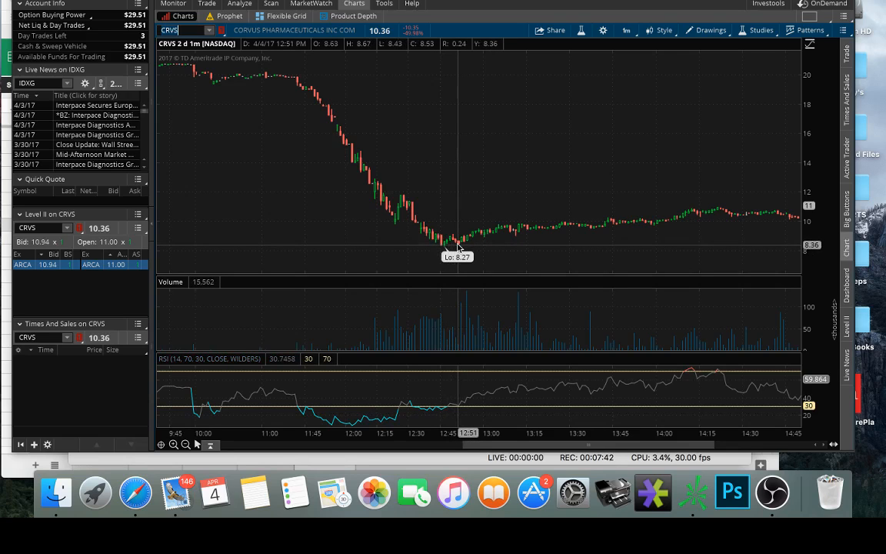
pyautogui.moveTo(600, 228)
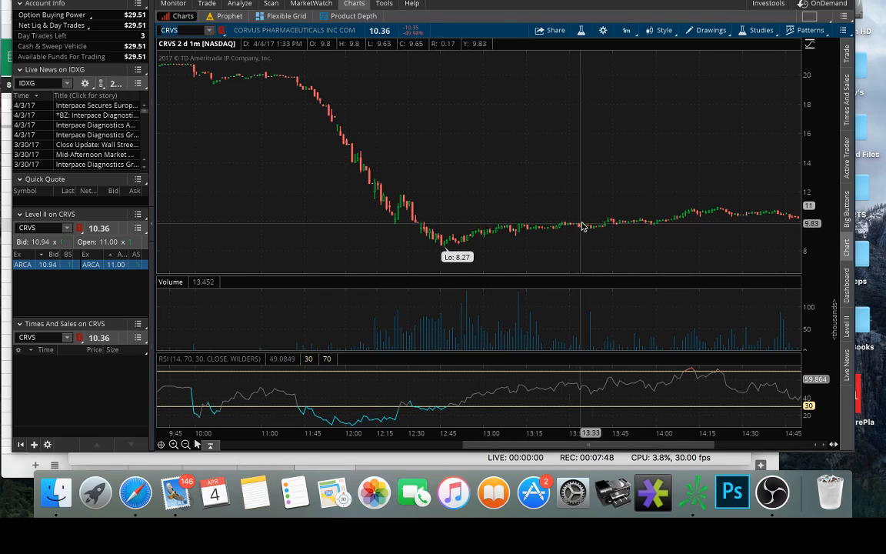
pyautogui.moveTo(504, 228)
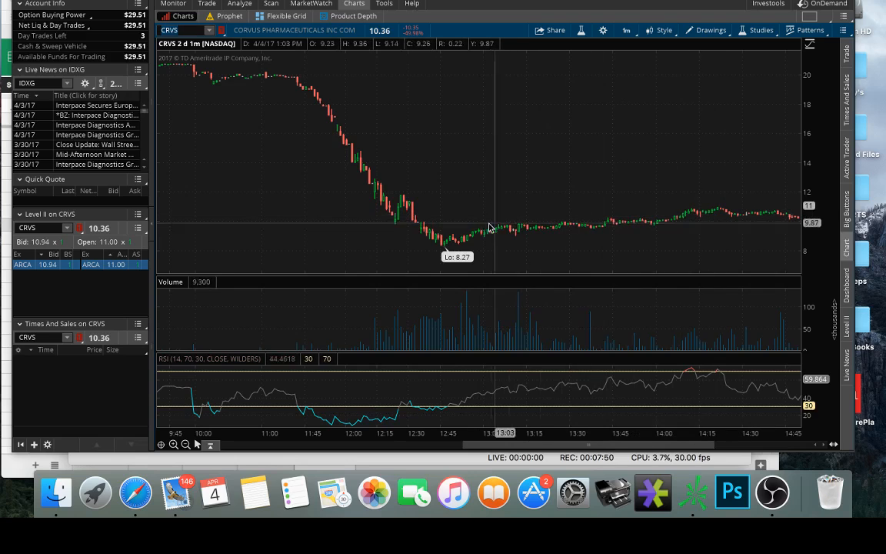
pyautogui.moveTo(533, 231)
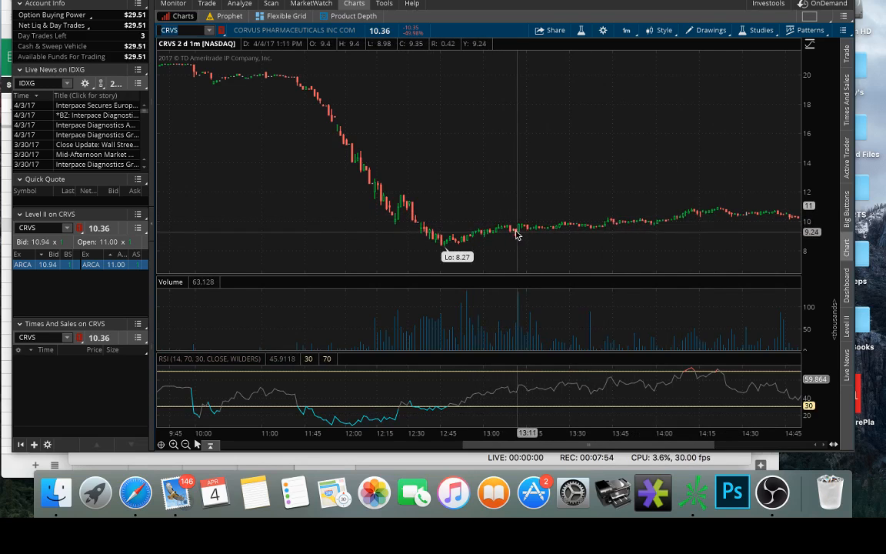
pyautogui.moveTo(517, 237)
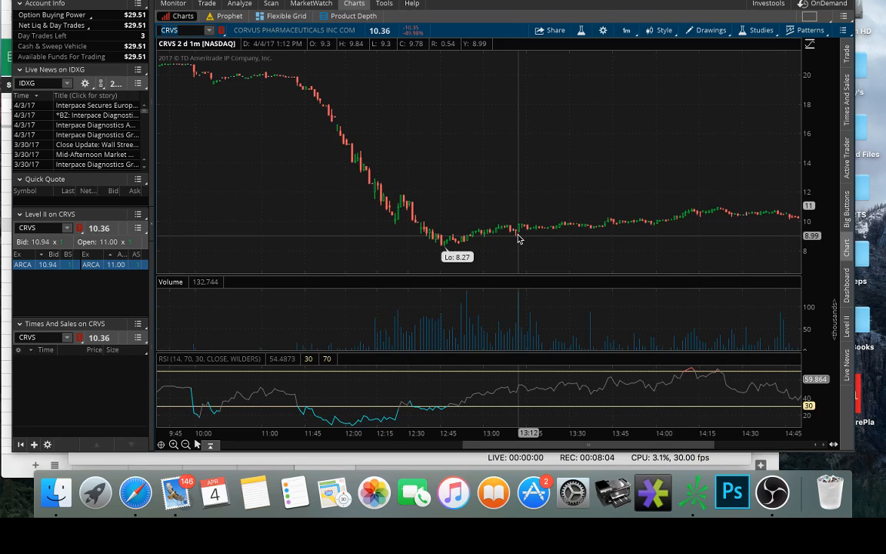
pyautogui.moveTo(485, 237)
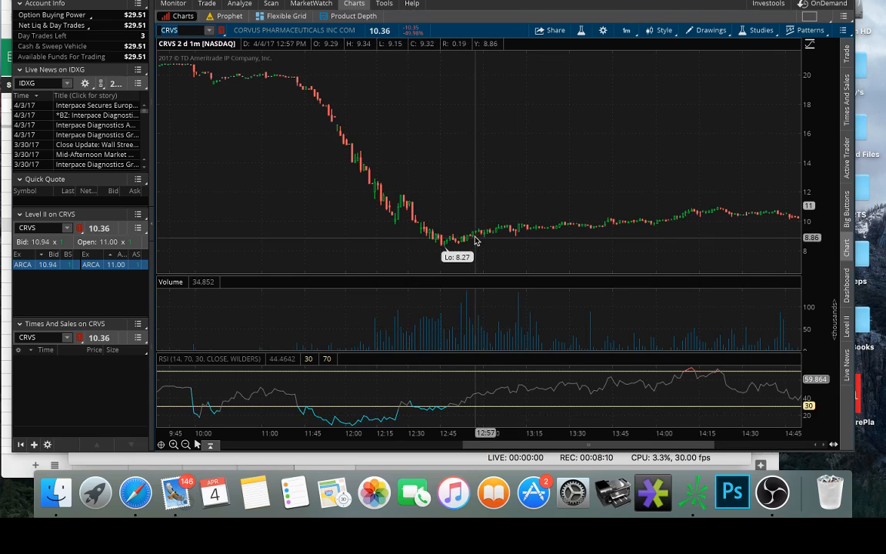
pyautogui.moveTo(469, 243)
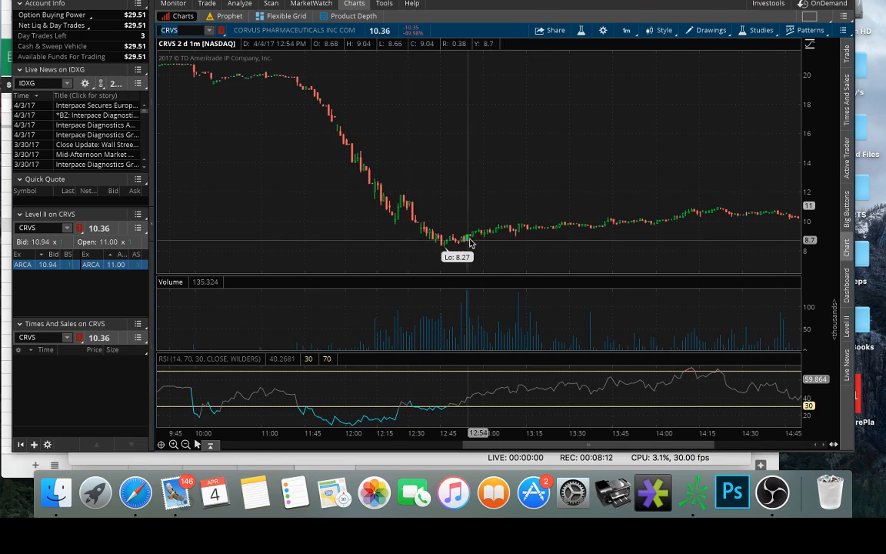
pyautogui.moveTo(516, 234)
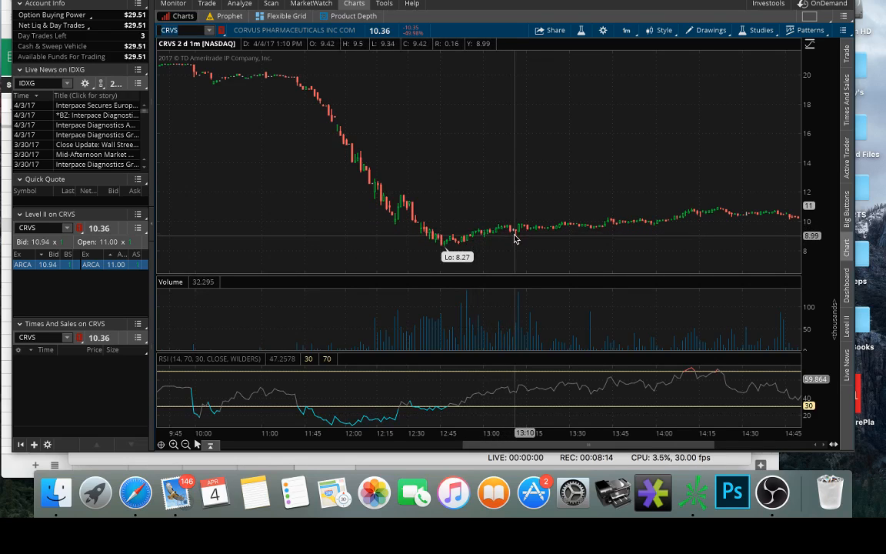
pyautogui.moveTo(518, 234)
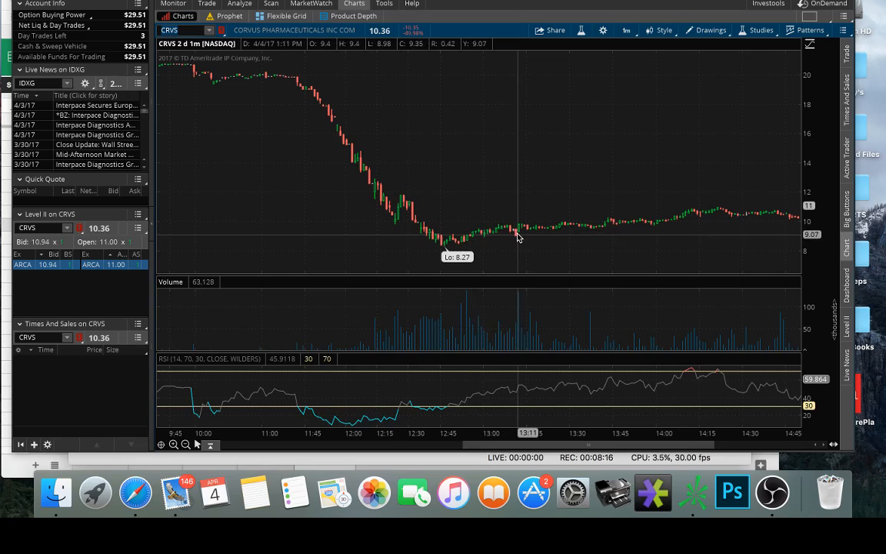
pyautogui.moveTo(517, 234)
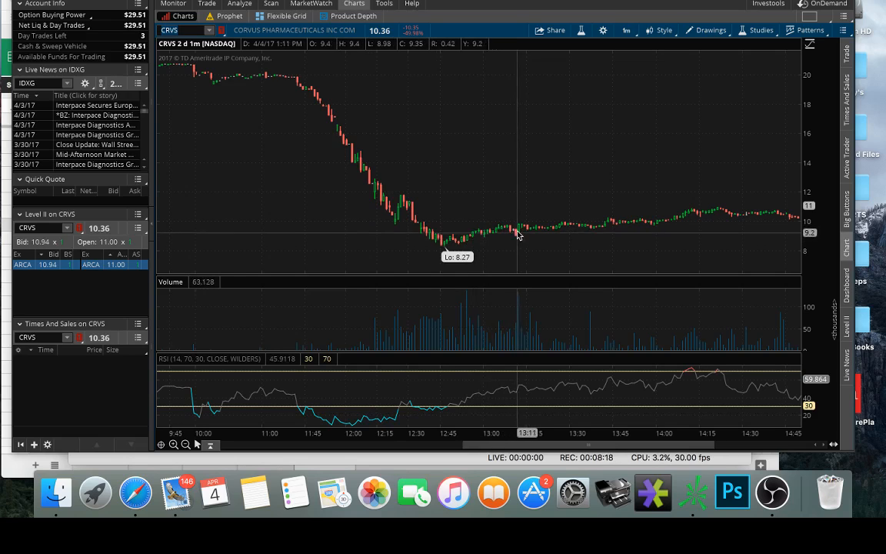
pyautogui.moveTo(521, 232)
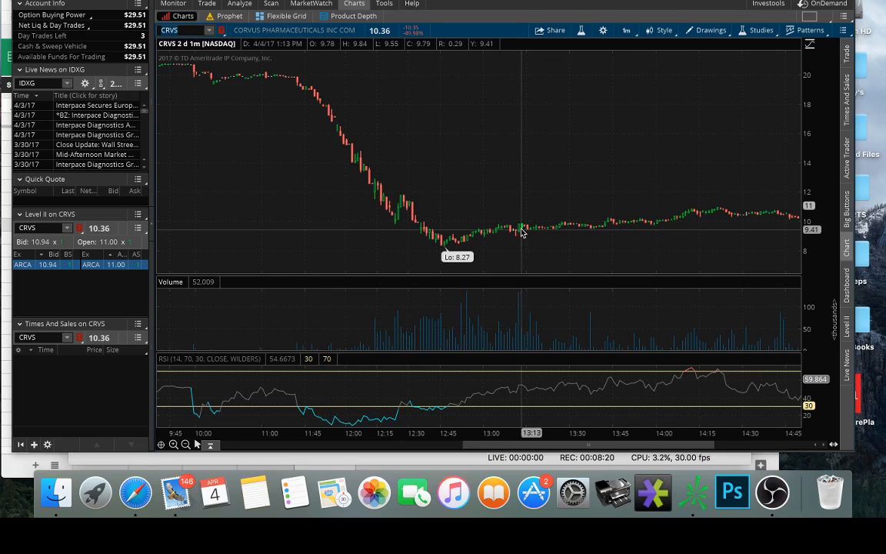
pyautogui.moveTo(529, 231)
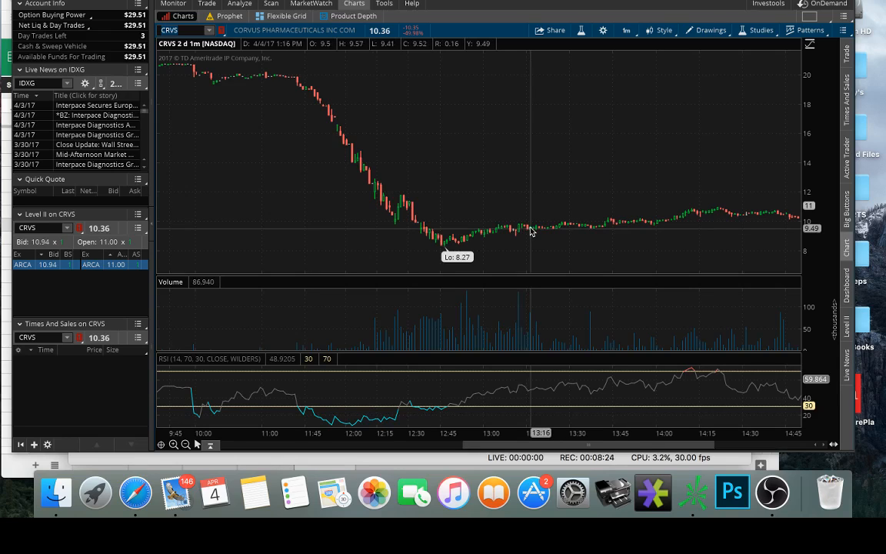
pyautogui.moveTo(539, 229)
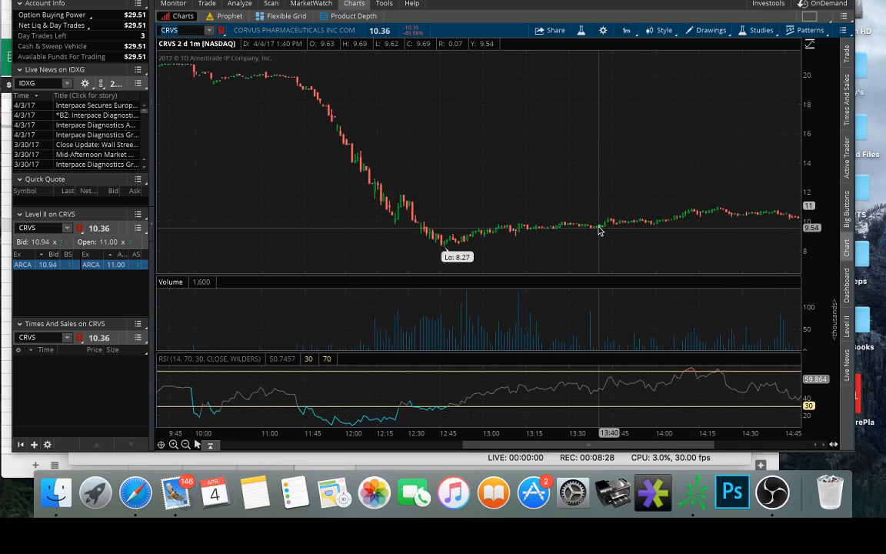
pyautogui.moveTo(630, 225)
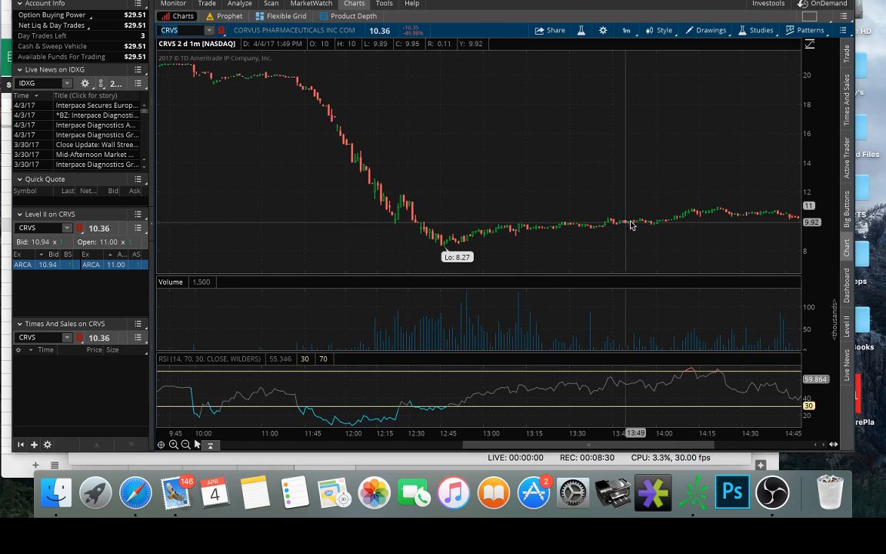
pyautogui.moveTo(628, 225)
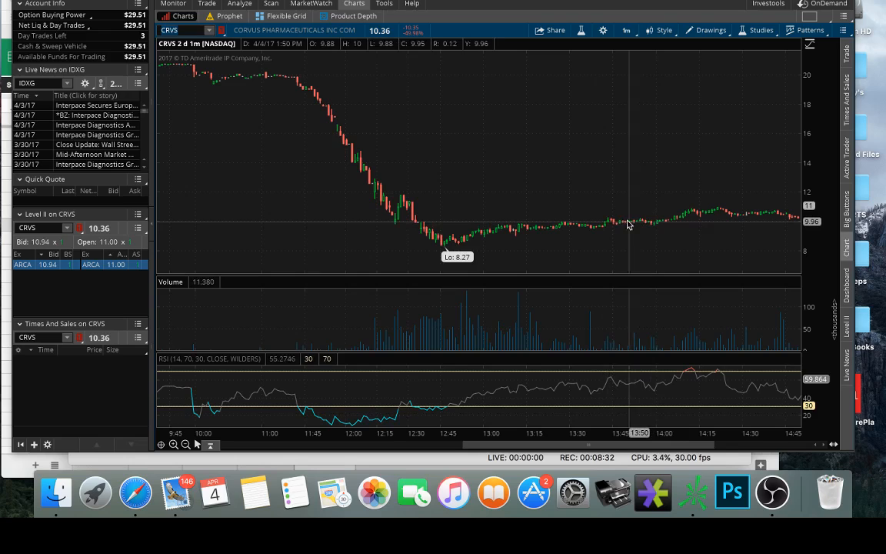
pyautogui.moveTo(653, 226)
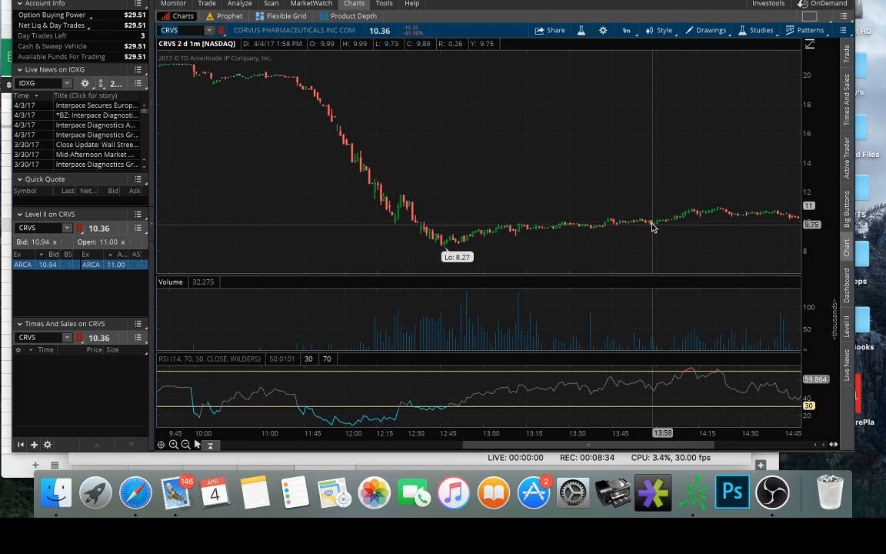
pyautogui.moveTo(665, 223)
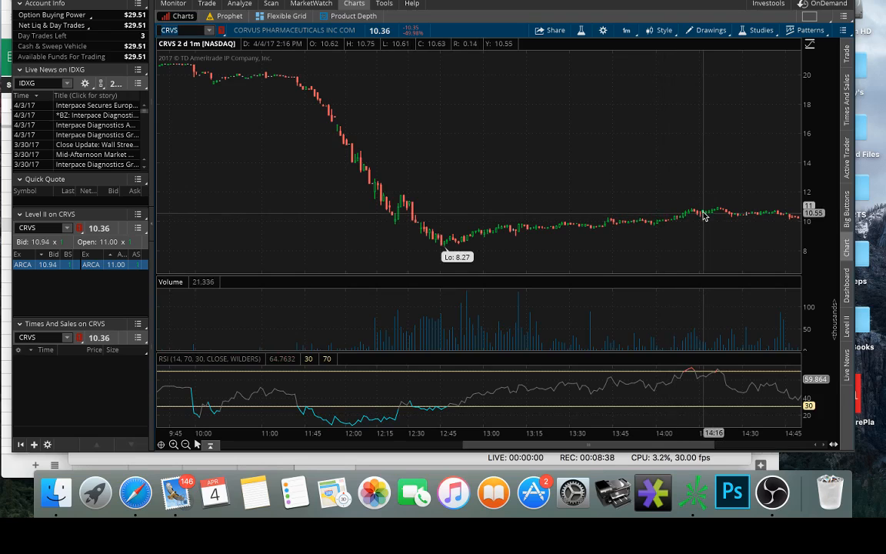
pyautogui.moveTo(706, 214)
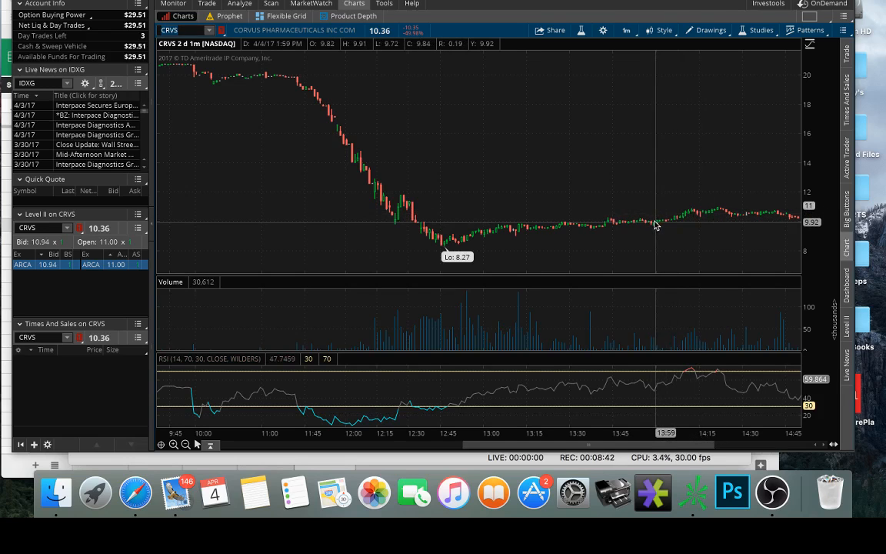
pyautogui.moveTo(495, 234)
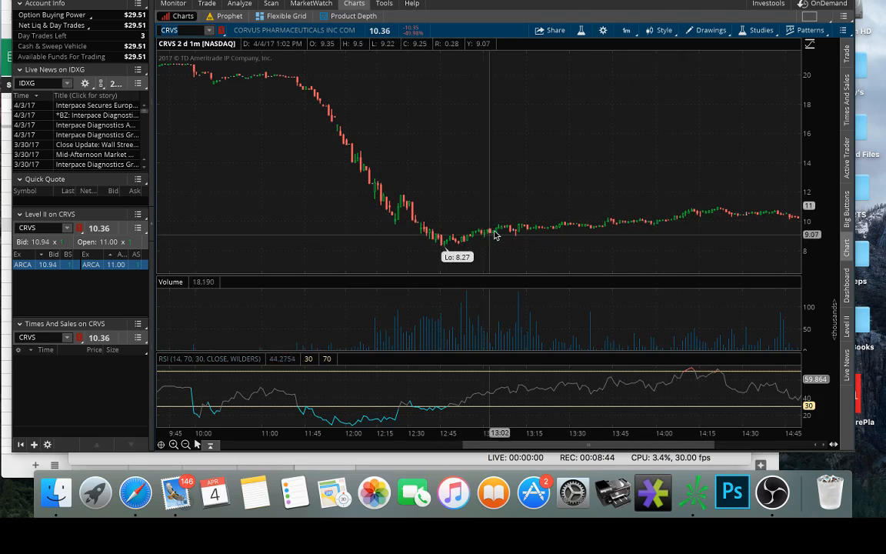
pyautogui.moveTo(644, 225)
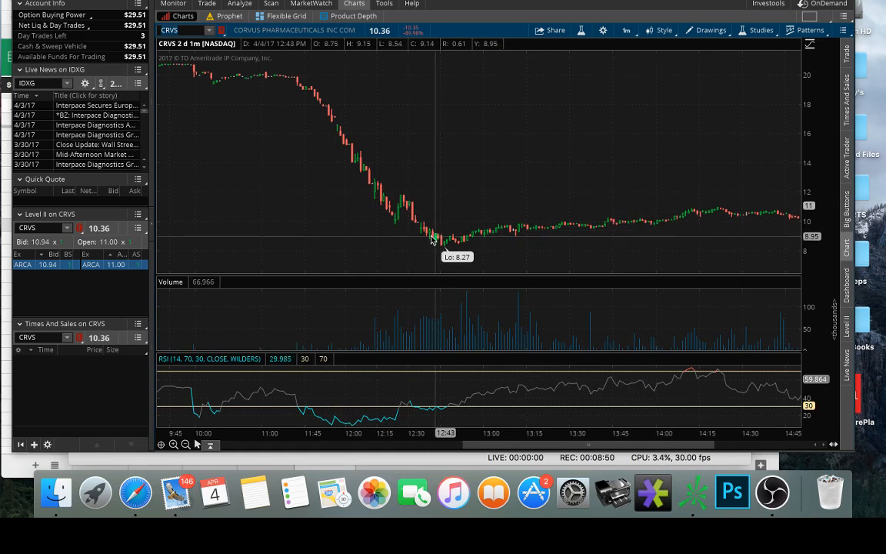
pyautogui.moveTo(418, 218)
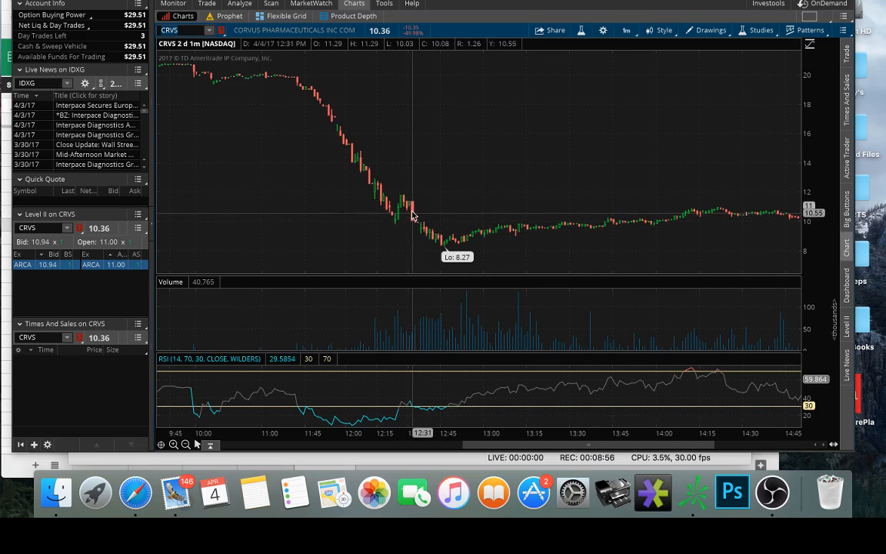
pyautogui.moveTo(422, 234)
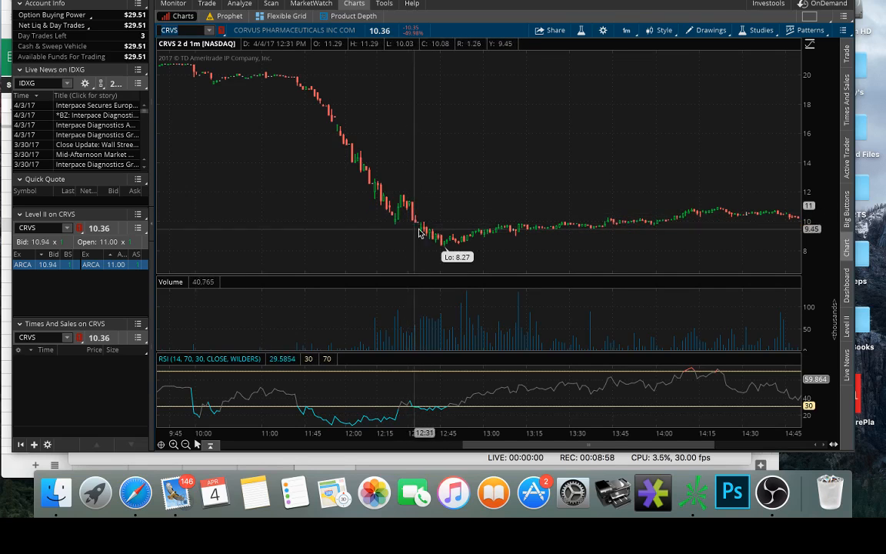
pyautogui.moveTo(400, 209)
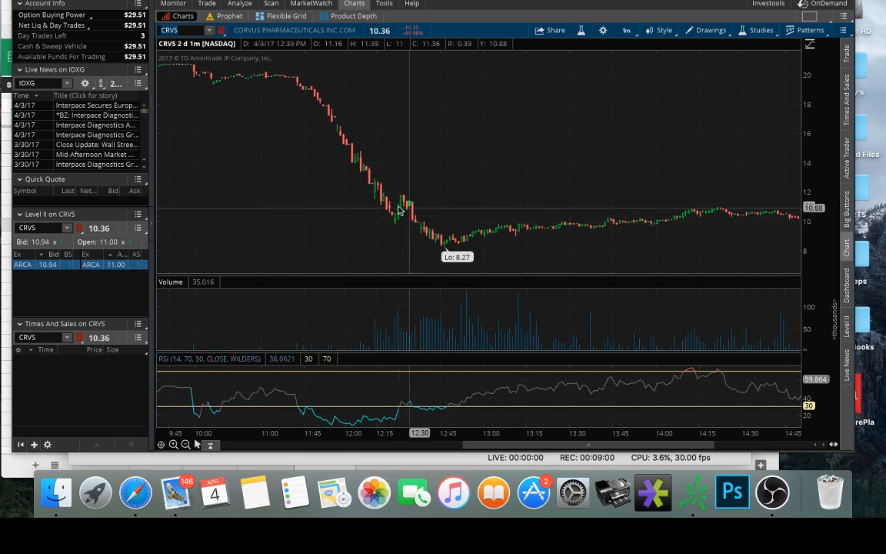
pyautogui.moveTo(445, 247)
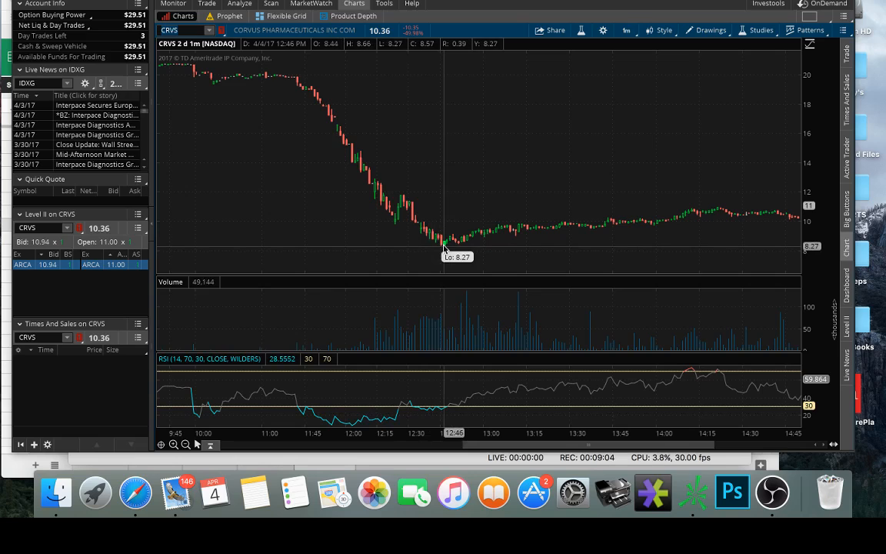
pyautogui.moveTo(460, 246)
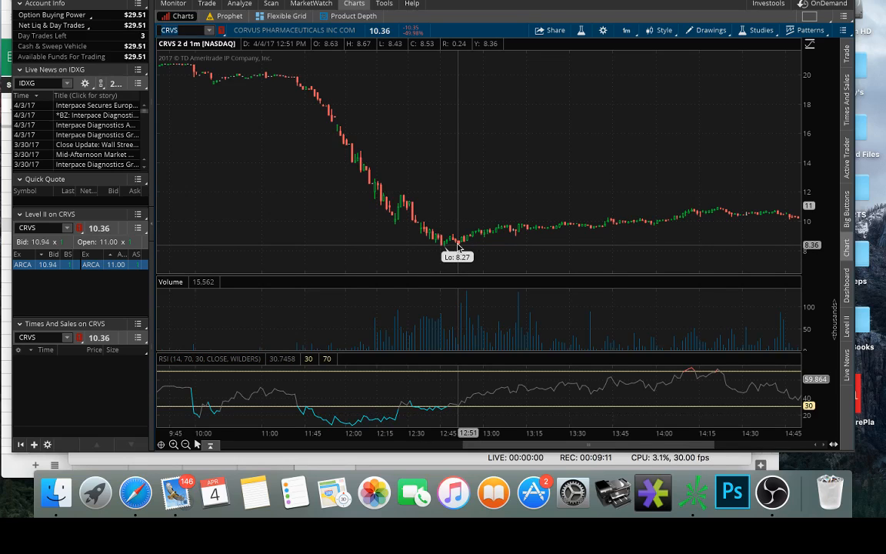
pyautogui.moveTo(462, 245)
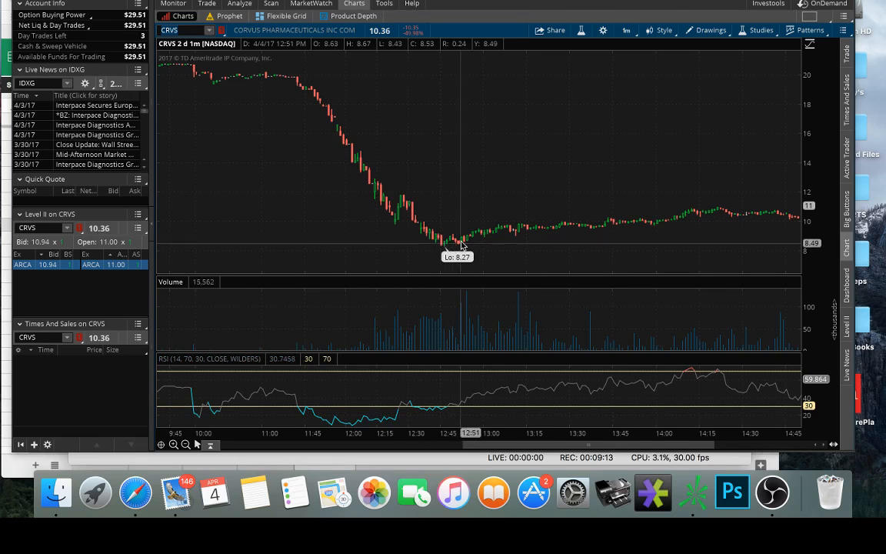
pyautogui.moveTo(462, 243)
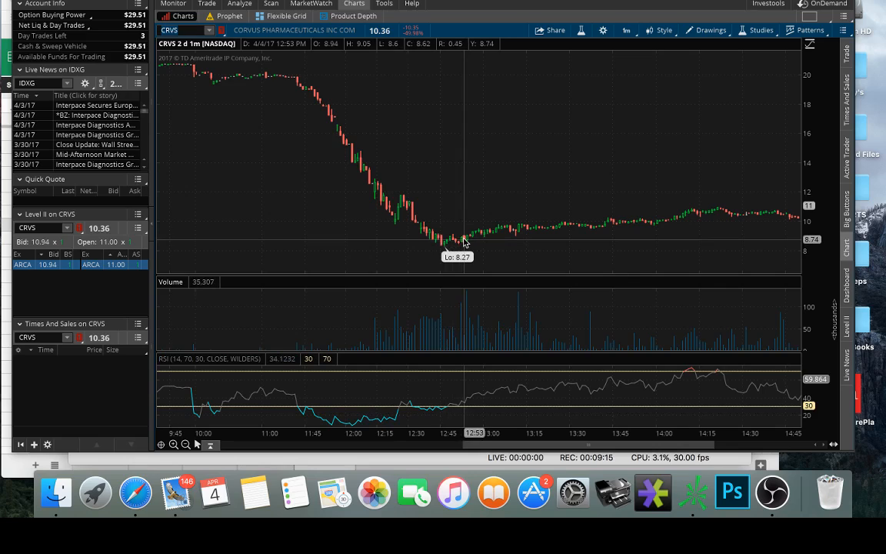
pyautogui.moveTo(458, 243)
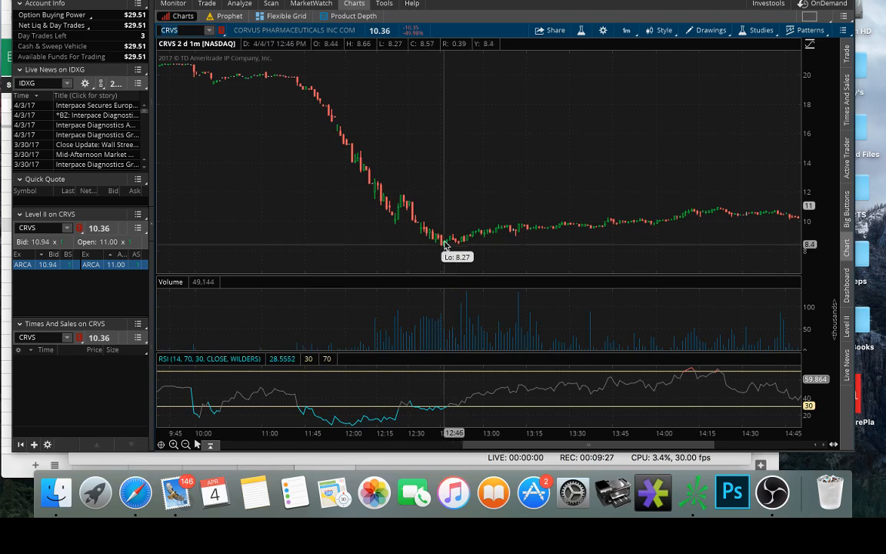
pyautogui.moveTo(461, 243)
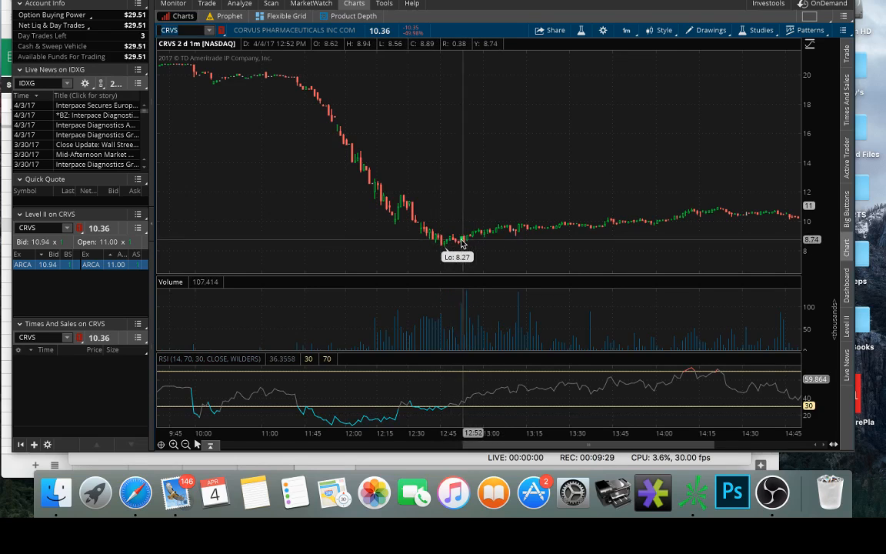
pyautogui.moveTo(462, 244)
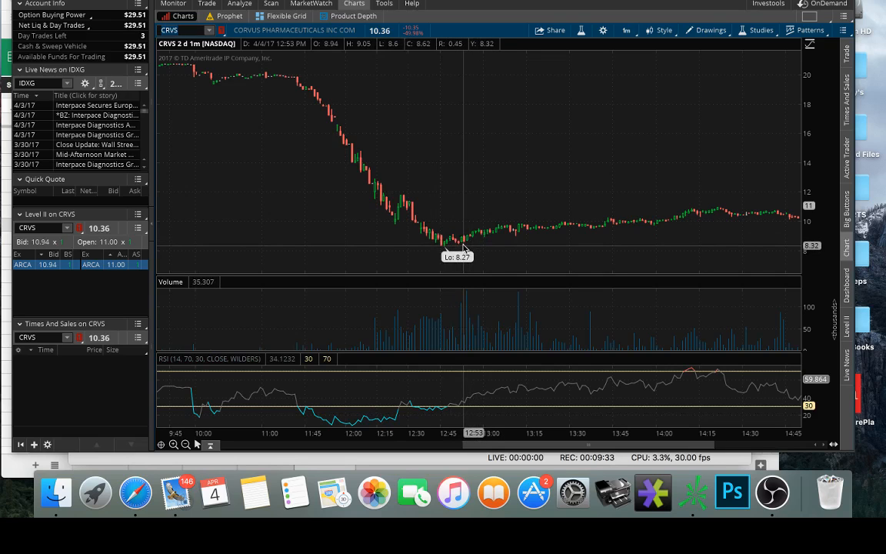
pyautogui.moveTo(449, 248)
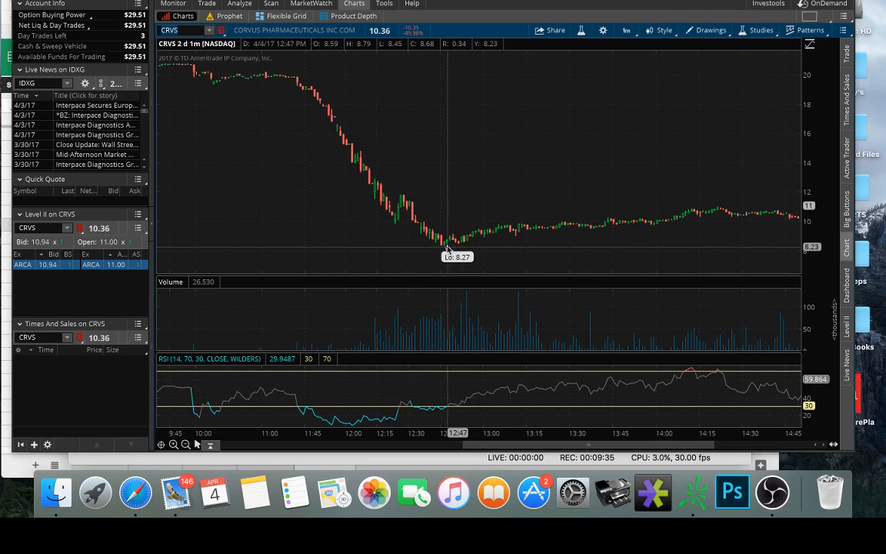
pyautogui.moveTo(463, 240)
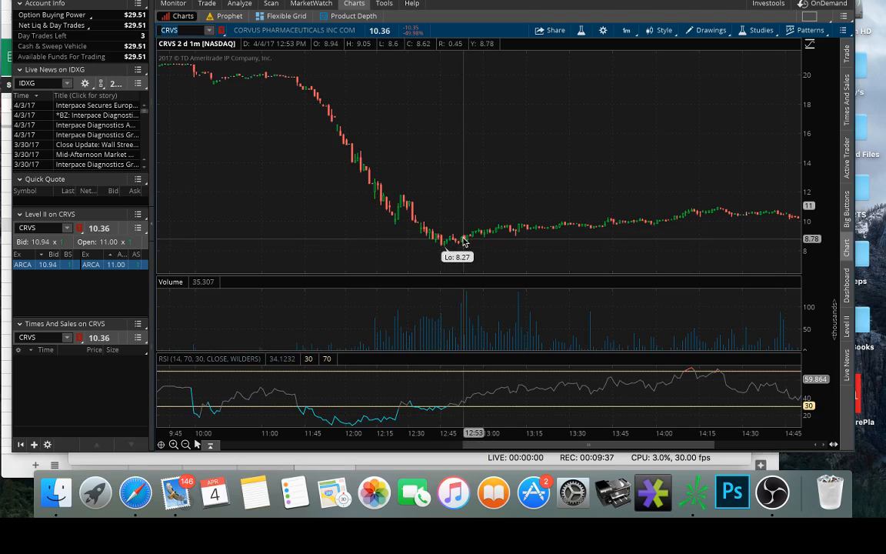
pyautogui.moveTo(462, 245)
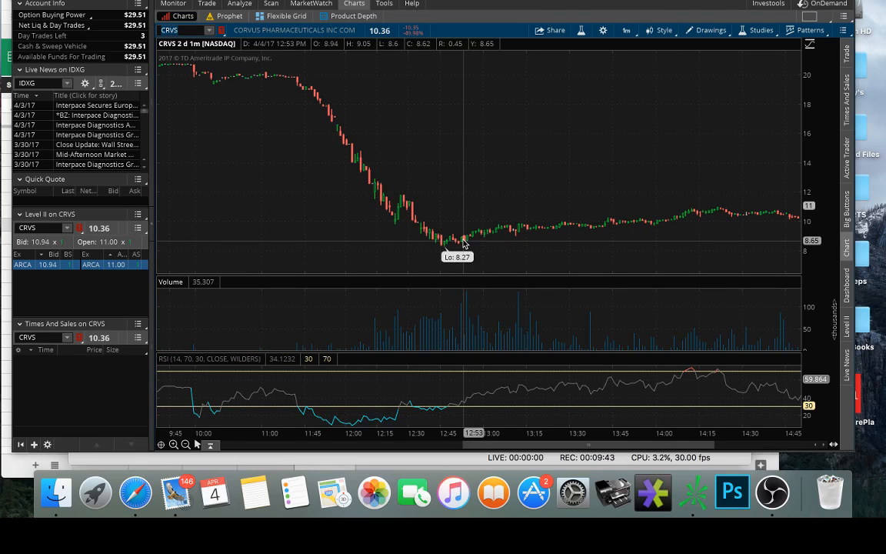
pyautogui.moveTo(592, 227)
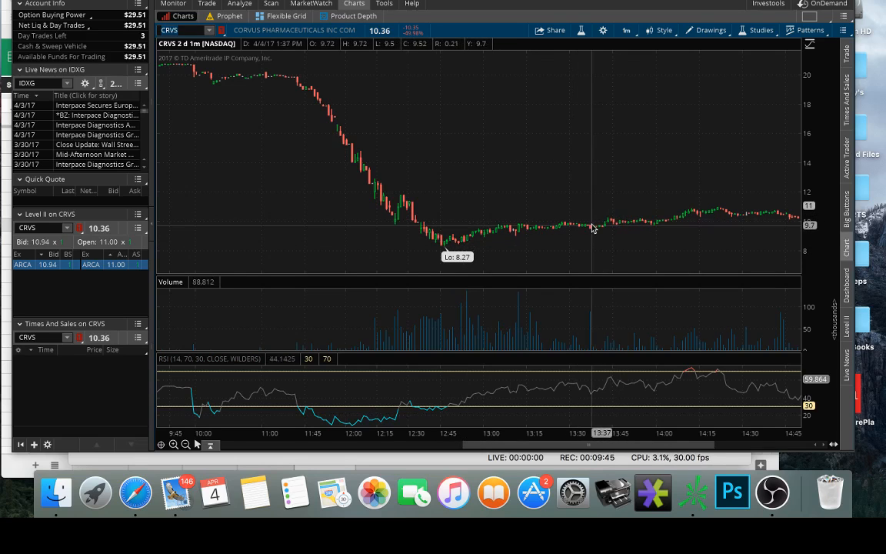
pyautogui.moveTo(625, 225)
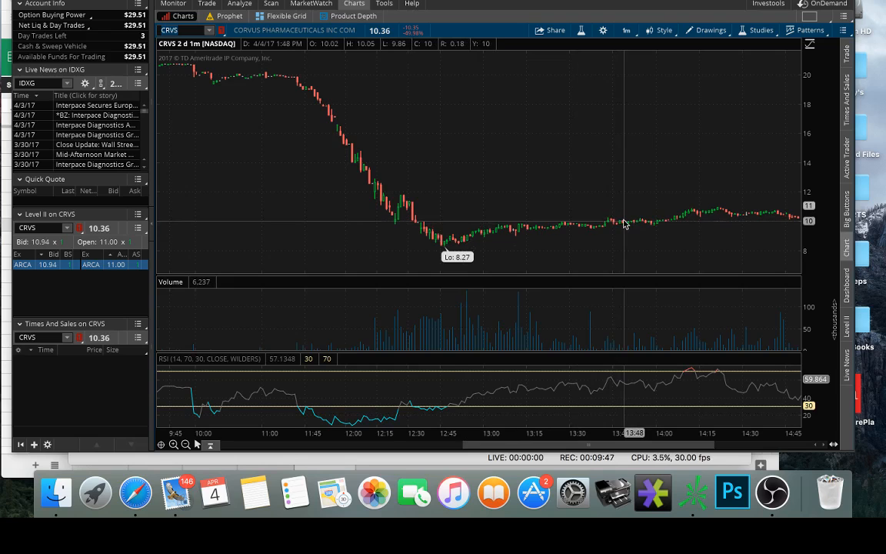
pyautogui.moveTo(506, 228)
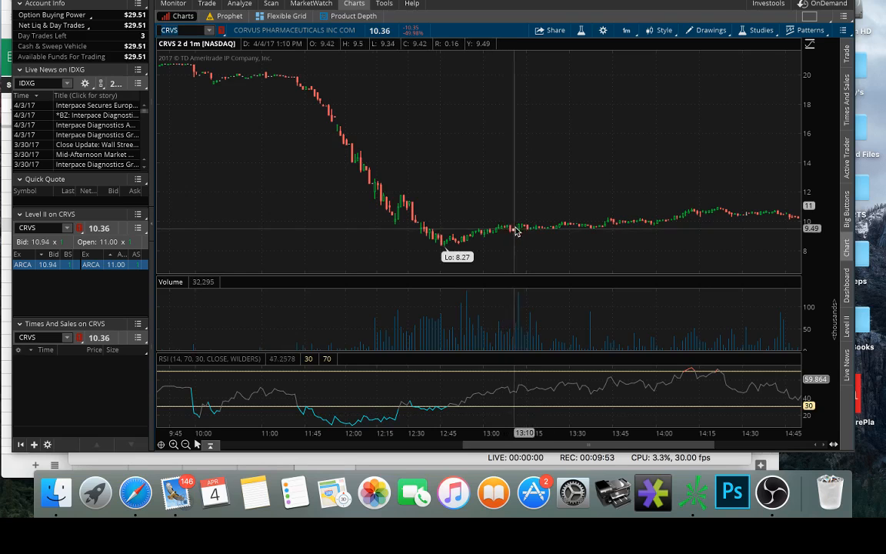
pyautogui.moveTo(465, 245)
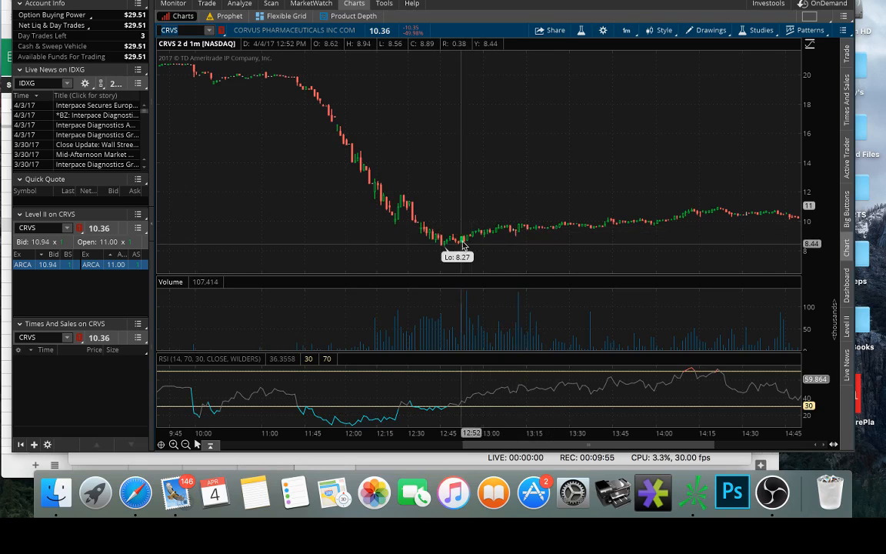
pyautogui.moveTo(563, 228)
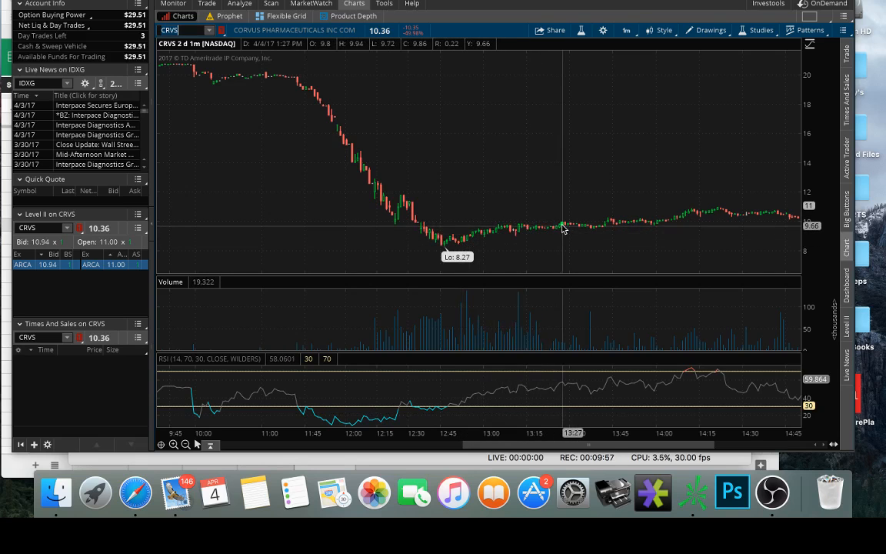
pyautogui.moveTo(415, 225)
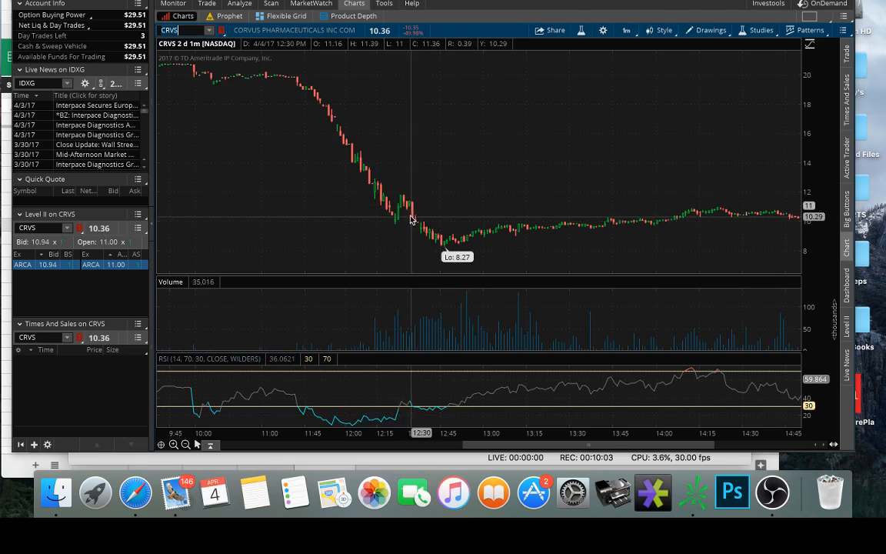
pyautogui.moveTo(421, 225)
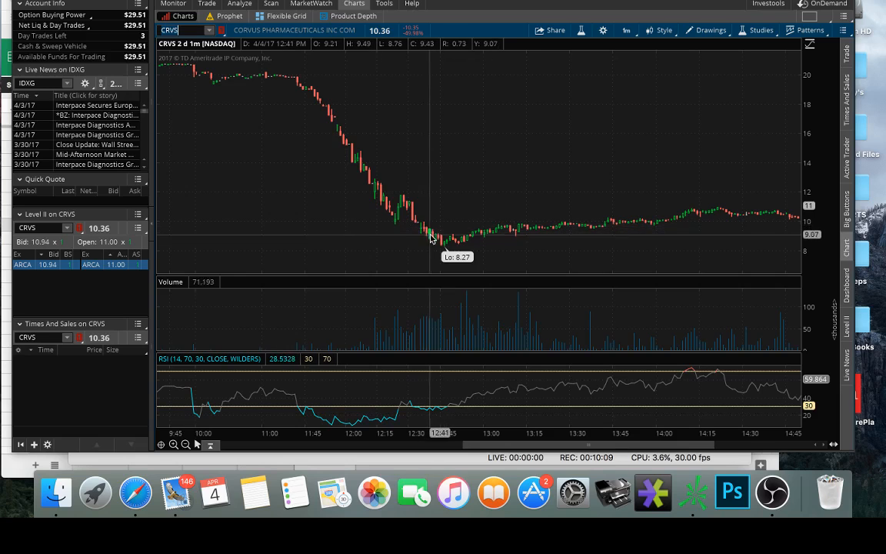
pyautogui.moveTo(631, 228)
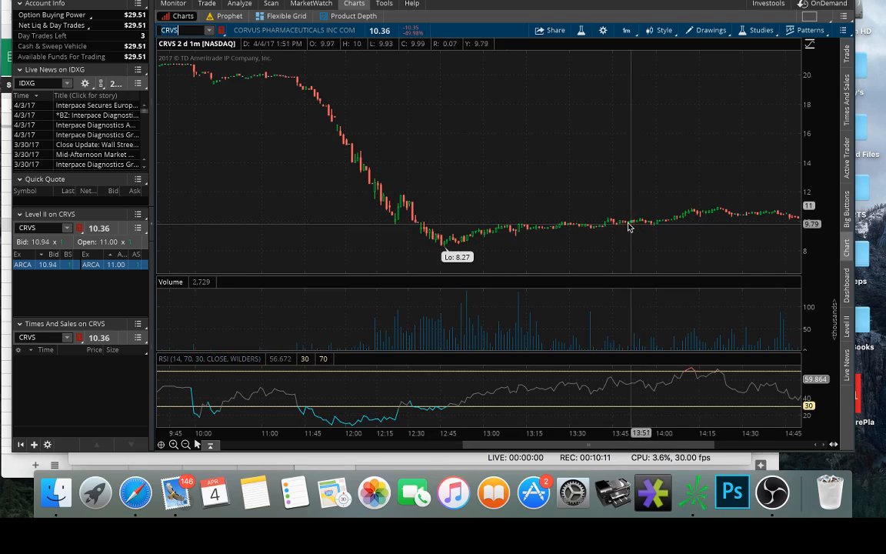
pyautogui.moveTo(615, 224)
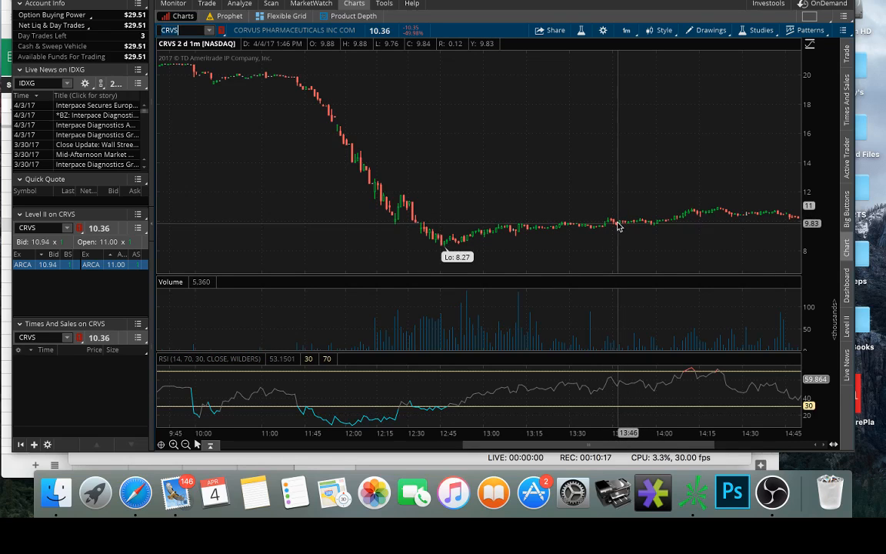
pyautogui.moveTo(693, 212)
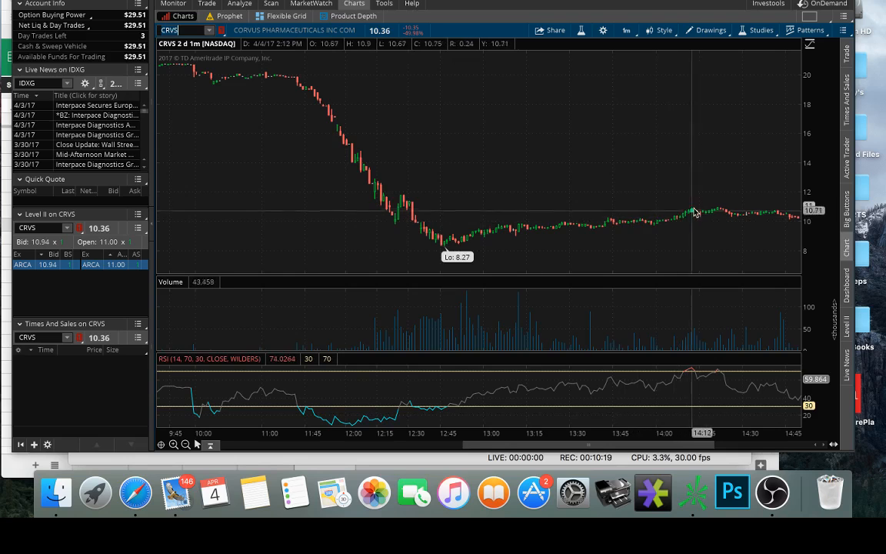
pyautogui.moveTo(542, 241)
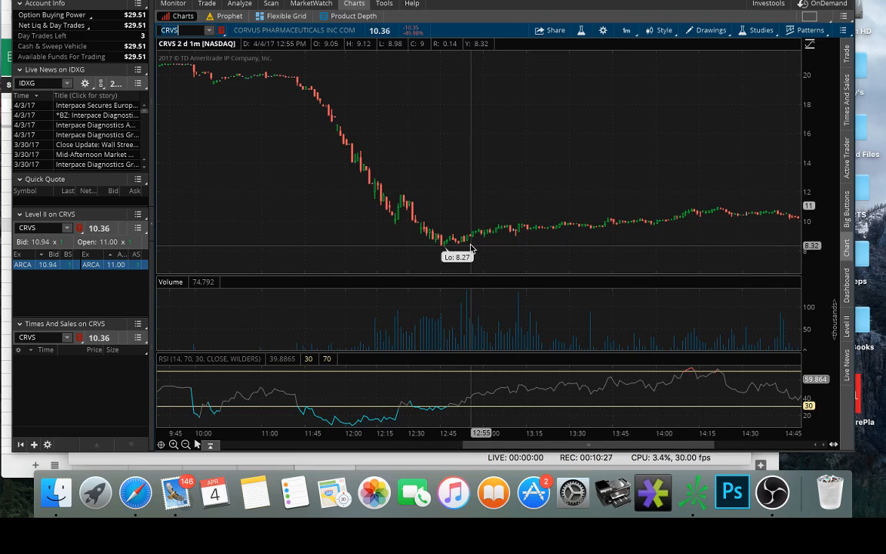
pyautogui.moveTo(458, 254)
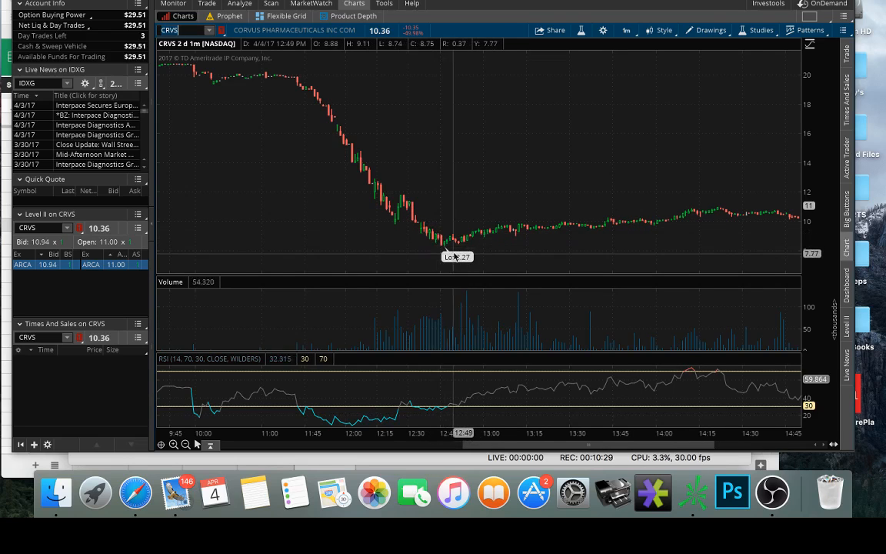
pyautogui.moveTo(471, 246)
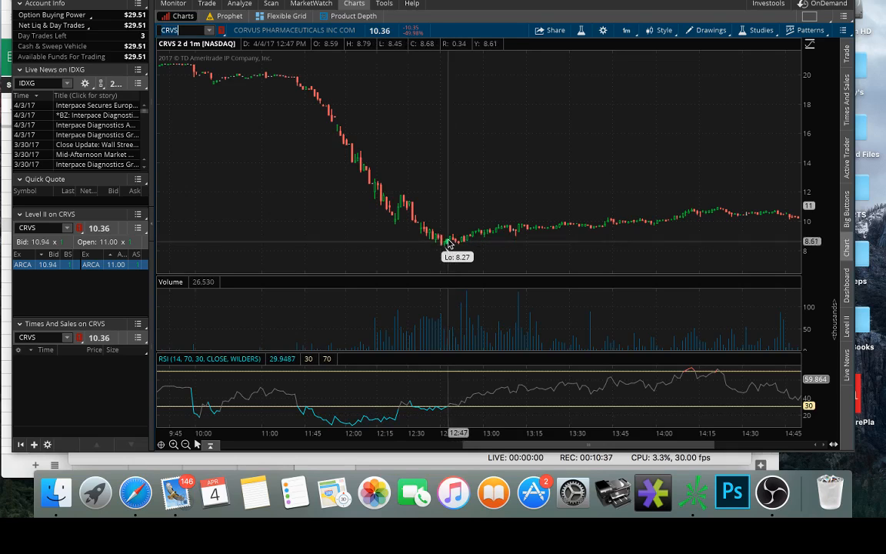
pyautogui.moveTo(454, 246)
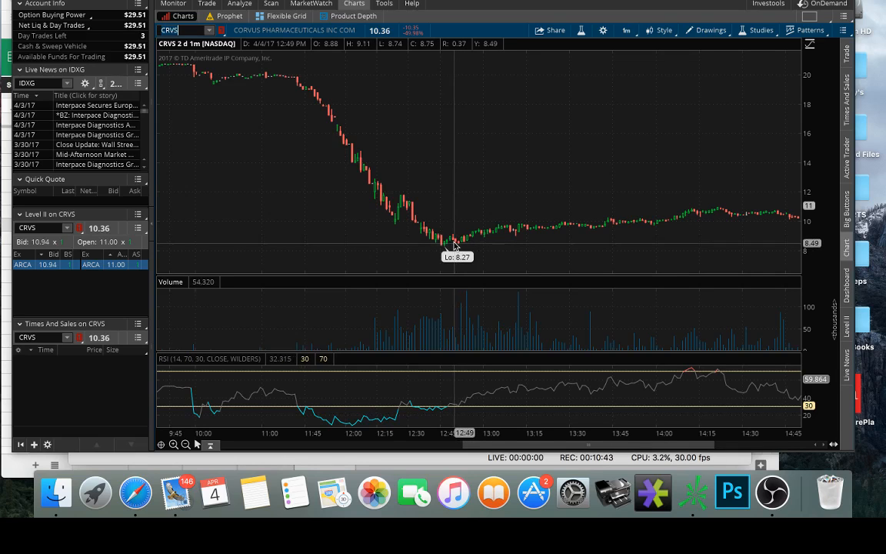
pyautogui.moveTo(445, 247)
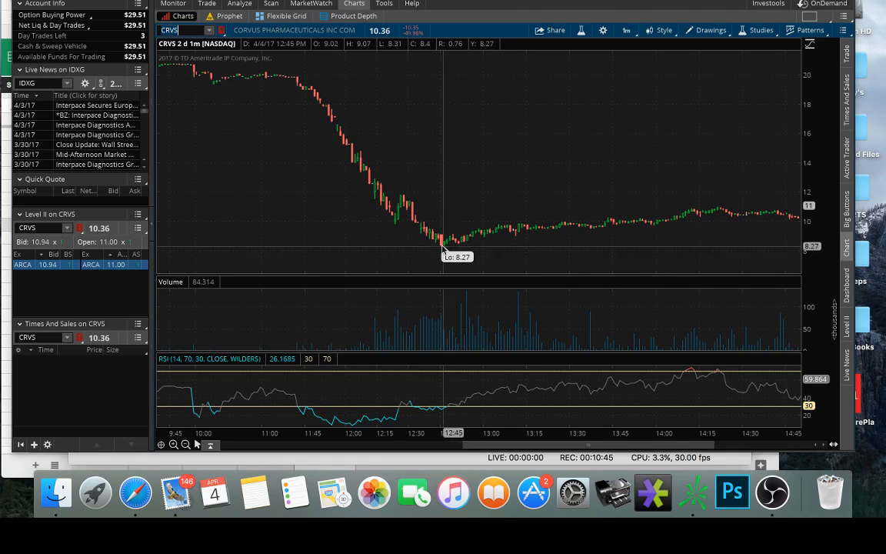
pyautogui.moveTo(443, 246)
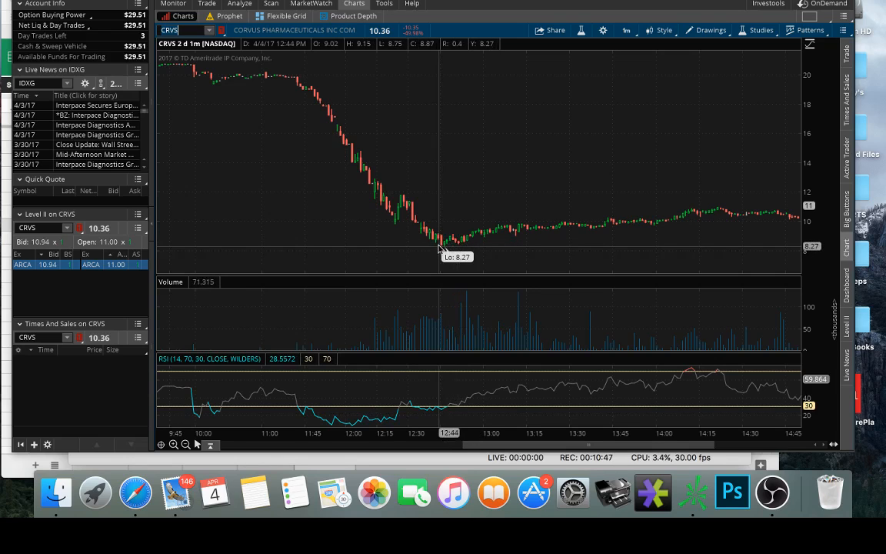
pyautogui.moveTo(462, 244)
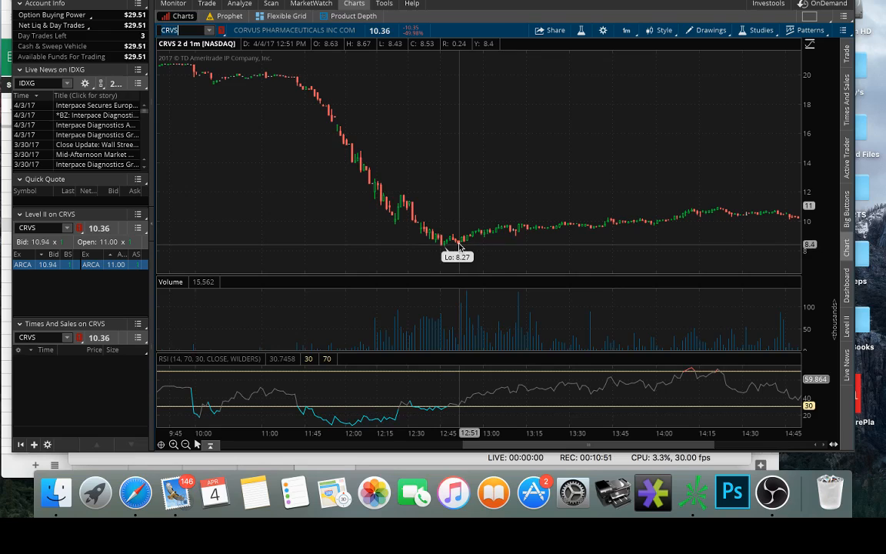
pyautogui.moveTo(460, 245)
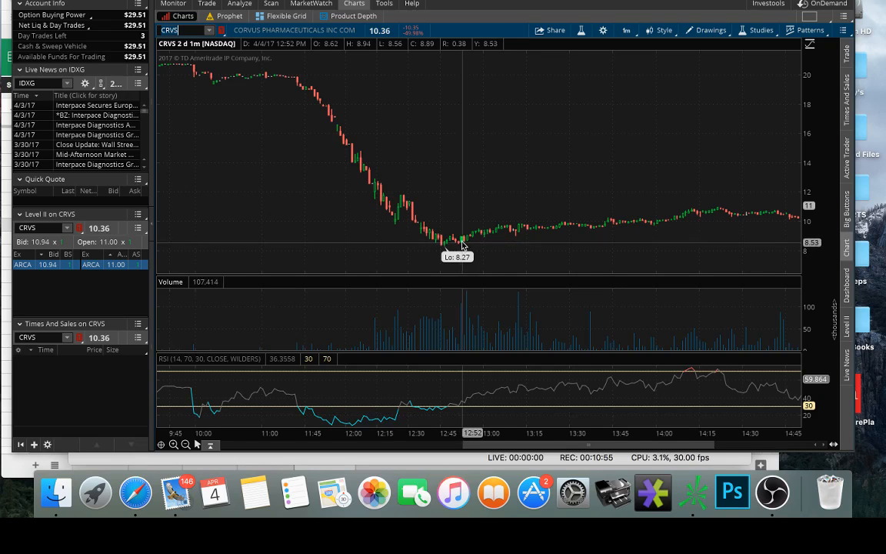
pyautogui.moveTo(491, 237)
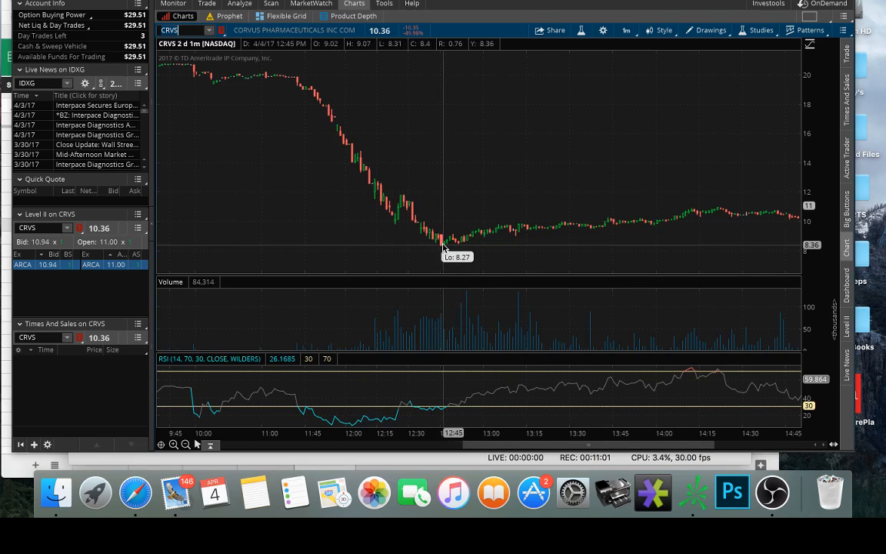
pyautogui.moveTo(459, 247)
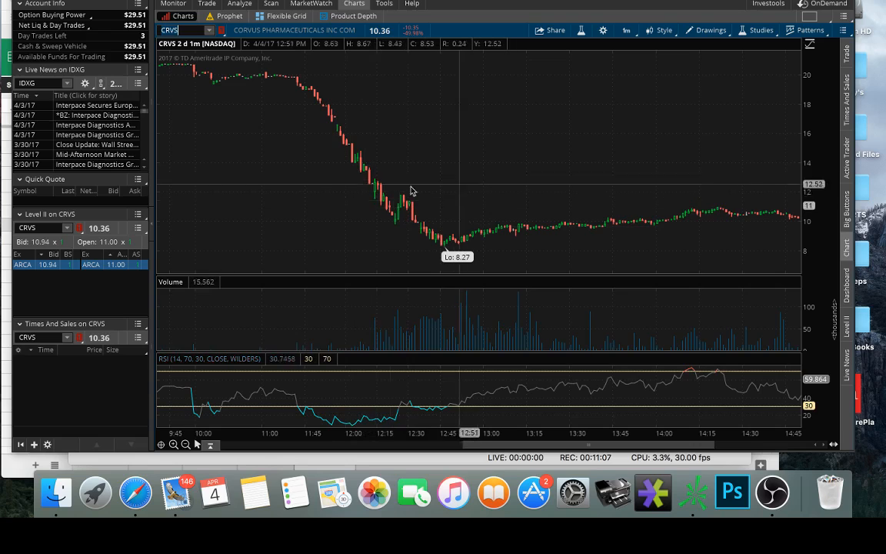
pyautogui.moveTo(422, 253)
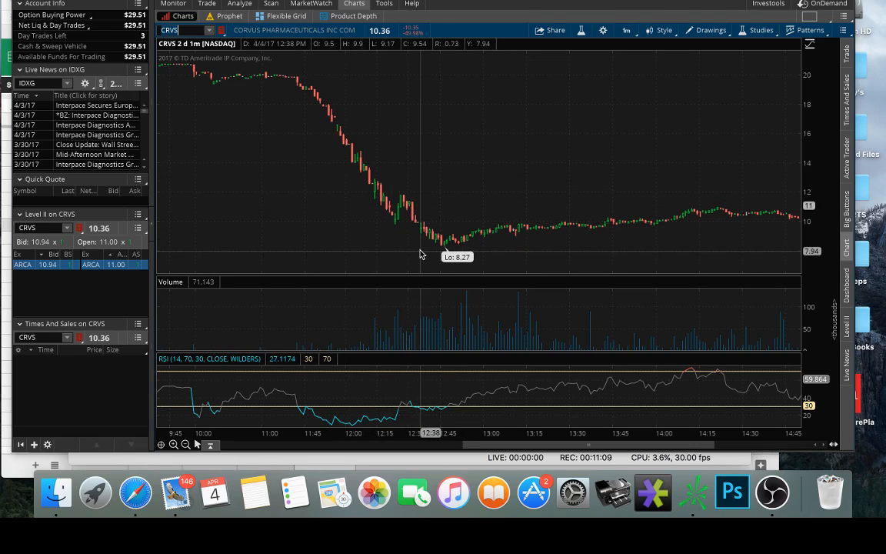
pyautogui.moveTo(425, 259)
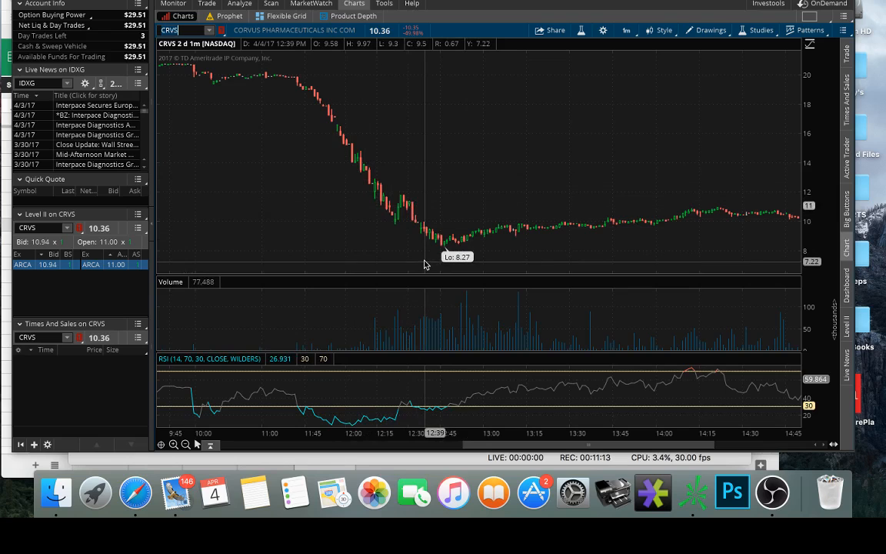
pyautogui.moveTo(412, 223)
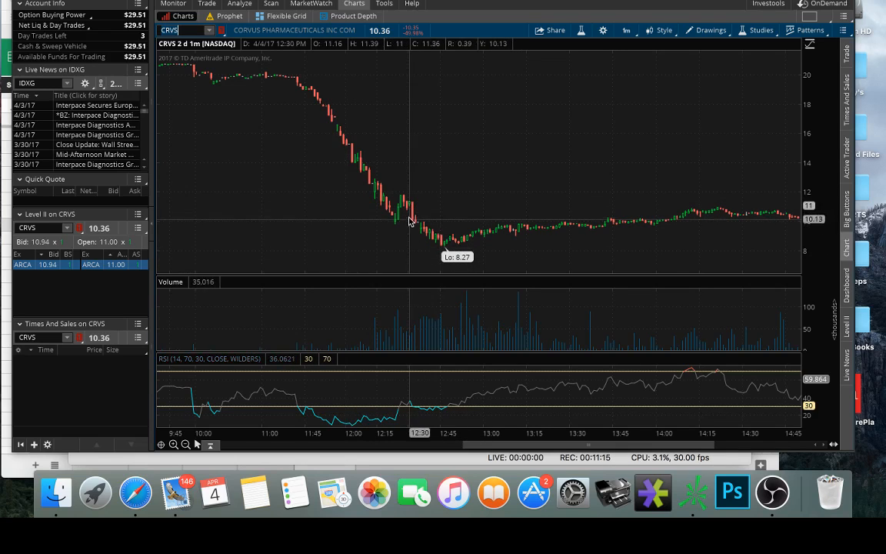
pyautogui.moveTo(401, 172)
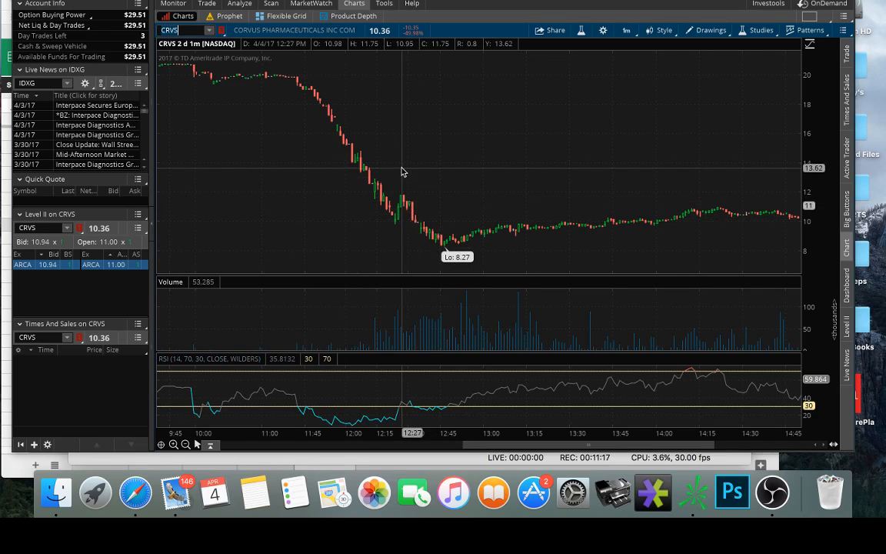
pyautogui.moveTo(400, 166)
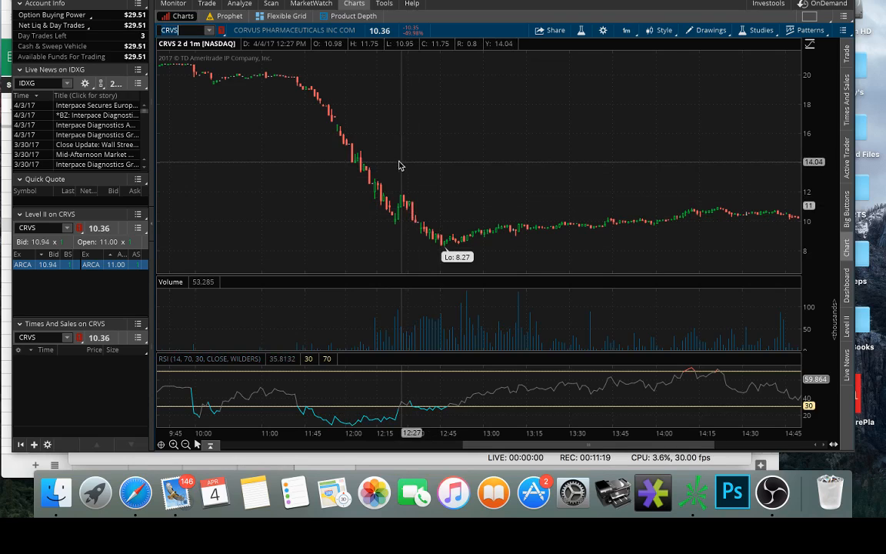
pyautogui.moveTo(434, 209)
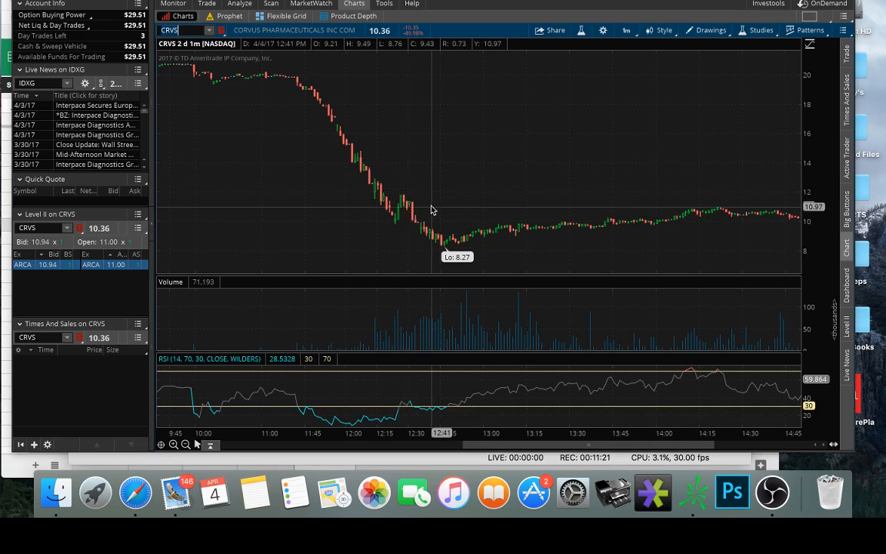
pyautogui.moveTo(431, 213)
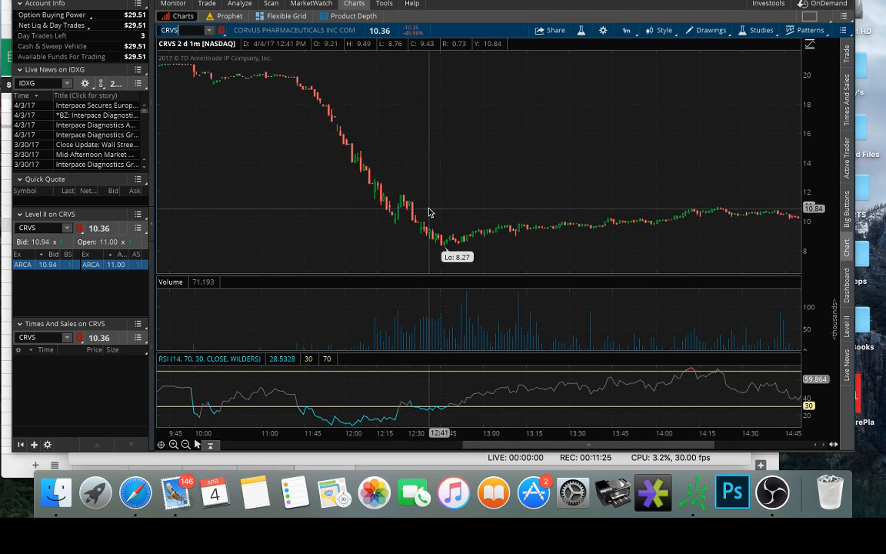
pyautogui.moveTo(462, 228)
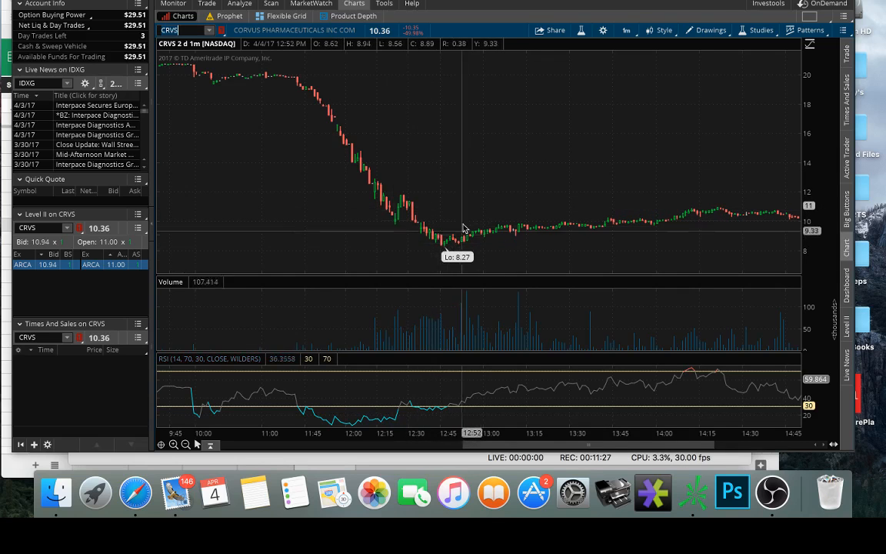
pyautogui.moveTo(452, 227)
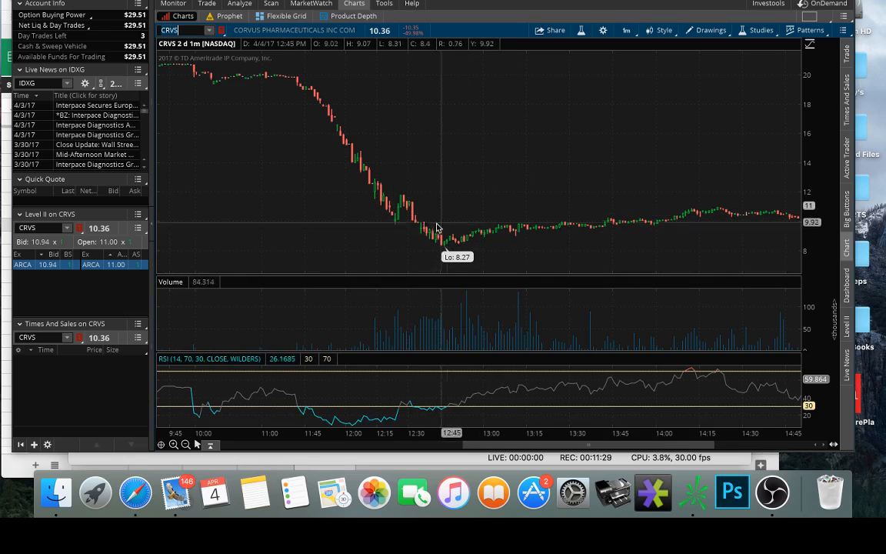
pyautogui.moveTo(420, 191)
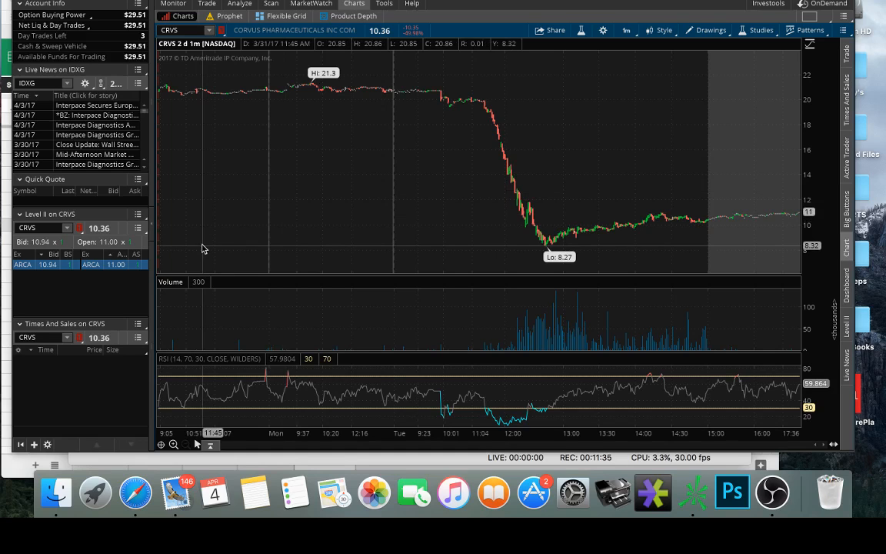
pyautogui.moveTo(474, 96)
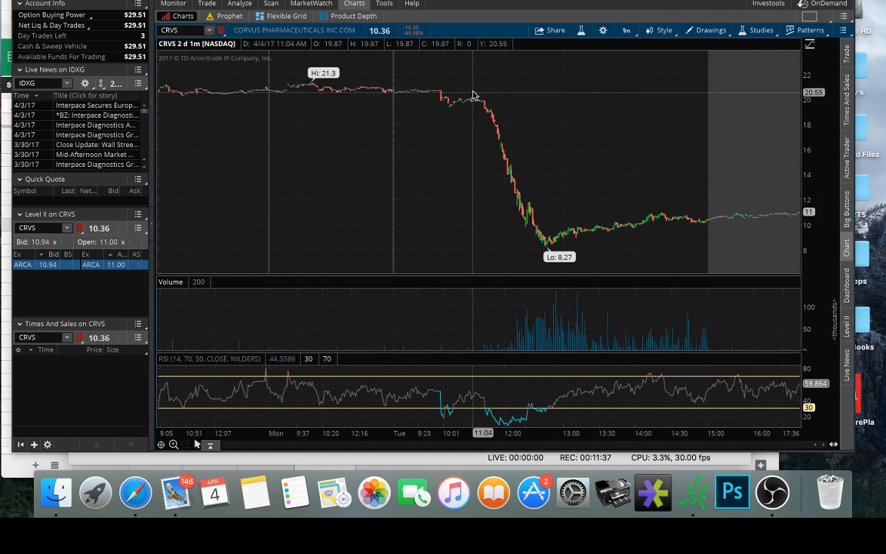